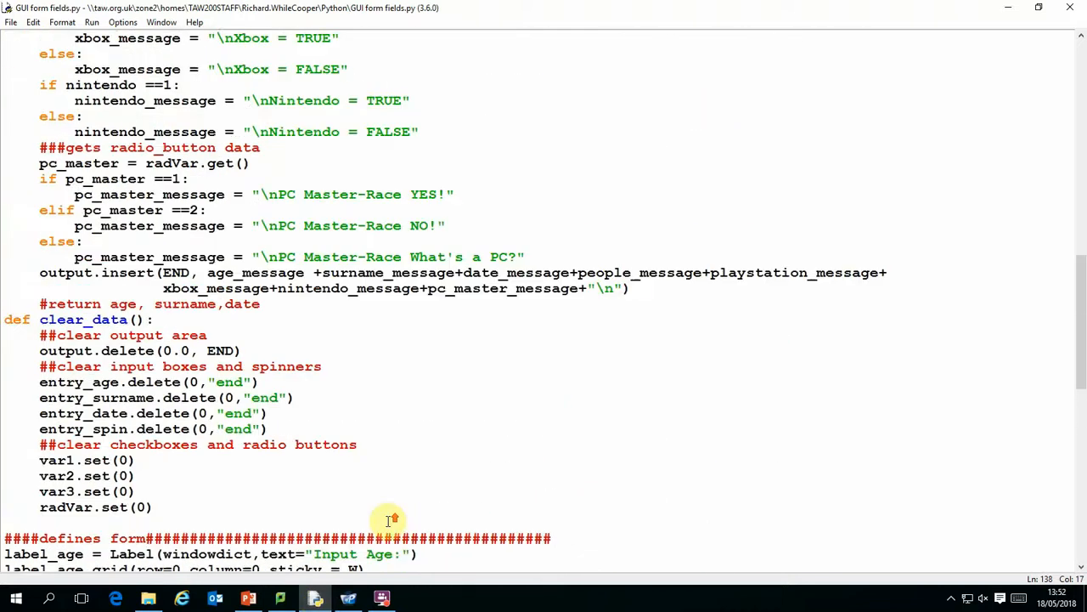
# - Run the form script and enter the age, surname and an invalid date
pyautogui.scroll(3)
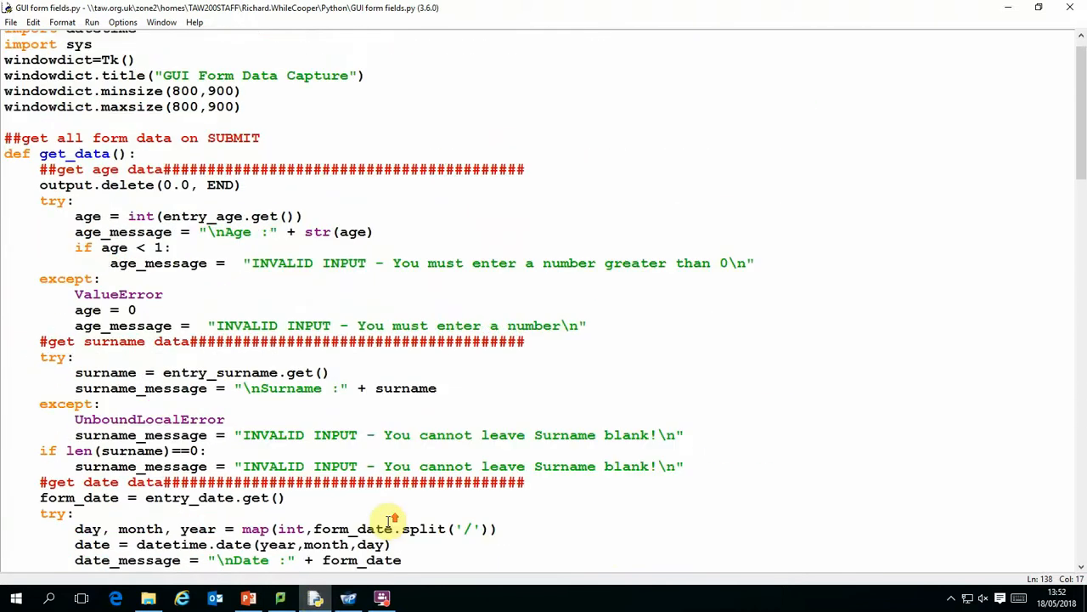
pyautogui.scroll(3)
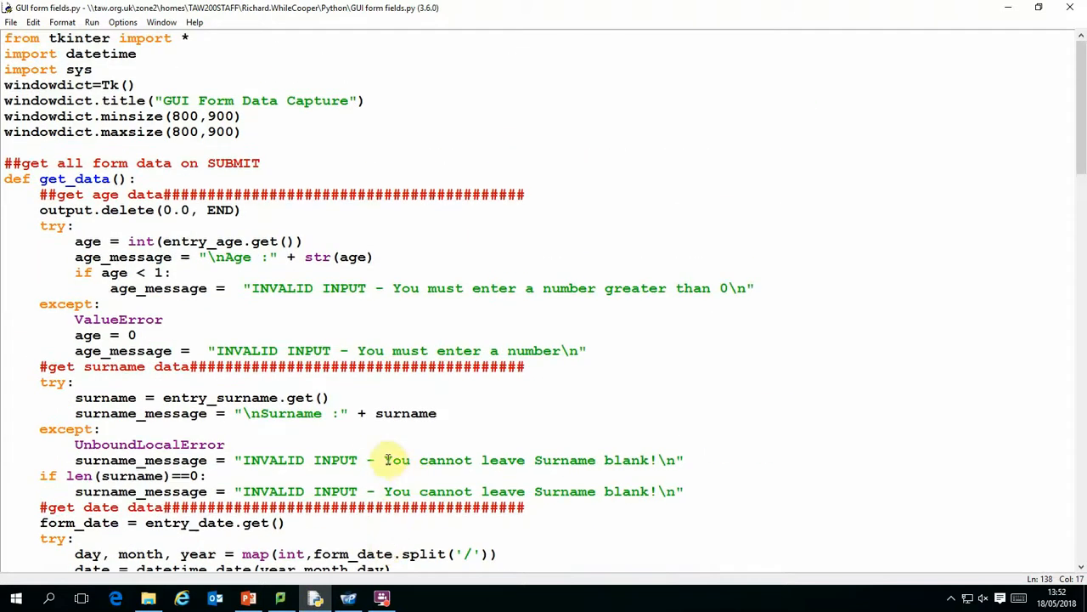
pyautogui.moveTo(415, 448)
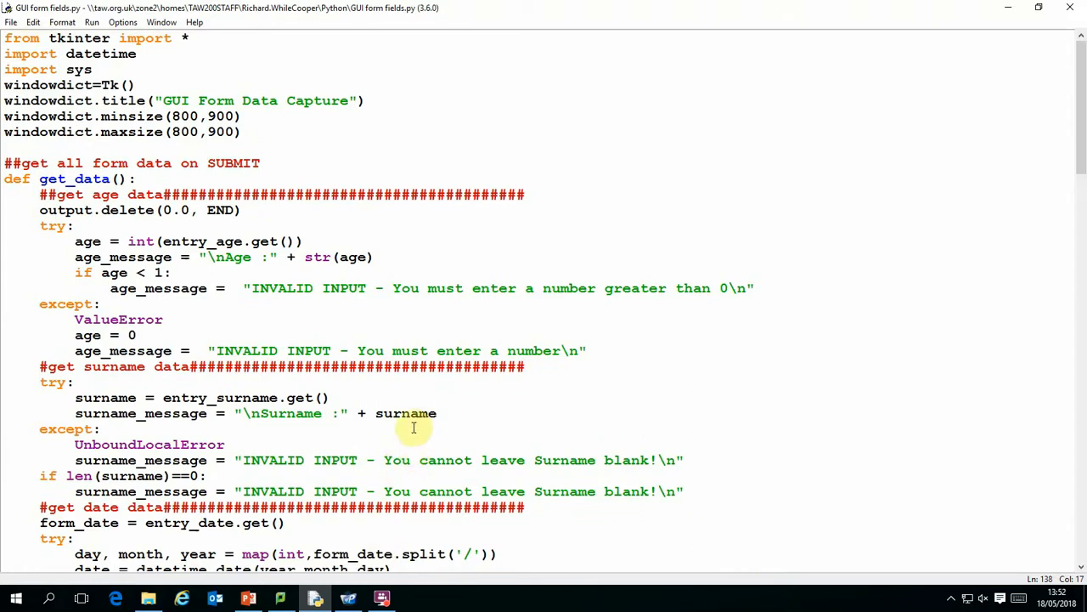
pyautogui.moveTo(374, 383)
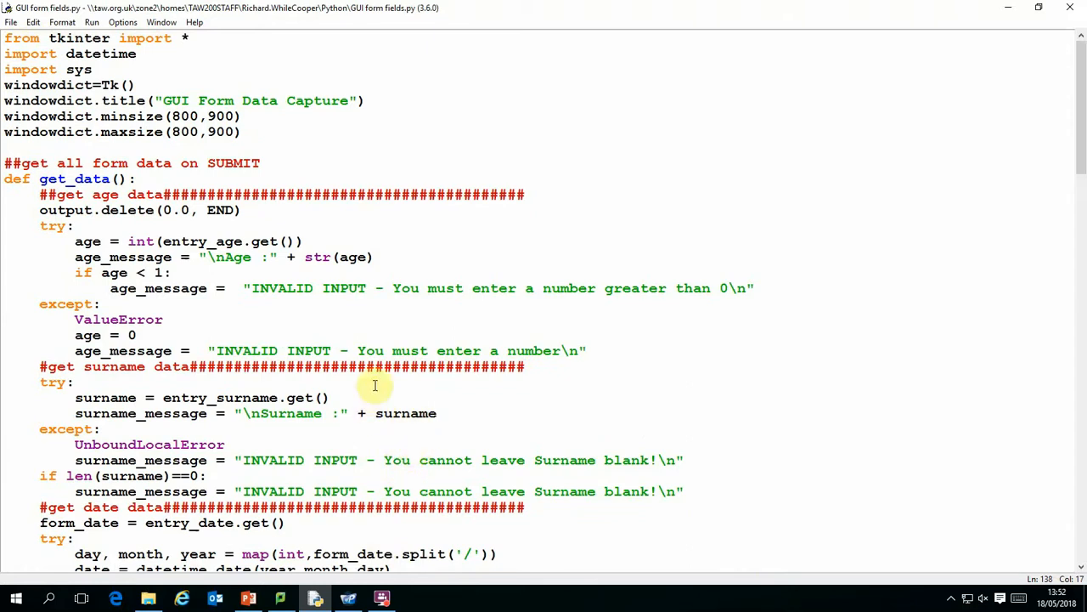
pyautogui.moveTo(432, 433)
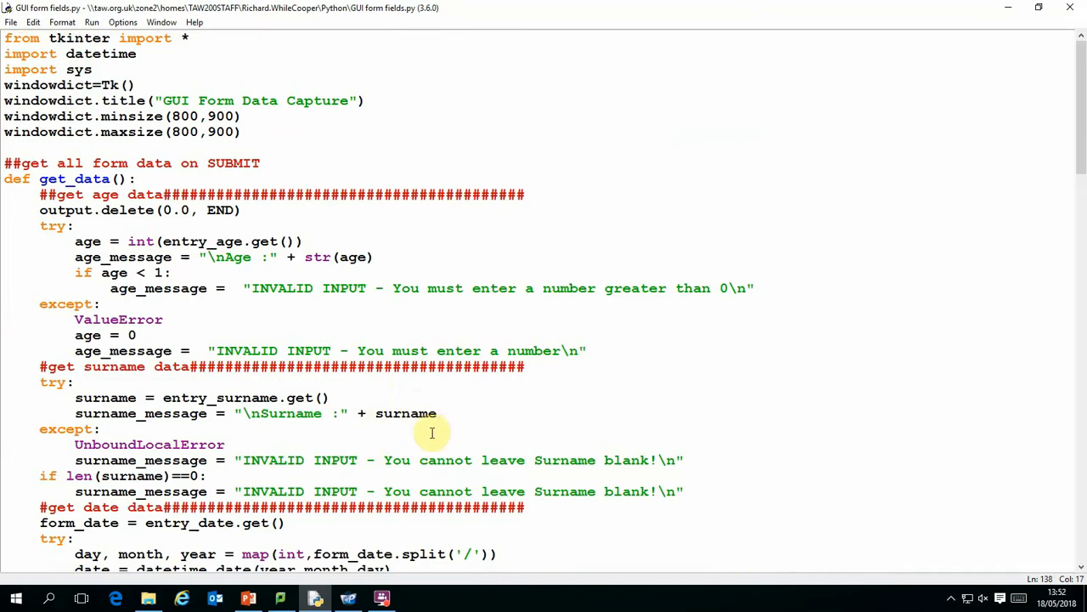
pyautogui.moveTo(299, 344)
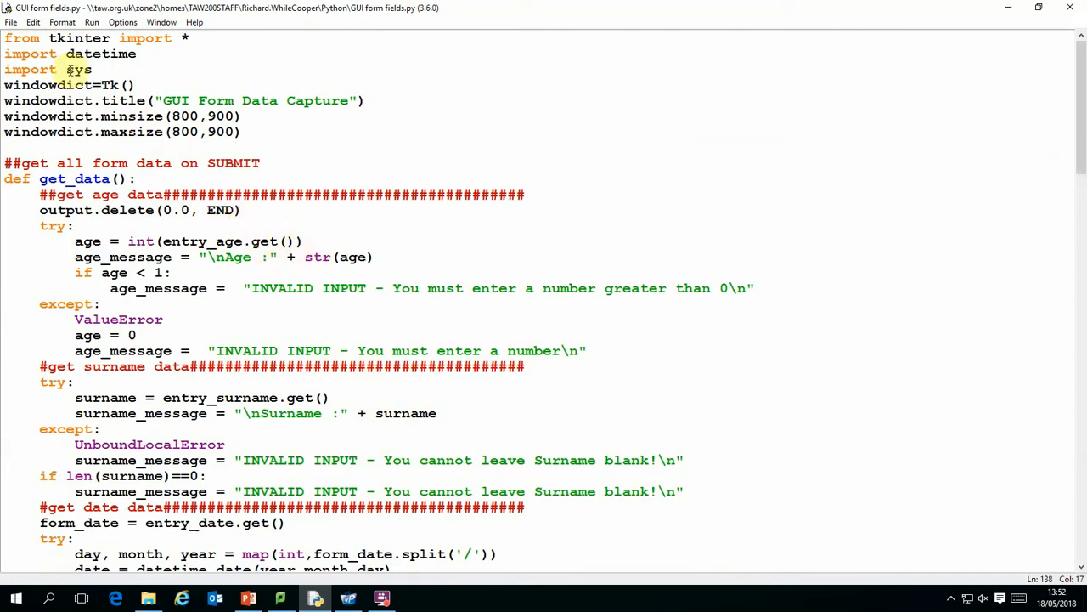
pyautogui.click(92, 22)
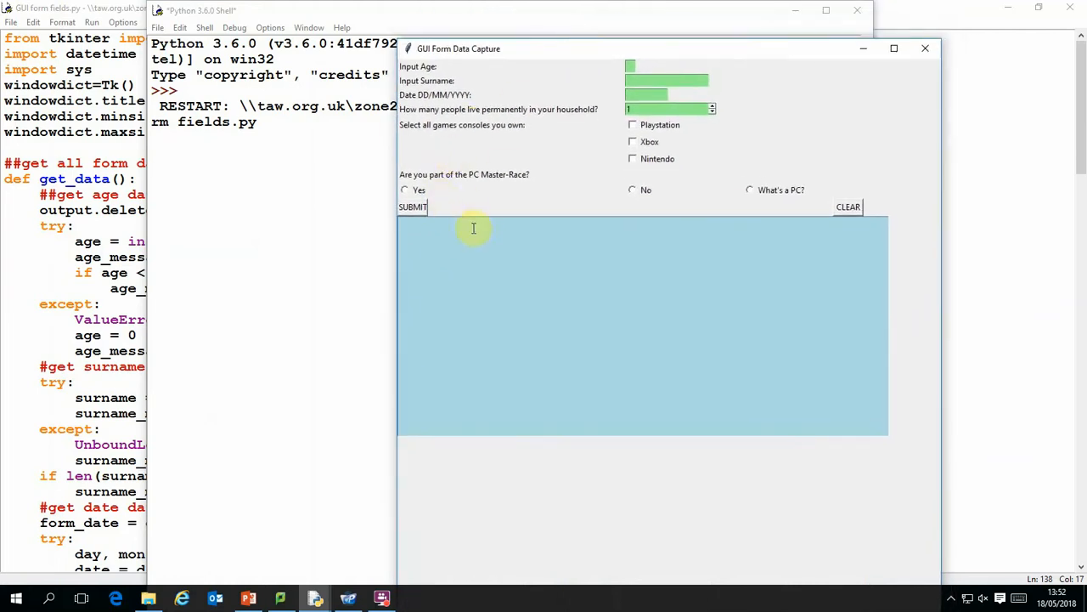
pyautogui.moveTo(523, 97)
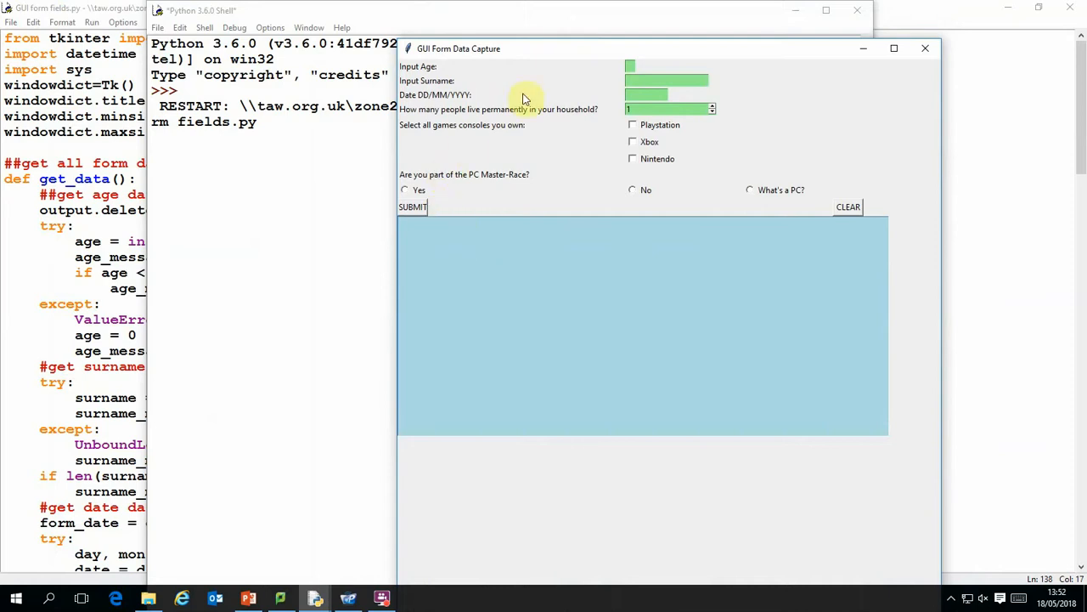
pyautogui.moveTo(467, 126)
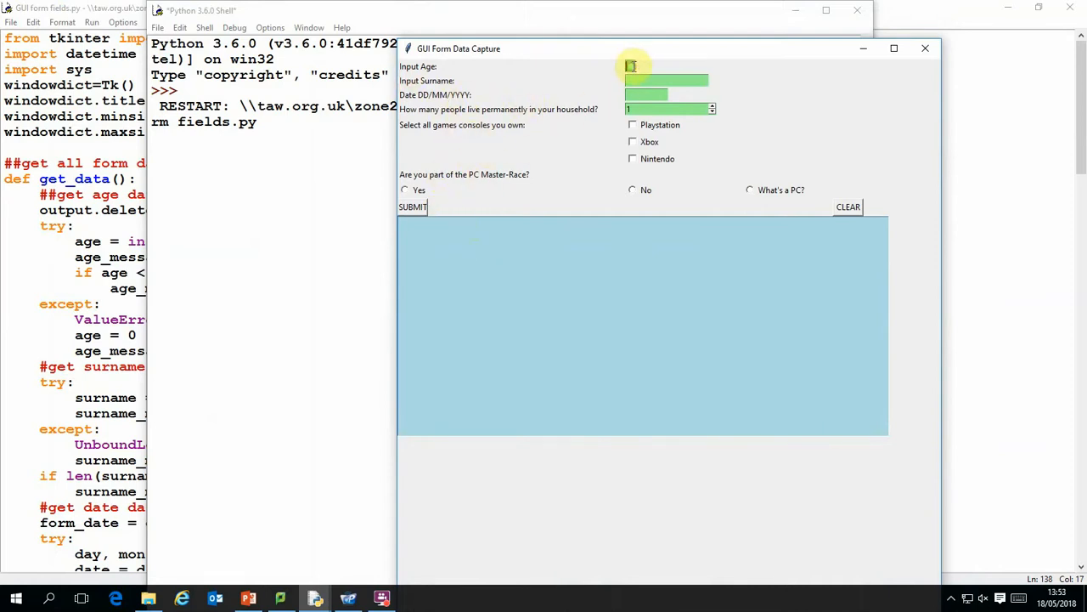
pyautogui.write('14')
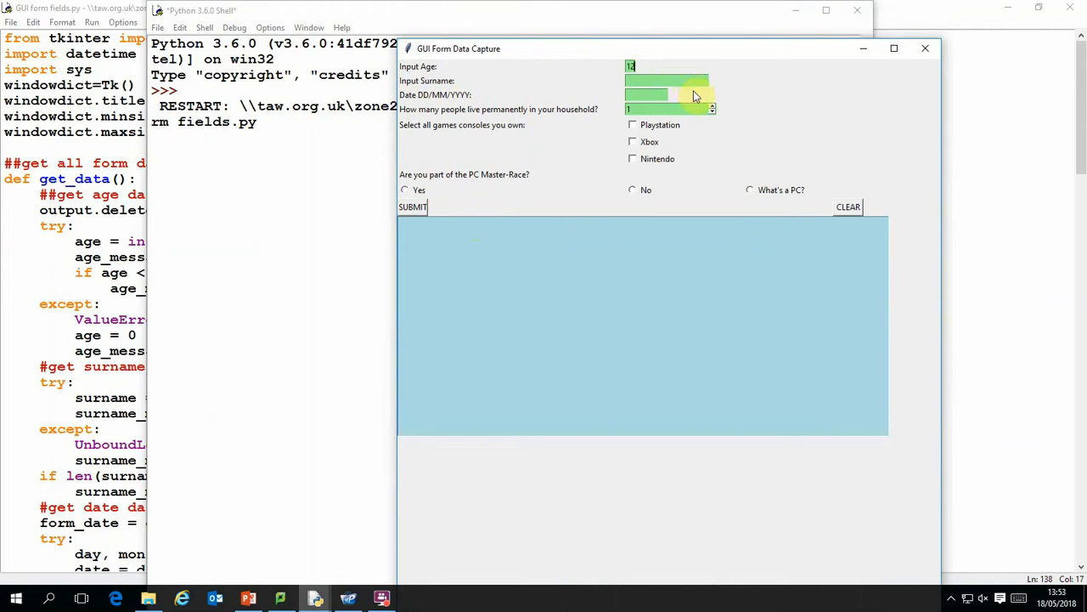
pyautogui.click(666, 81)
pyautogui.write('Sumpton')
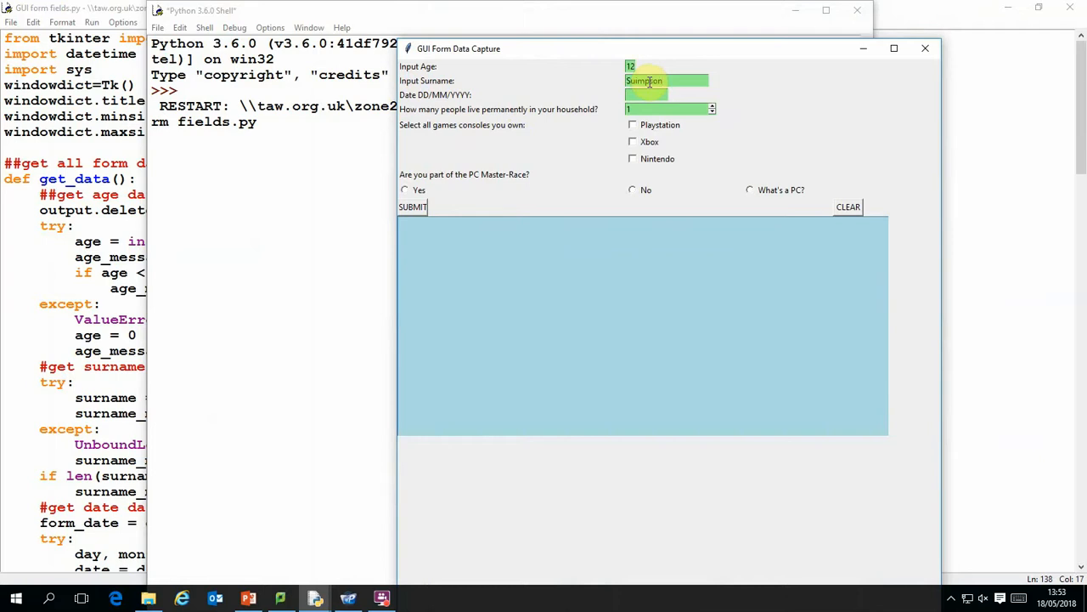
pyautogui.write('25/10/2014')
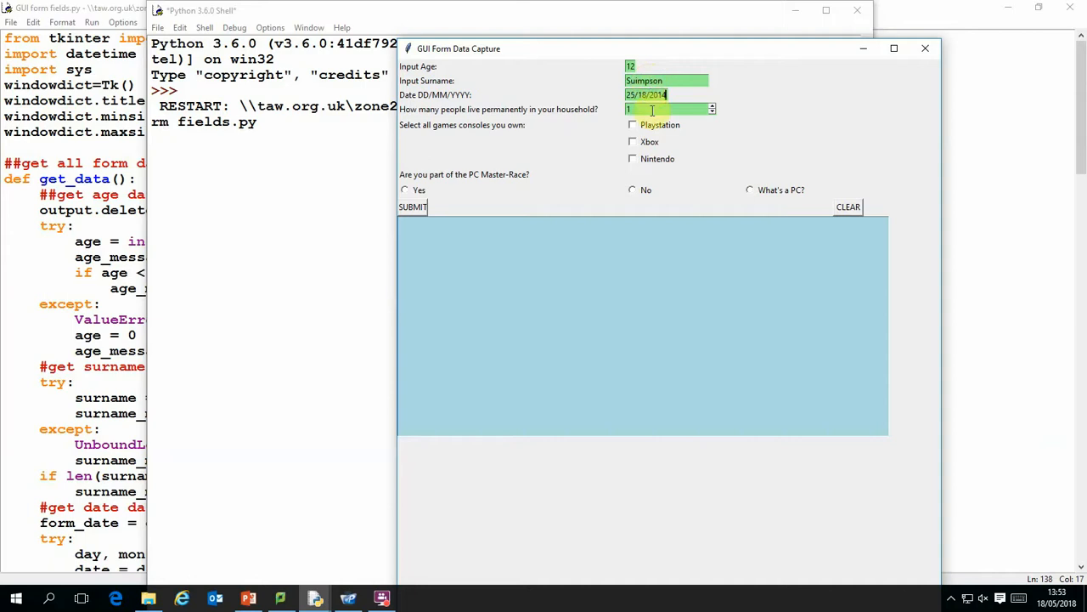
# - Set the household count to 4, tick all three consoles and answer No
pyautogui.click(712, 106)
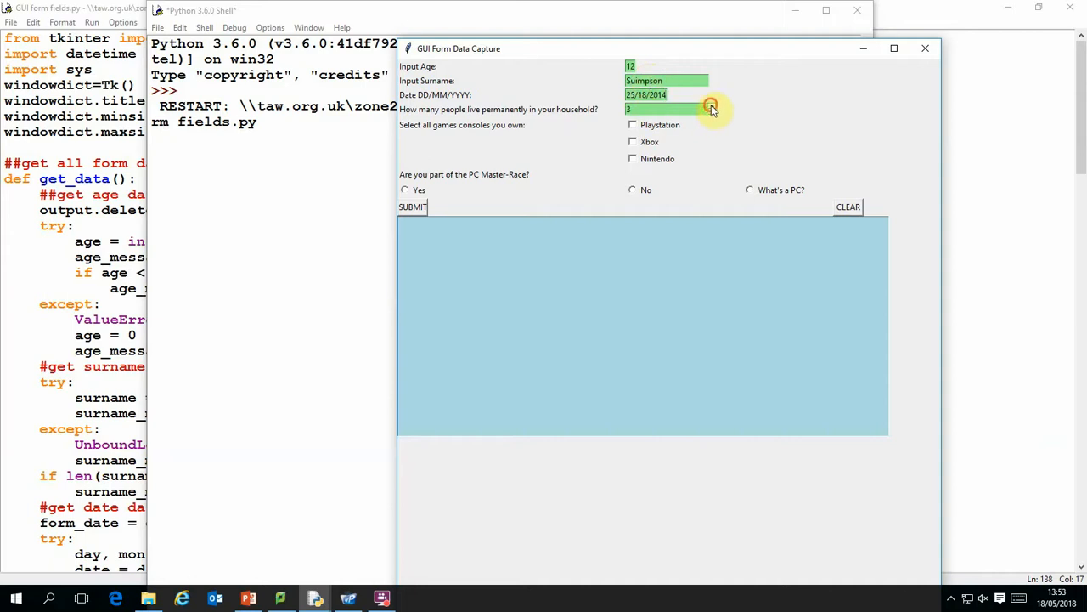
pyautogui.click(712, 105)
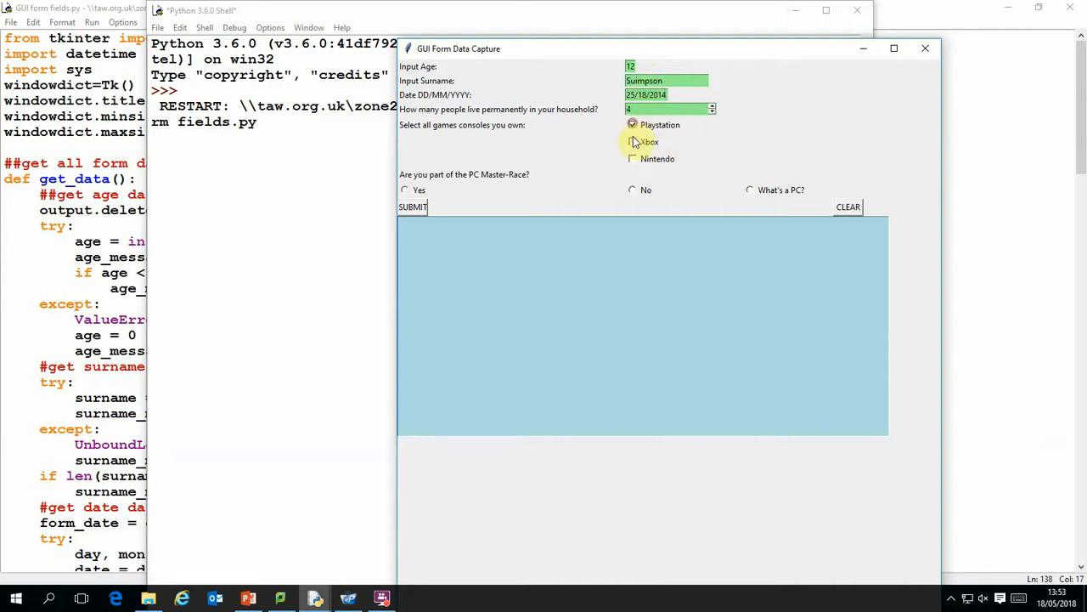
pyautogui.click(632, 141)
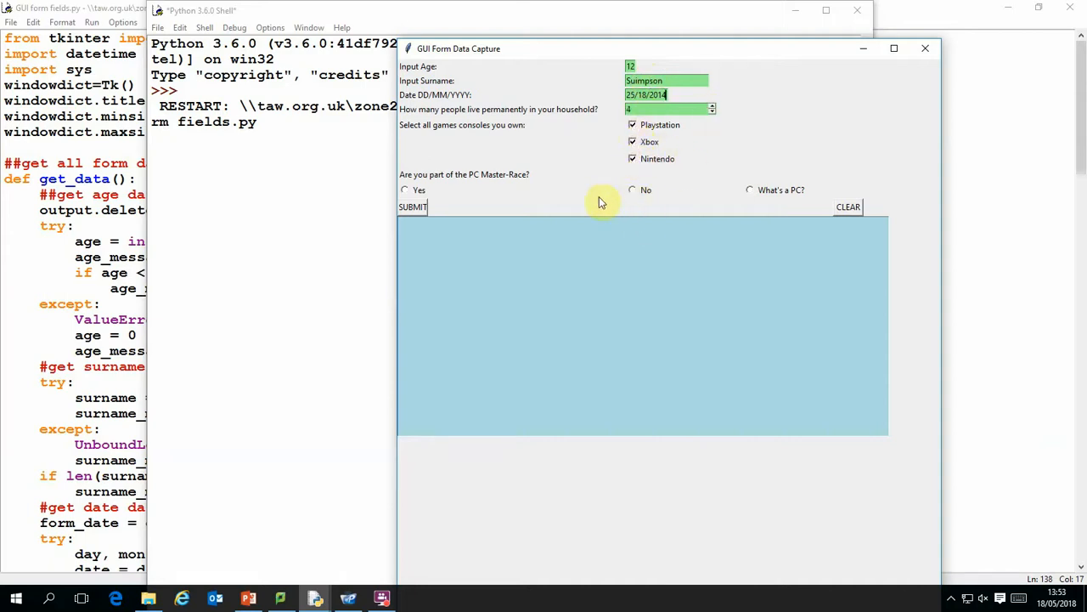
pyautogui.click(632, 190)
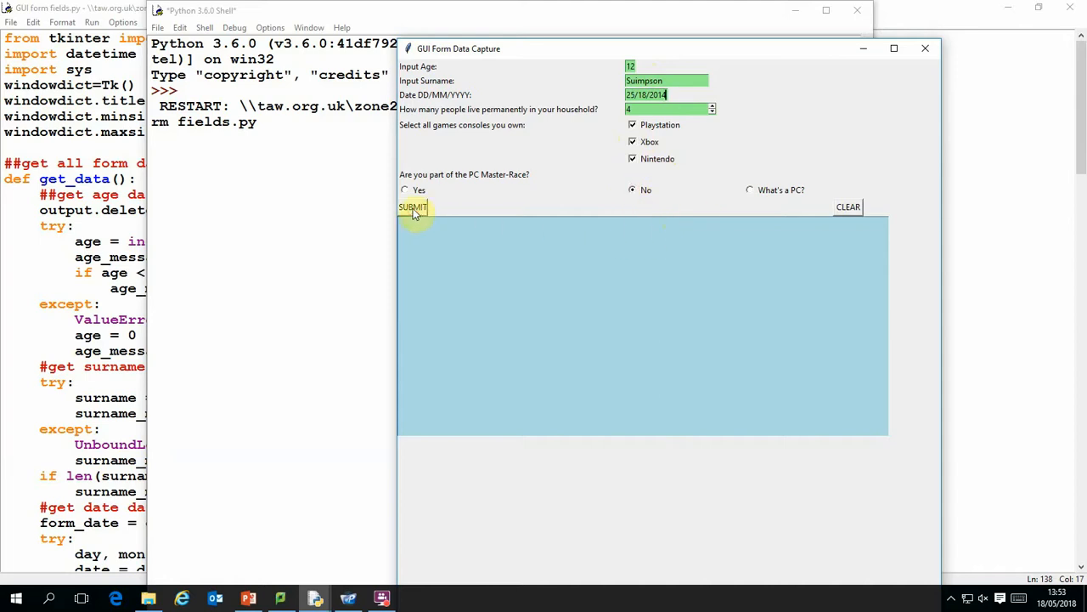
# - Submit to see the invalid-date message, clear the form and re-enter age 12 and surname Simpson
pyautogui.click(412, 207)
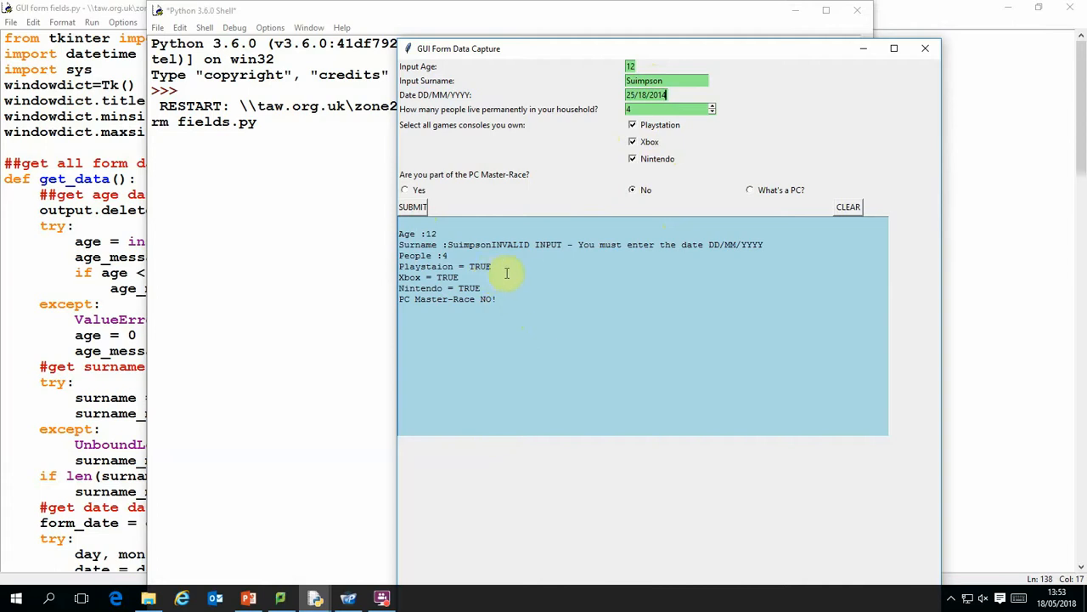
pyautogui.moveTo(551, 201)
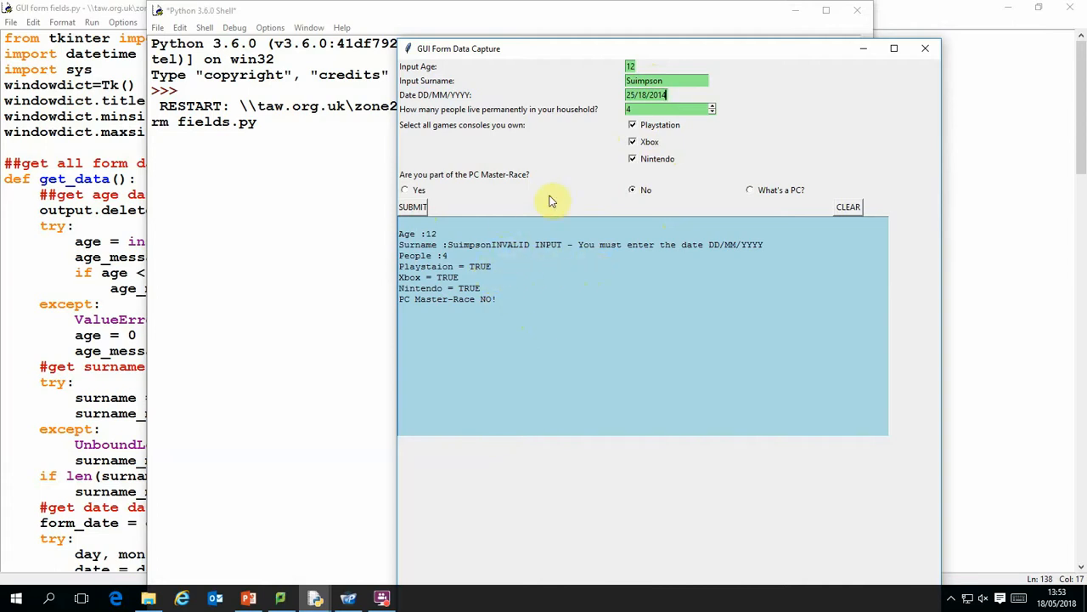
pyautogui.moveTo(651, 129)
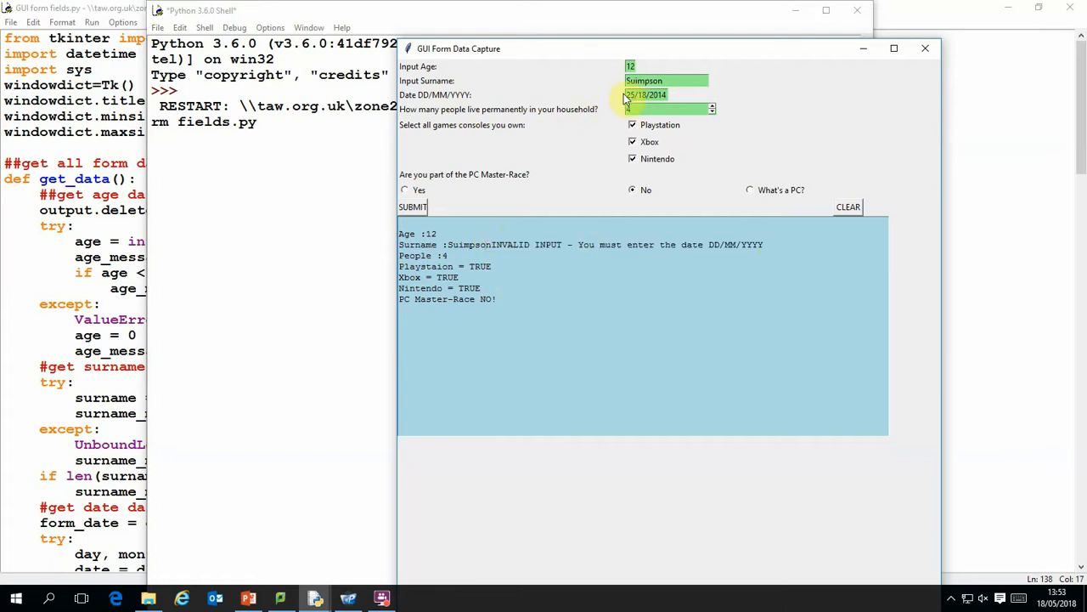
pyautogui.click(847, 207)
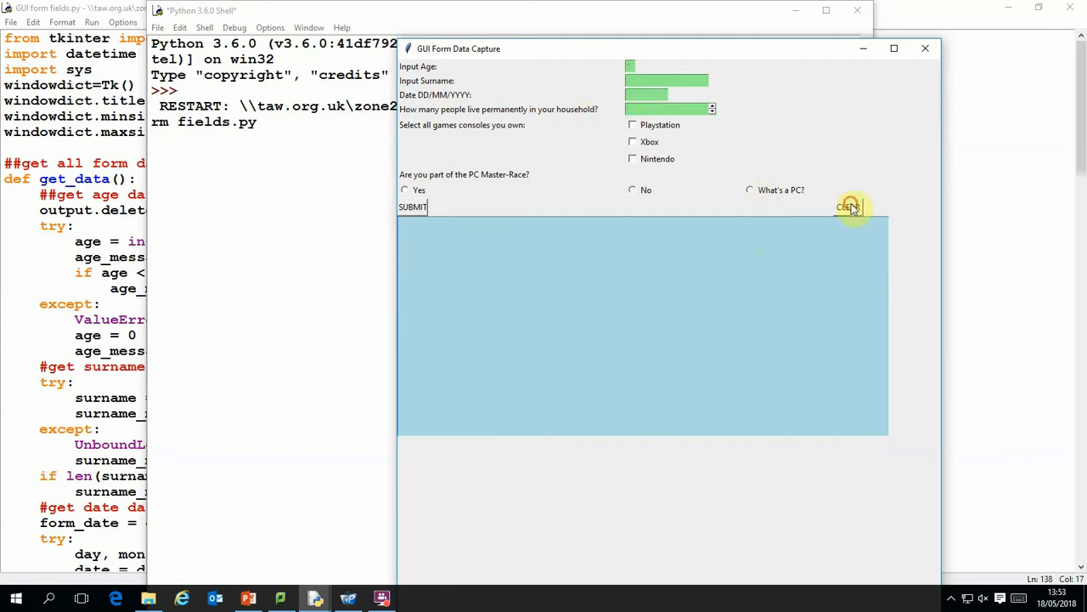
pyautogui.click(847, 208)
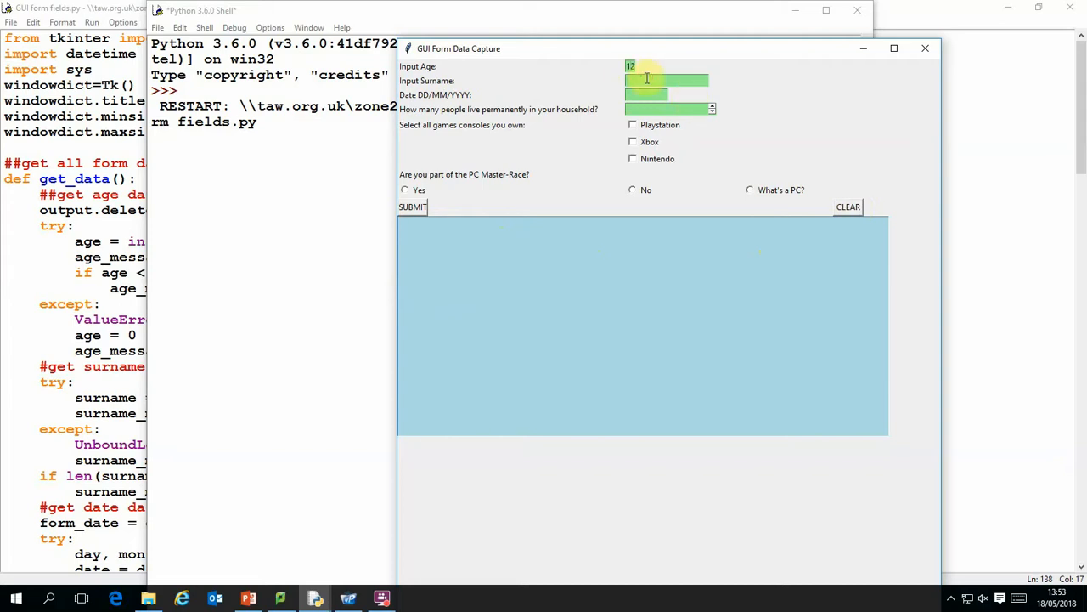
pyautogui.write('Simpson')
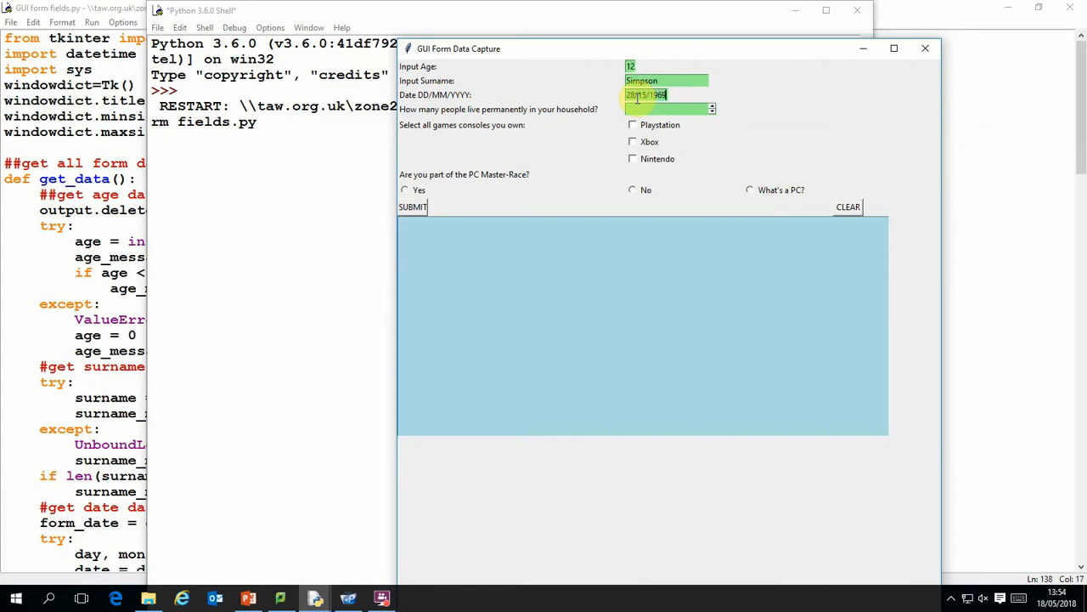
# - Tick Xbox only, answer Yes and resubmit, then return to the date field
pyautogui.click(712, 105)
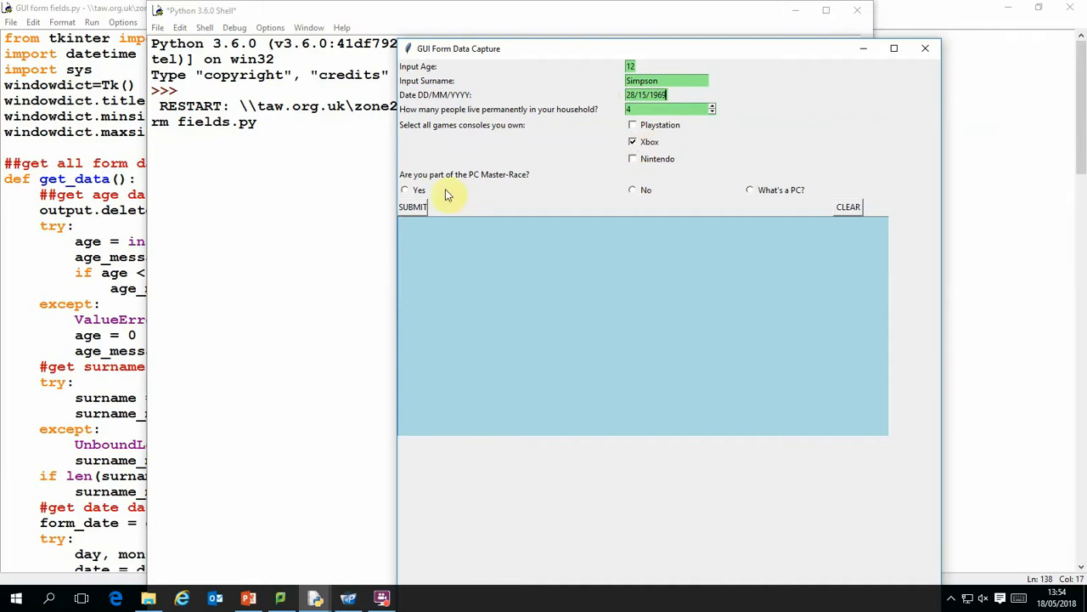
pyautogui.click(405, 190)
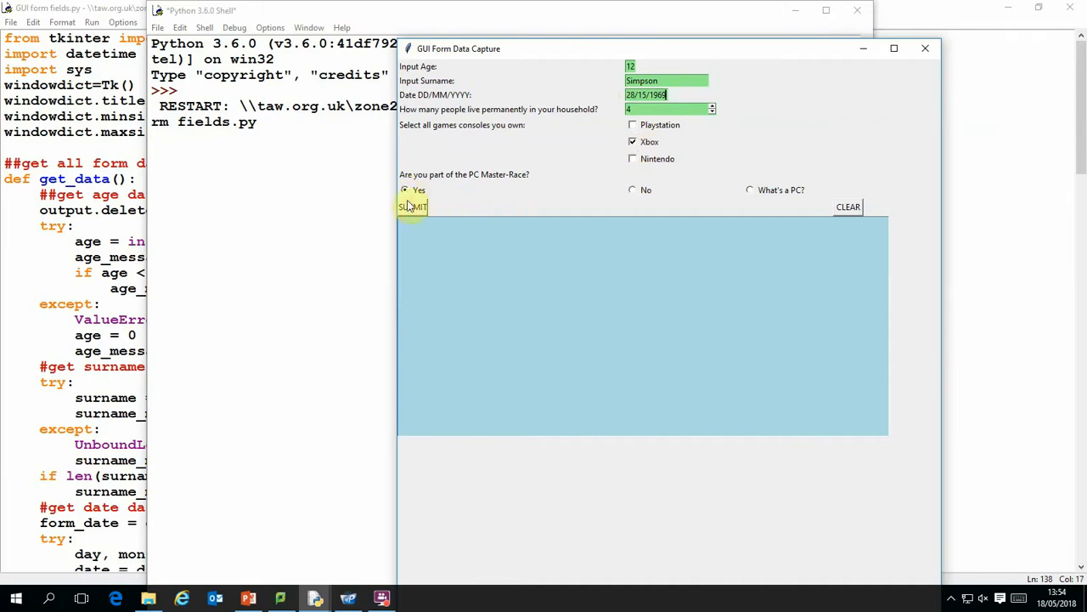
pyautogui.click(412, 208)
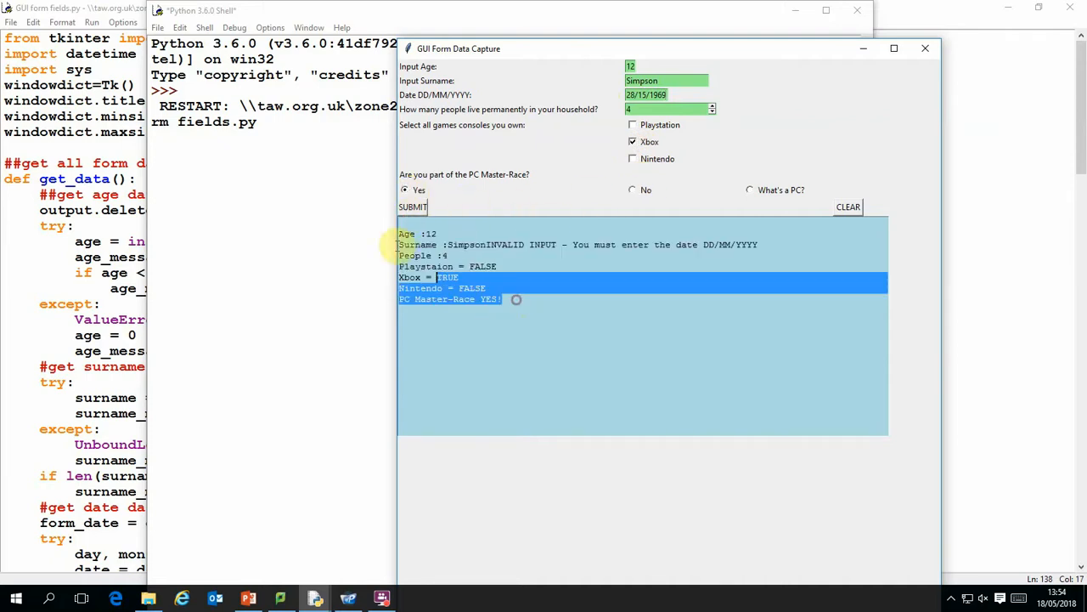
pyautogui.click(482, 309)
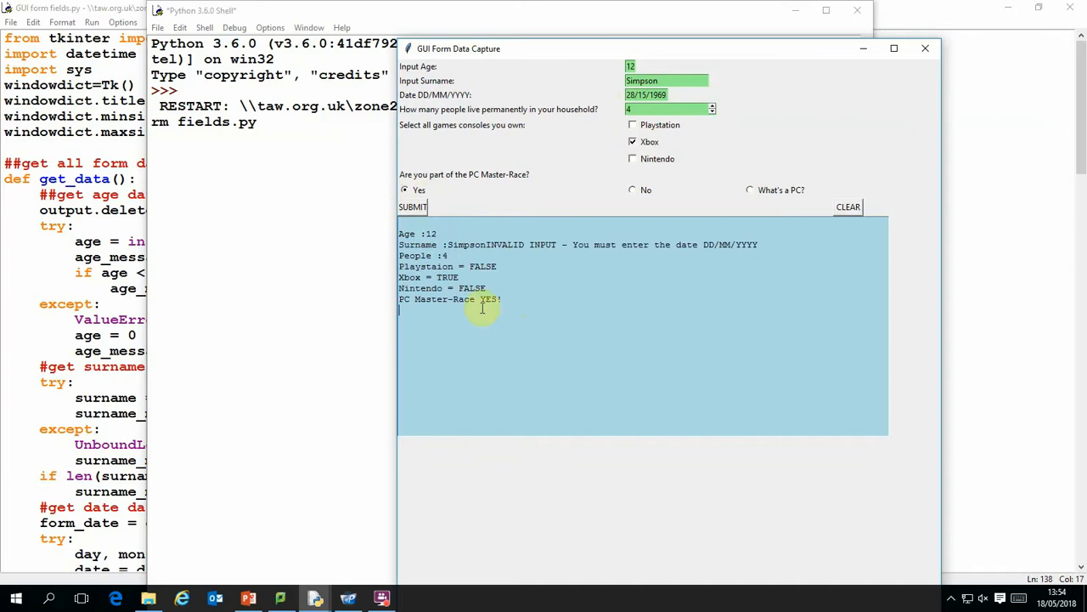
pyautogui.moveTo(632, 282)
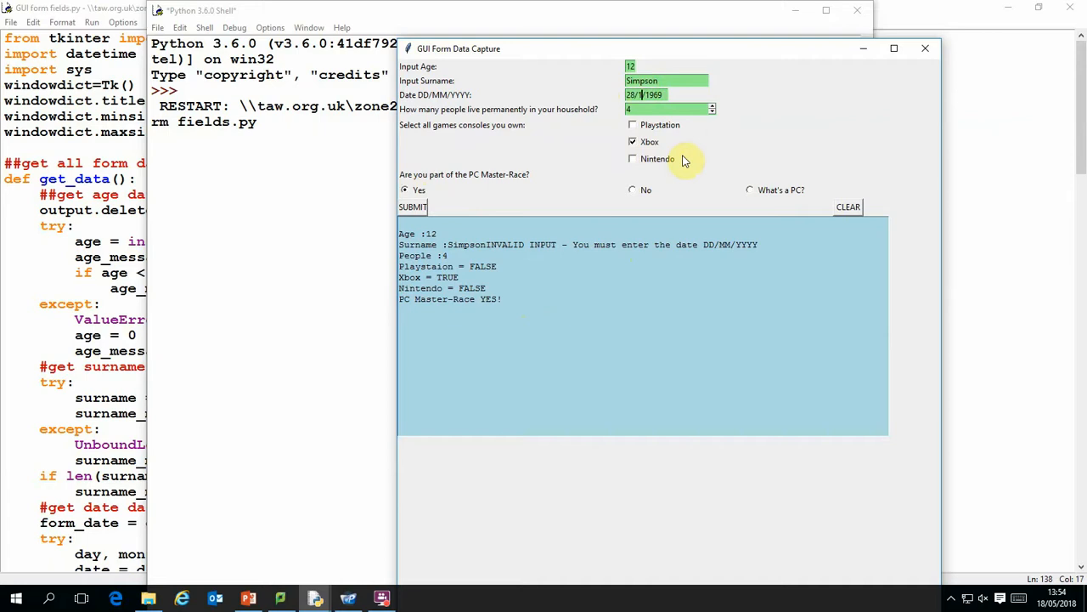
pyautogui.click(414, 207)
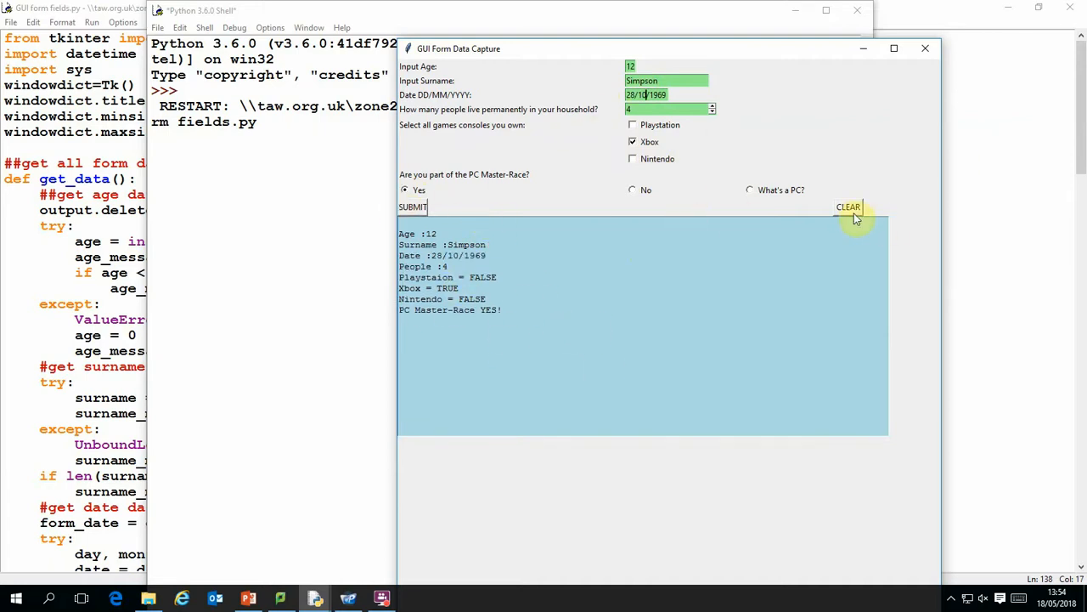
pyautogui.click(847, 208)
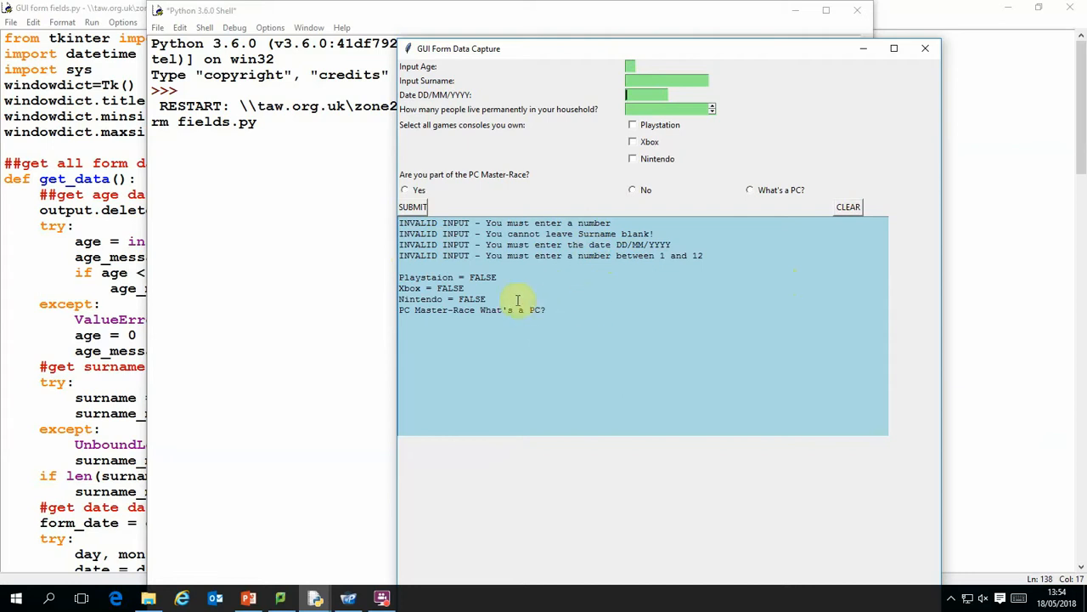
pyautogui.moveTo(654, 180)
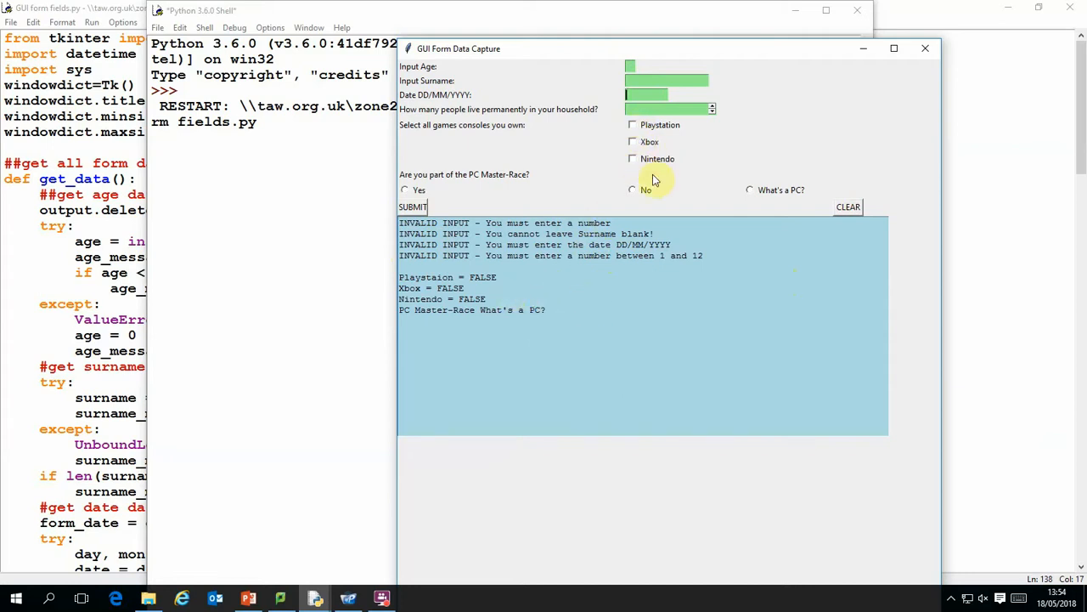
pyautogui.moveTo(649, 169)
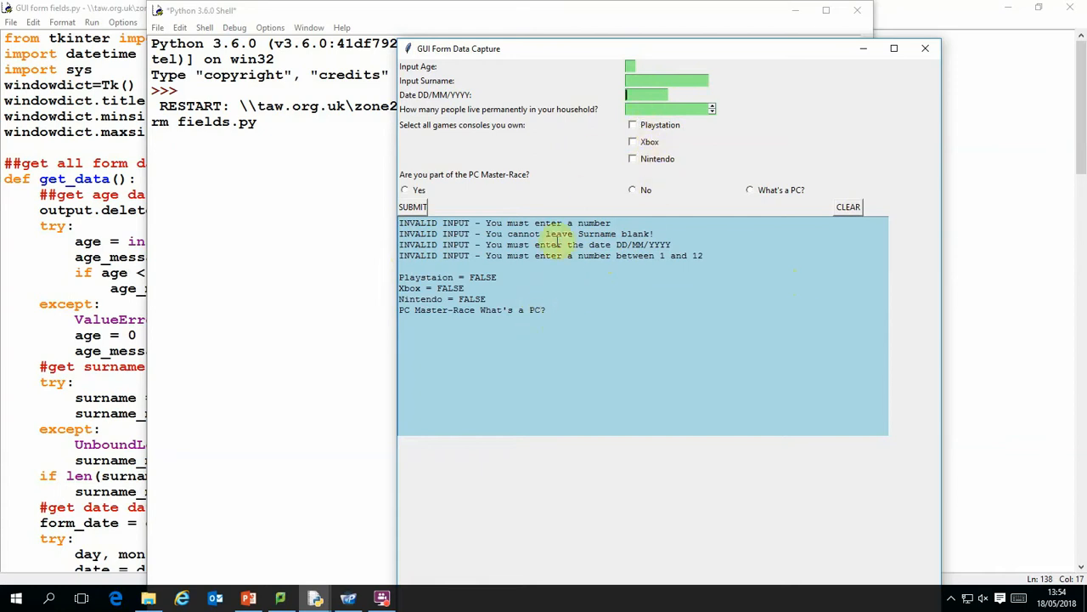
pyautogui.moveTo(676, 200)
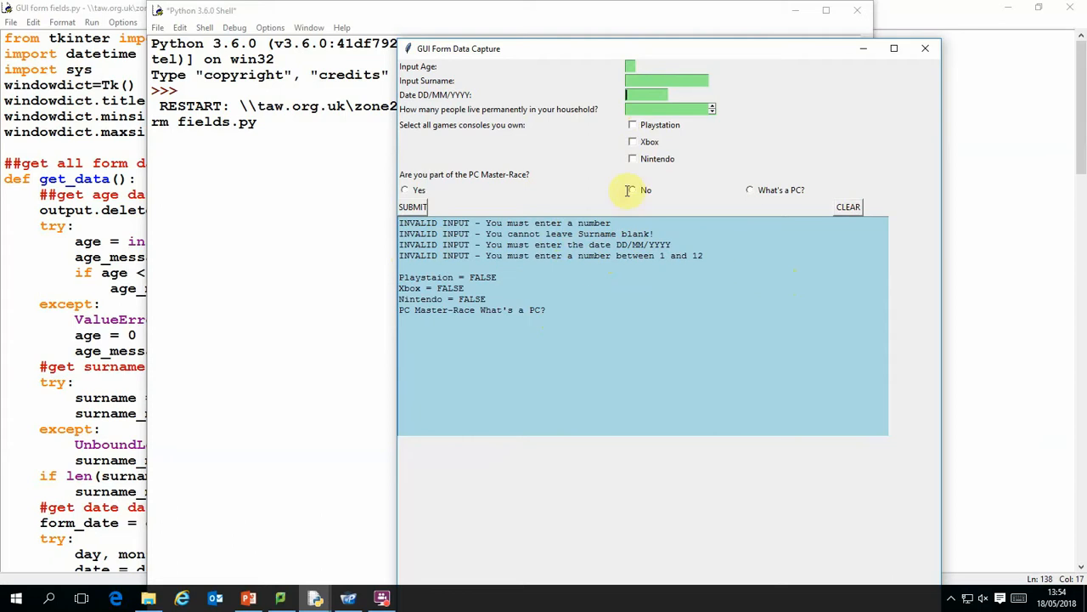
pyautogui.moveTo(833, 53)
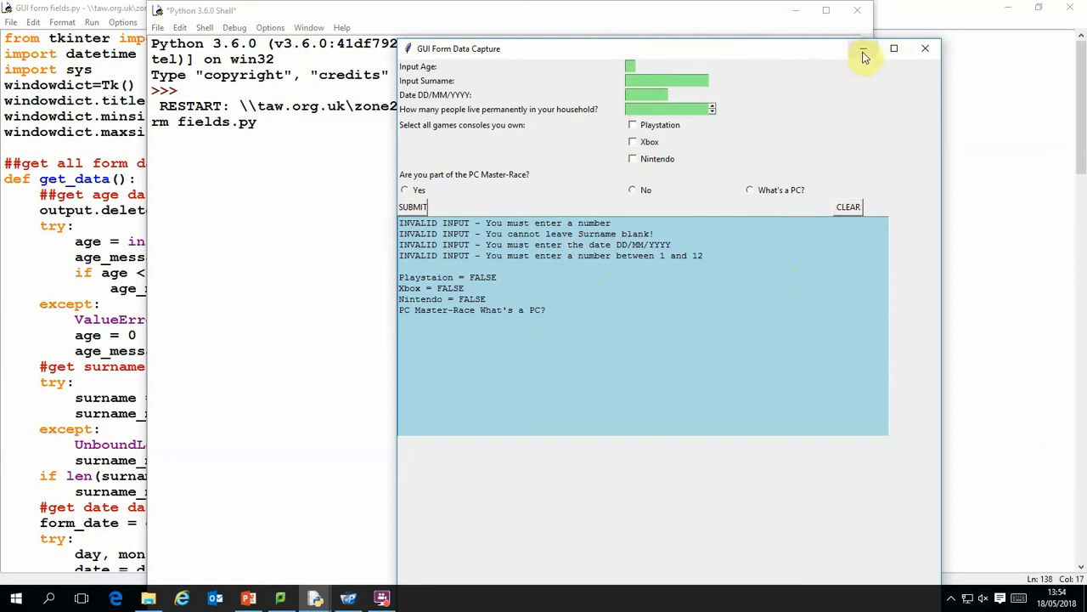
# - Switch to the form script and select the "Input Age:" label text in the form-definition section
pyautogui.click(863, 47)
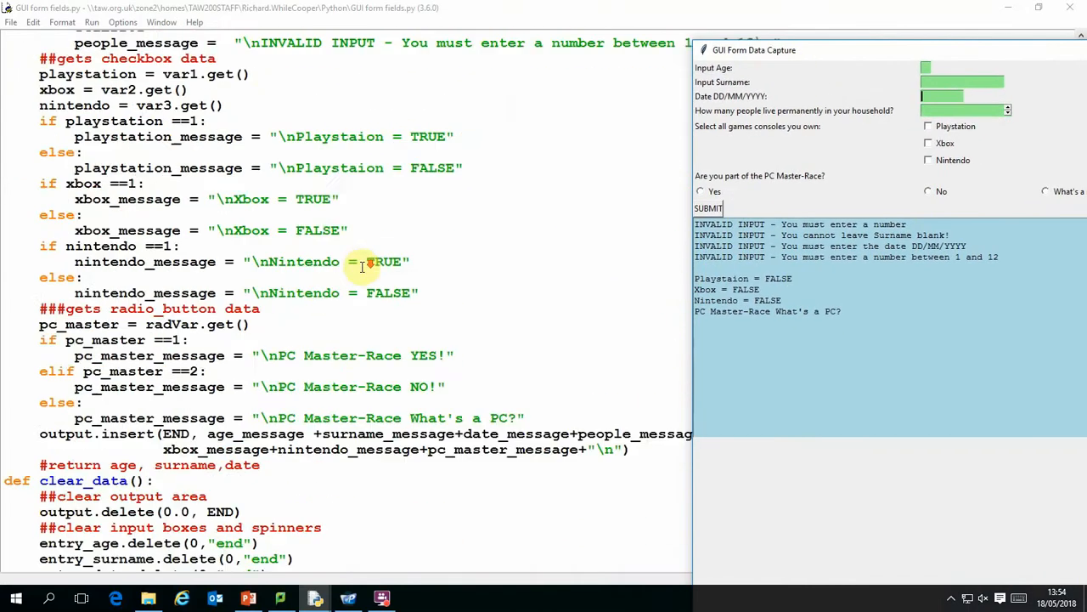
pyautogui.scroll(-3)
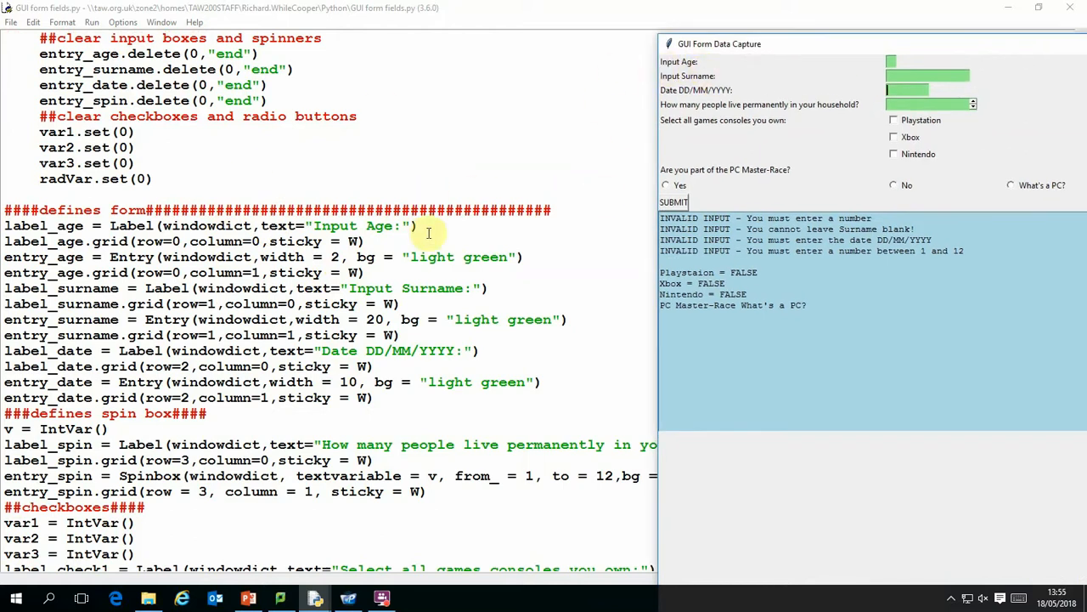
pyautogui.moveTo(676, 82)
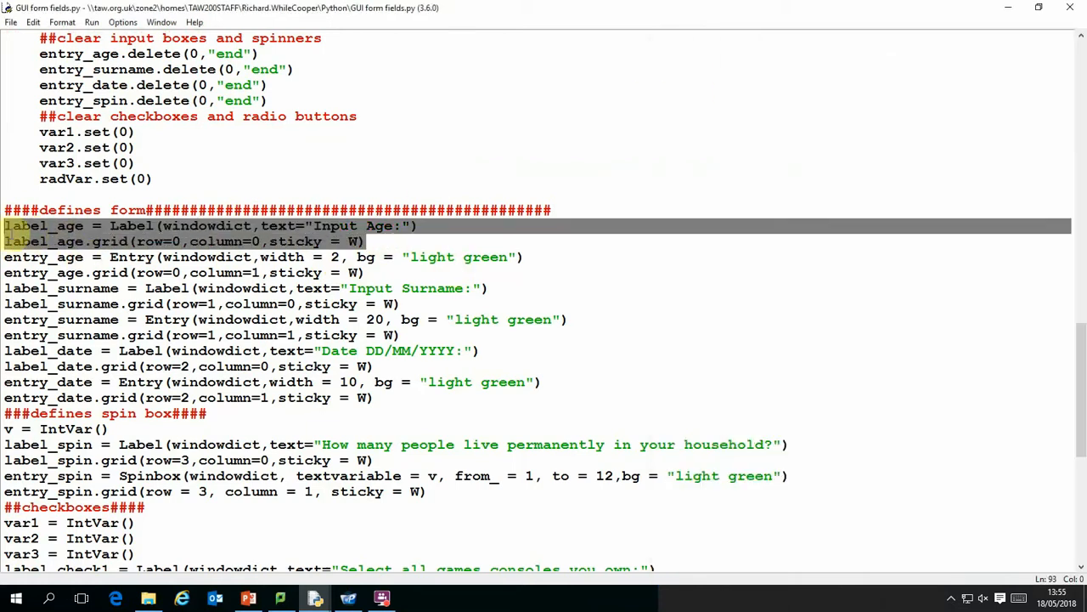
pyautogui.click(98, 224)
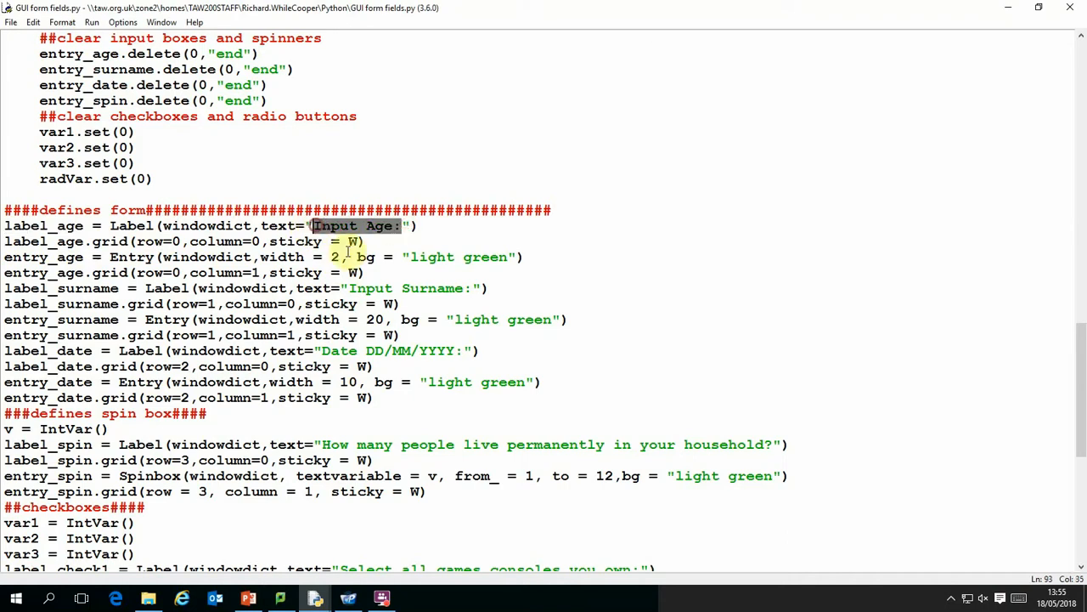
# - Change the age label to "Enter Age:" and rerun the form to see it
pyautogui.write('Enter')
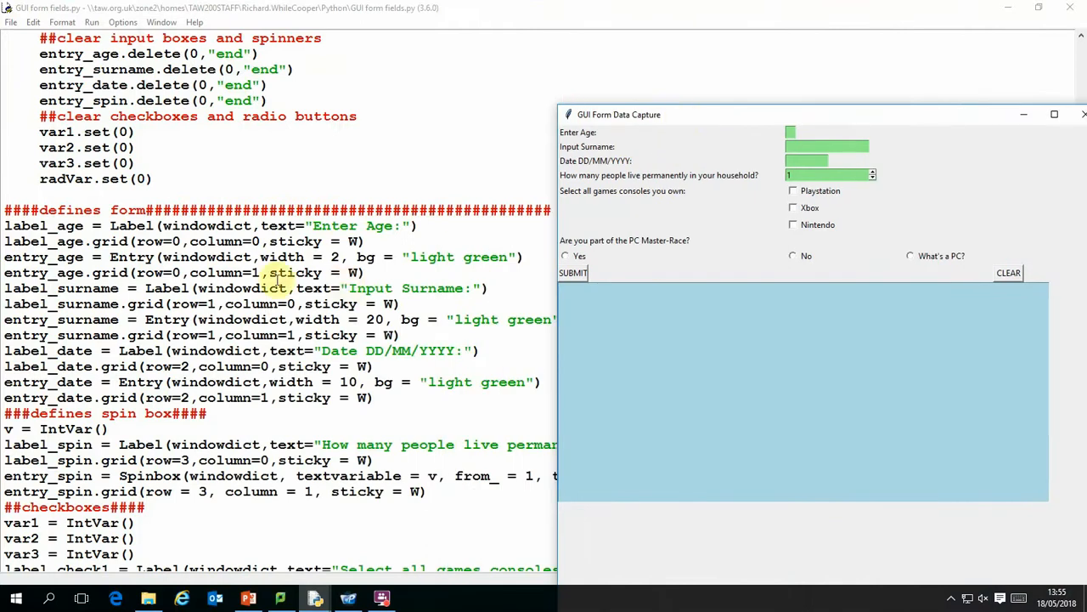
pyautogui.moveTo(490, 269)
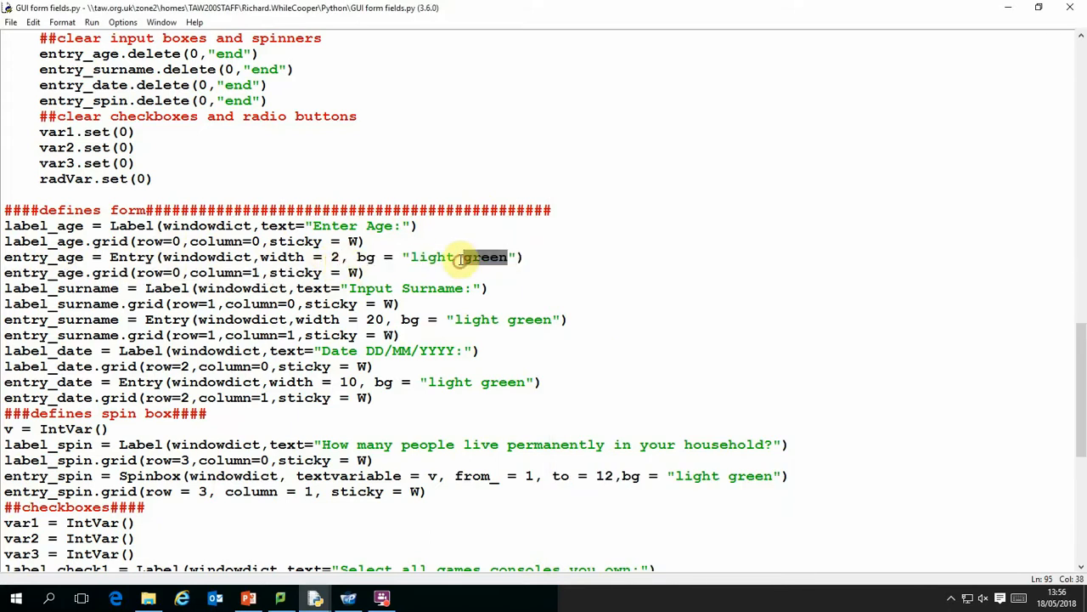
pyautogui.write('blue')
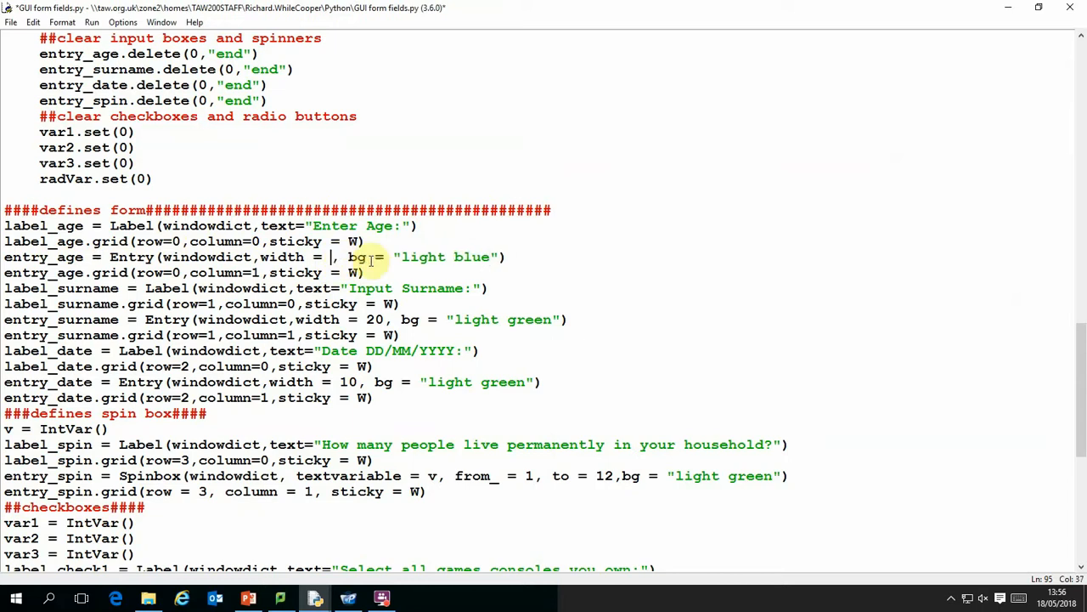
pyautogui.click(91, 22)
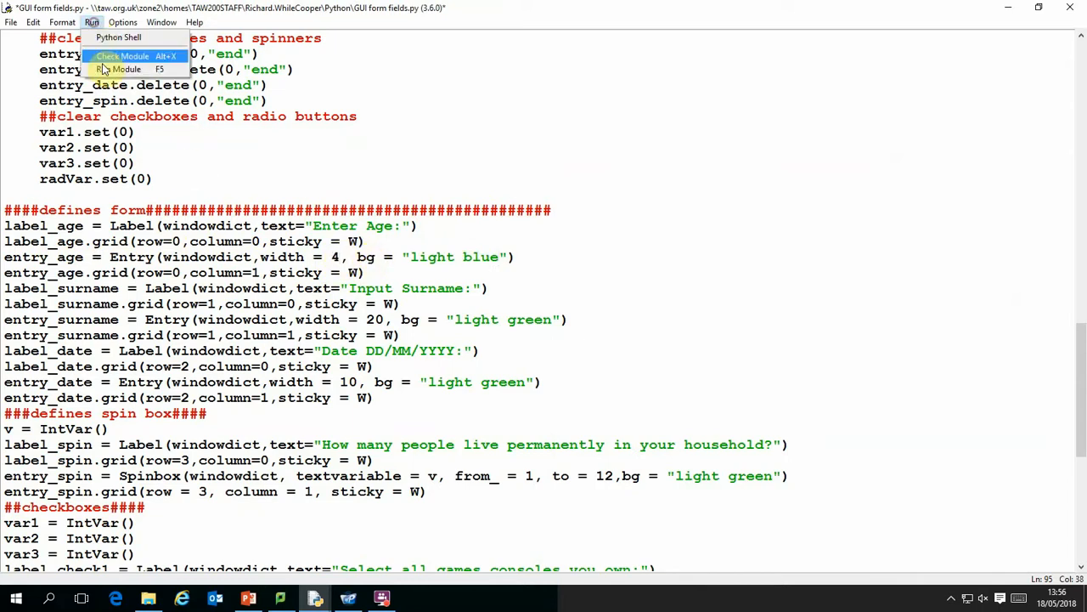
pyautogui.click(122, 68)
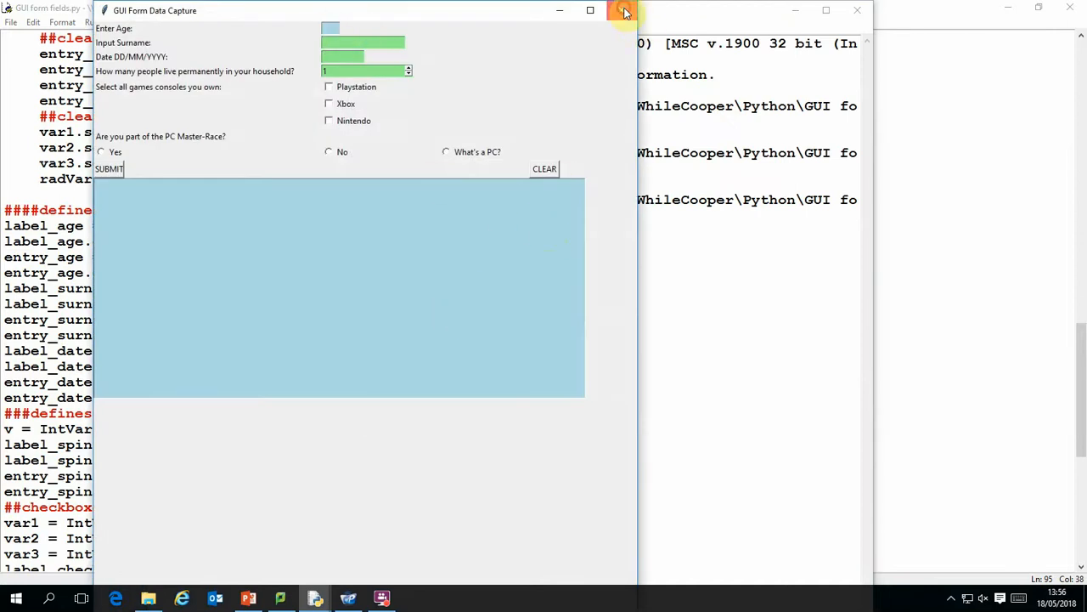
pyautogui.click(624, 10)
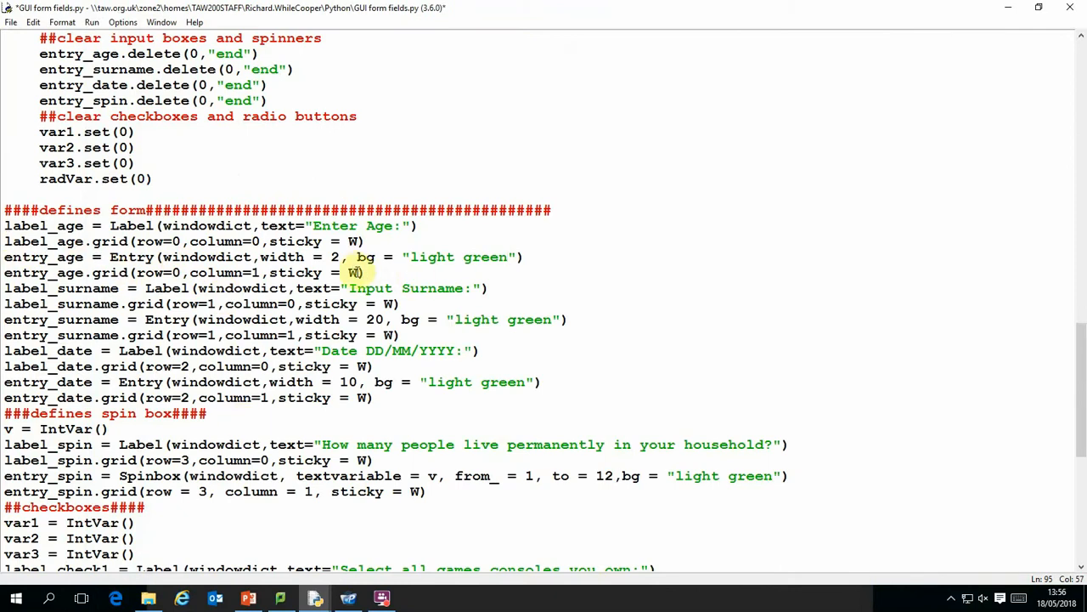
pyautogui.moveTo(3, 224); pyautogui.dragTo(365, 272)
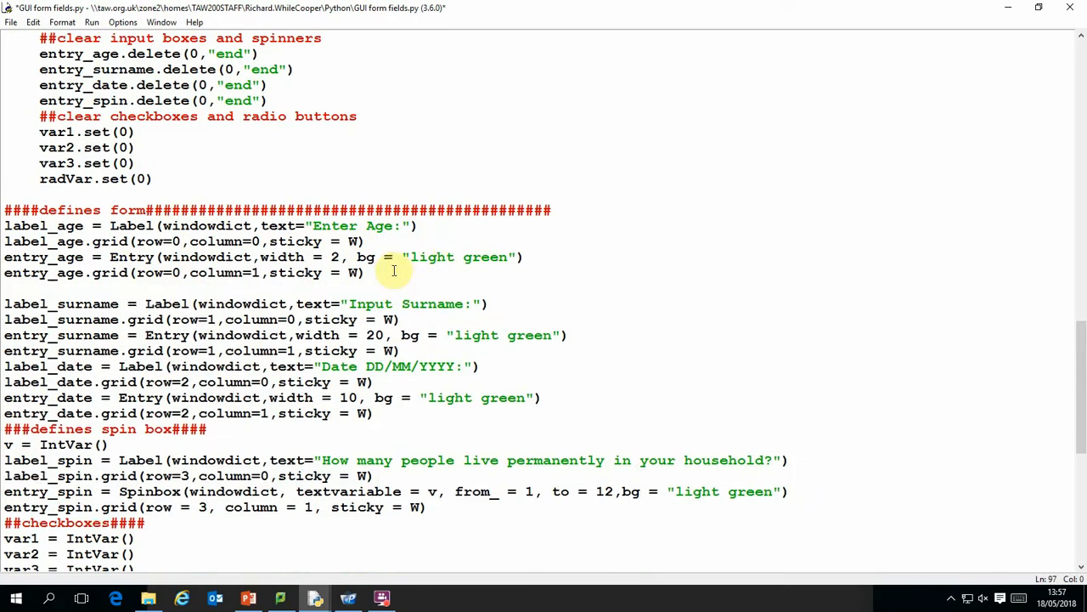
# - Add a blank line after the surname block and select the age, surname and date code section
pyautogui.click(421, 335)
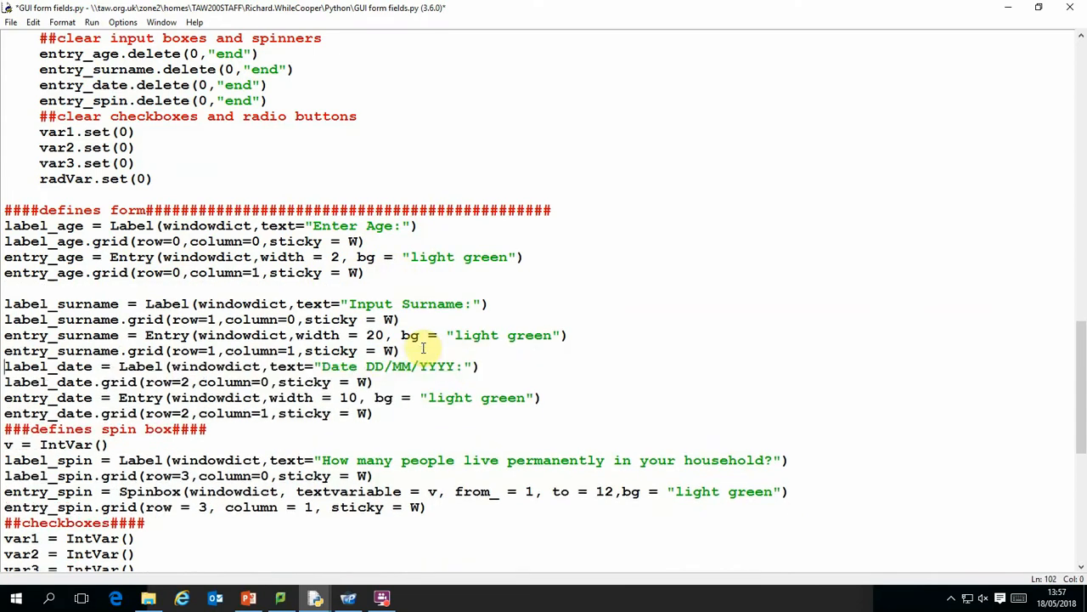
pyautogui.scroll(-3)
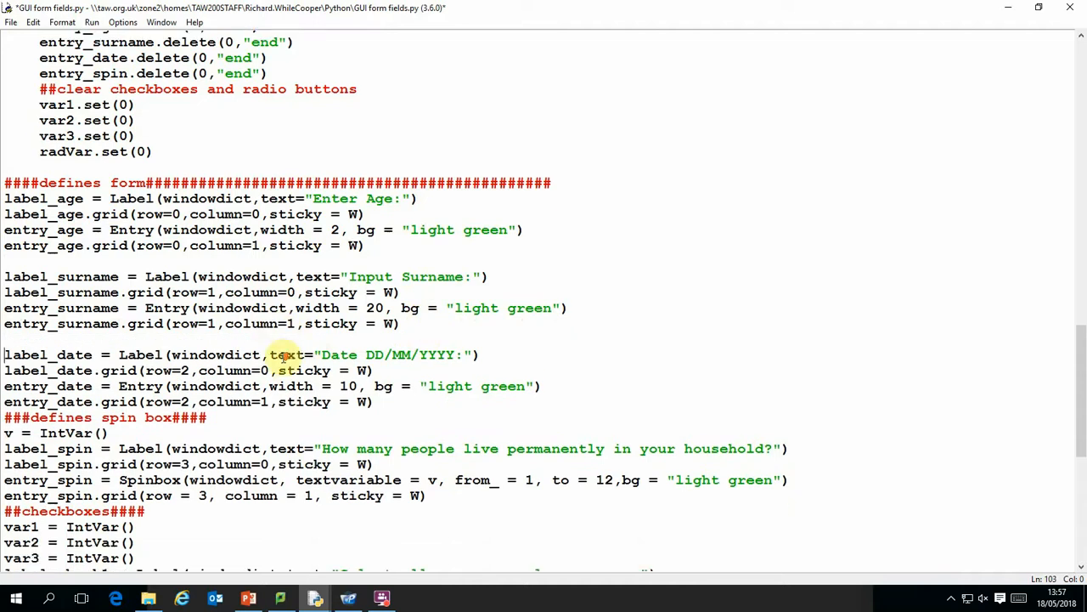
pyautogui.moveTo(387, 367)
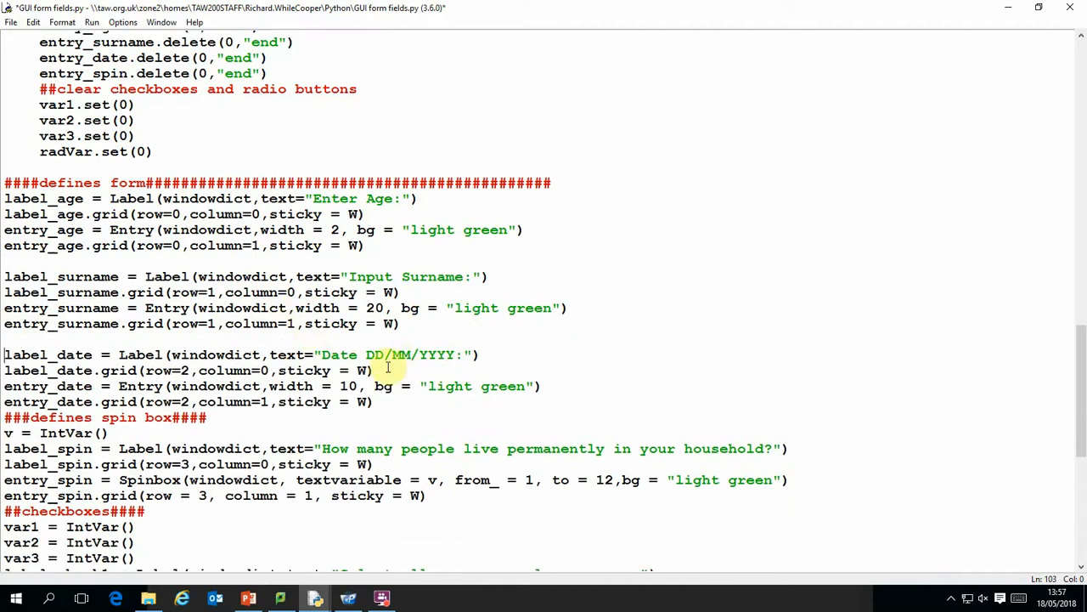
pyautogui.moveTo(3, 355); pyautogui.dragTo(372, 371)
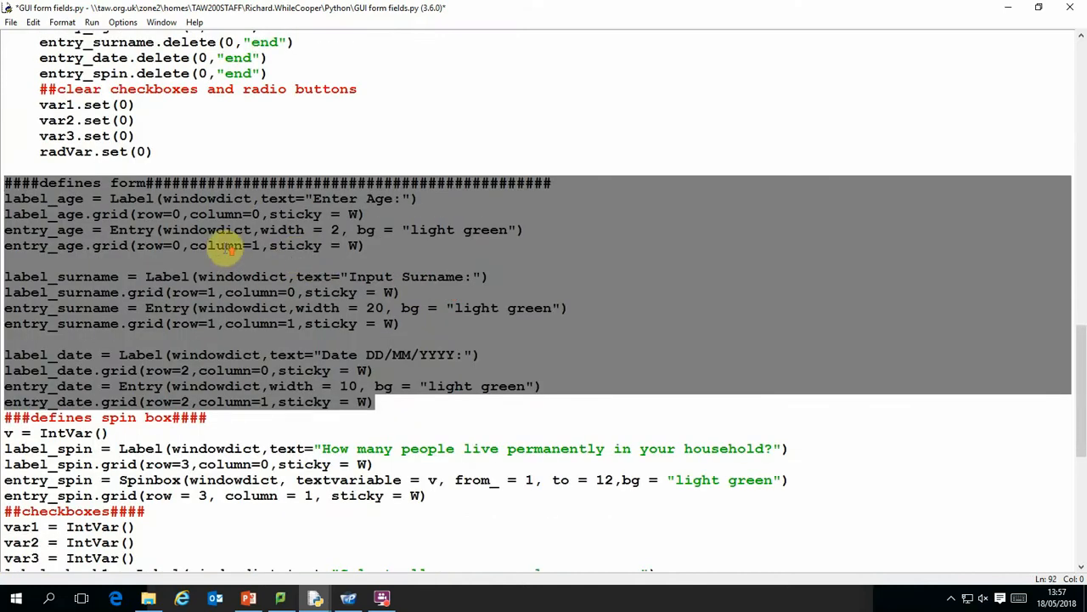
pyautogui.moveTo(280, 370)
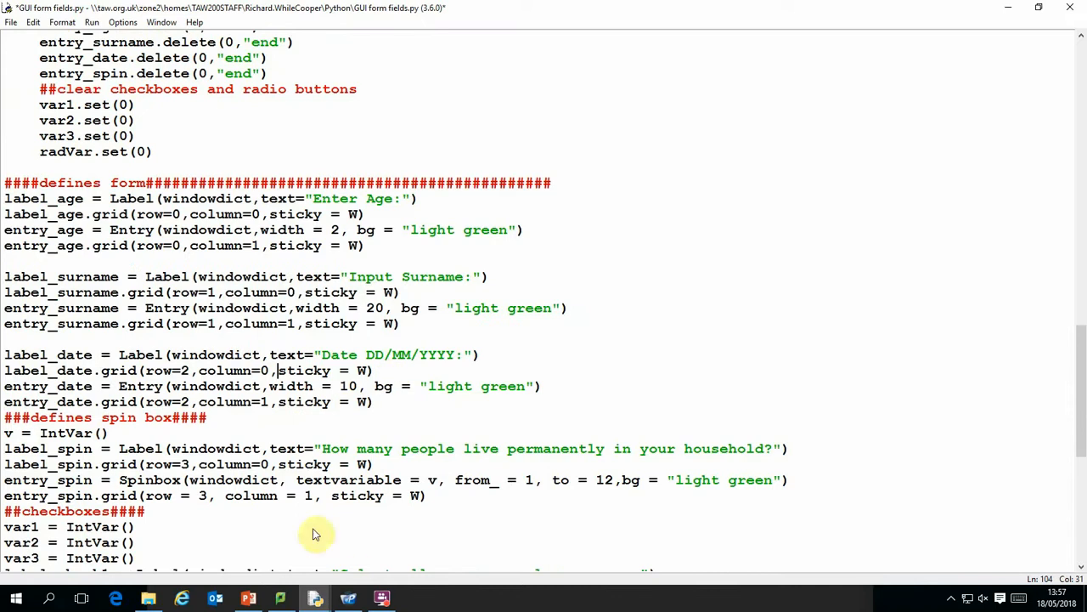
pyautogui.moveTo(316, 598)
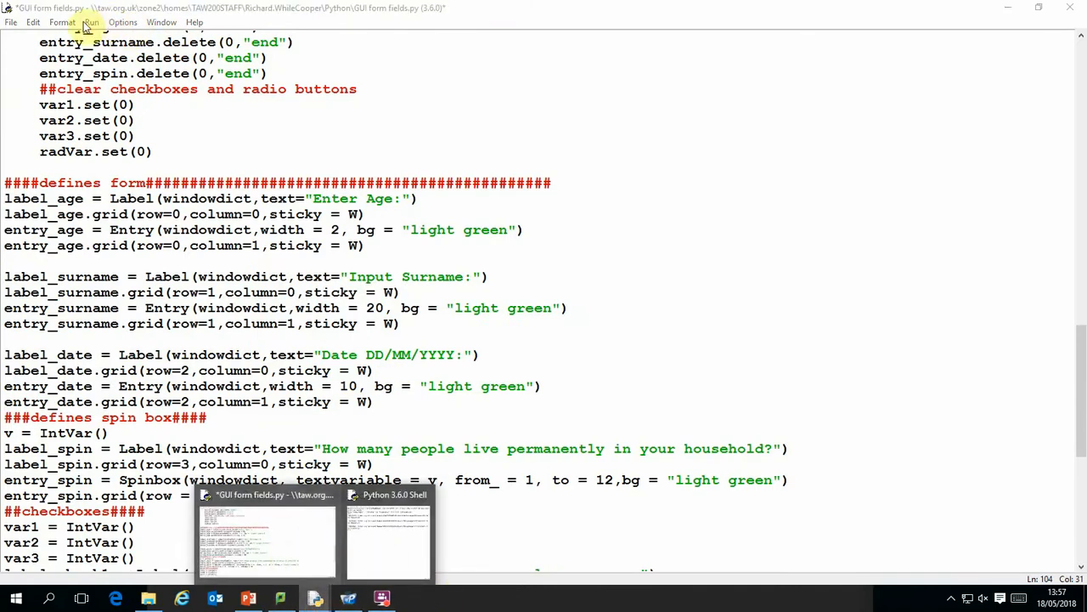
# - Run the module, confirming the save prompt, to relaunch the data capture form
pyautogui.click(92, 23)
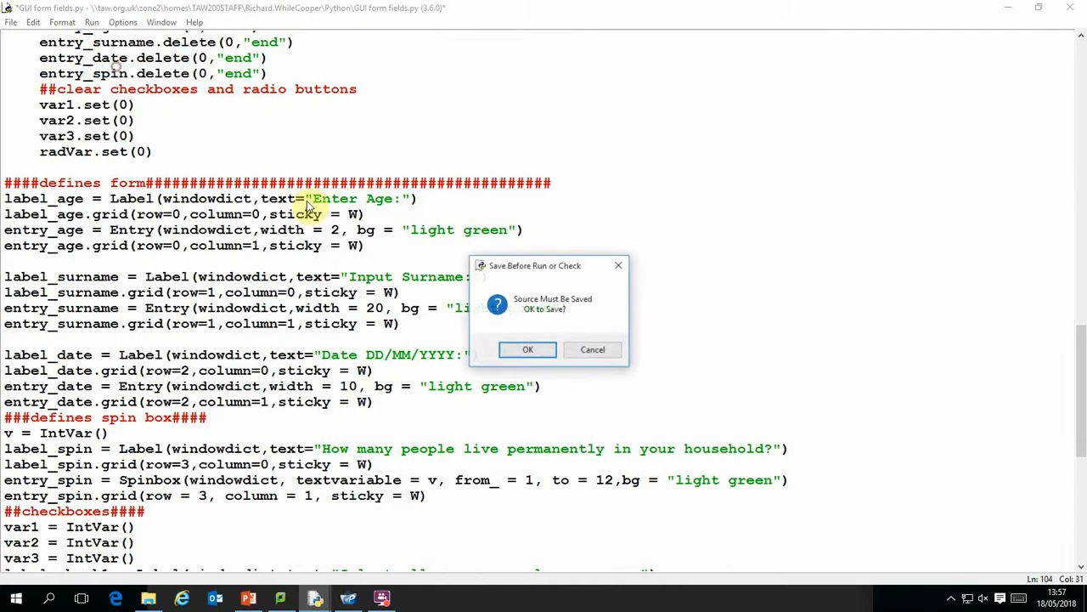
pyautogui.click(527, 350)
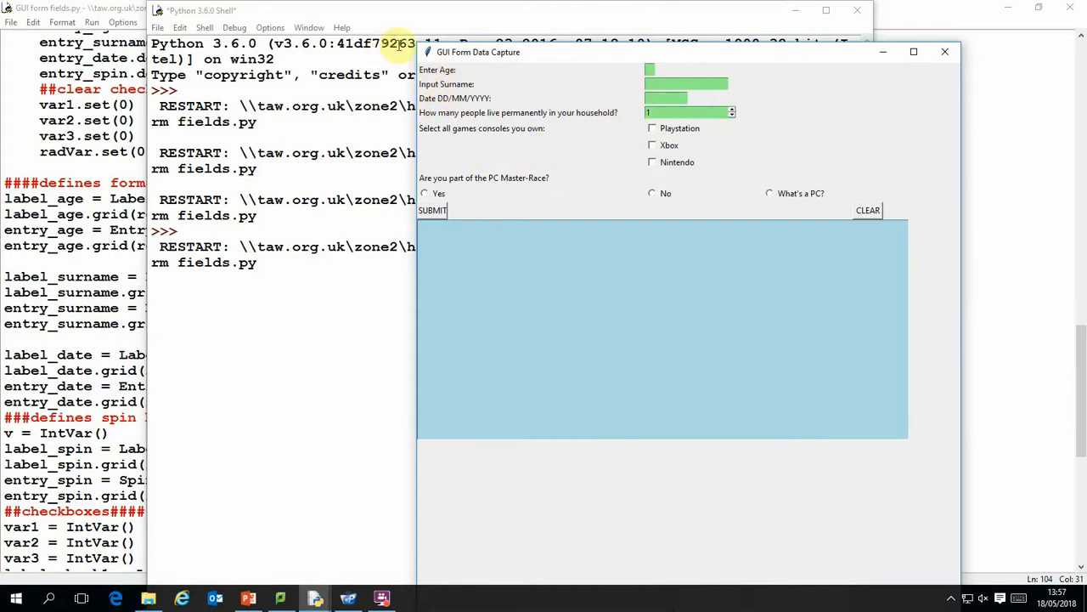
pyautogui.moveTo(501, 132)
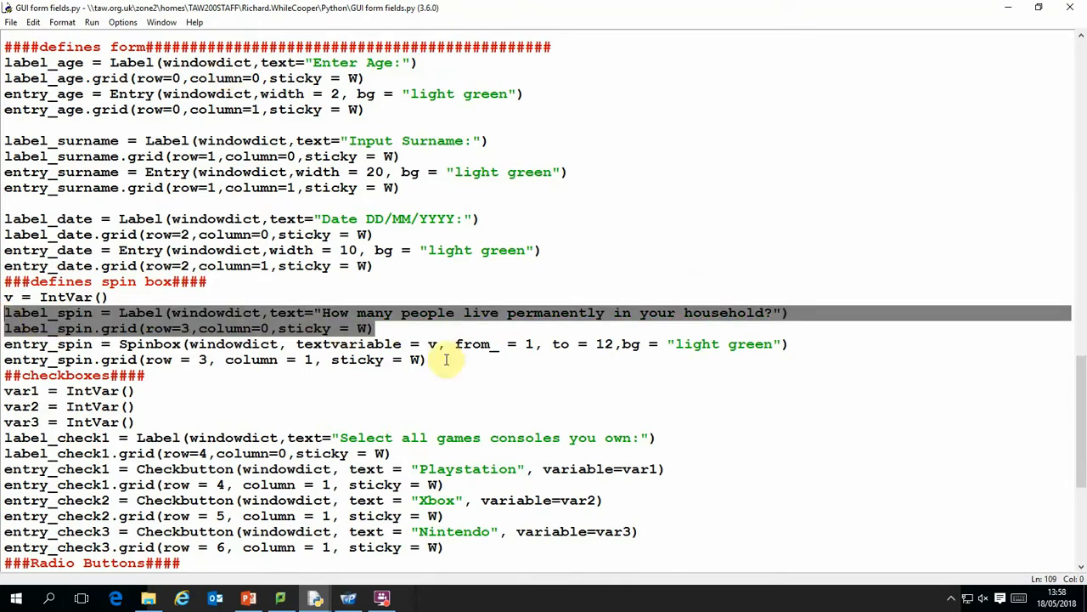
# - Change the entry_spin Spinbox upper limit from 12 to 6 and start running the script
pyautogui.click(391, 234)
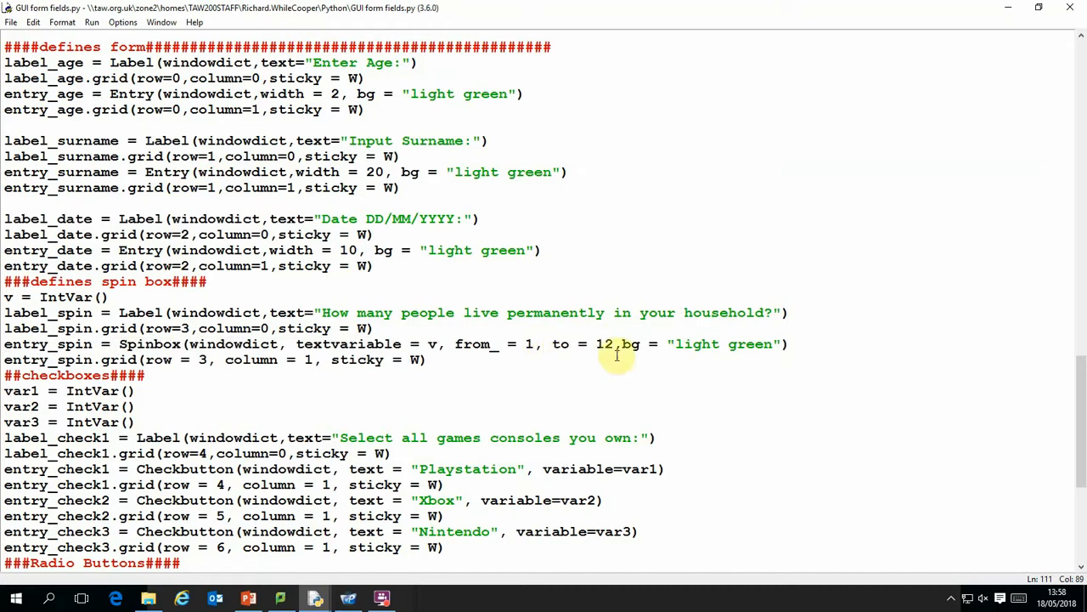
pyautogui.doubleClick(605, 343)
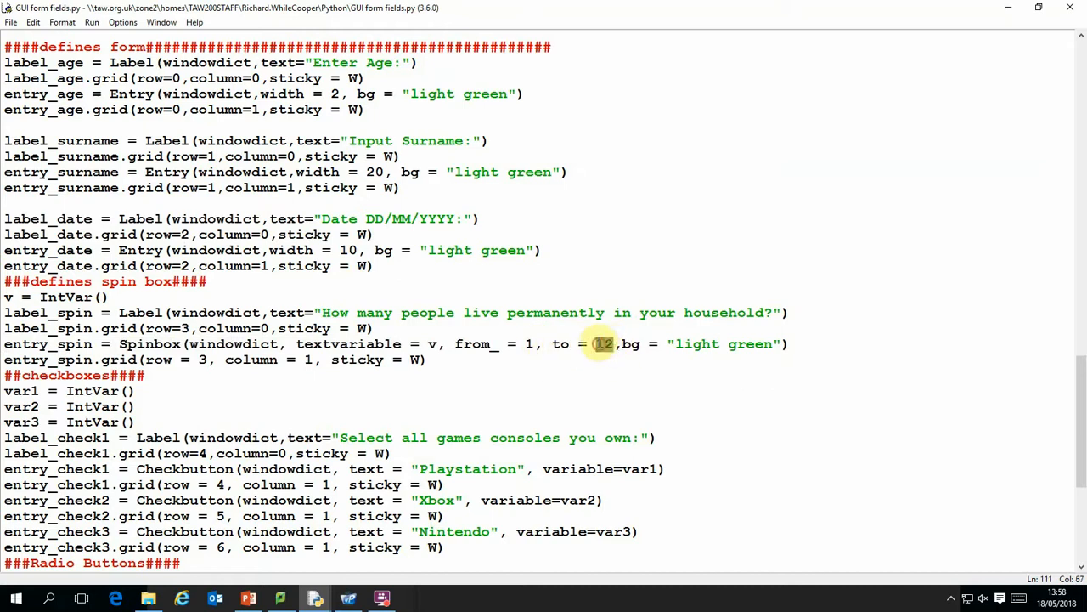
pyautogui.write('6')
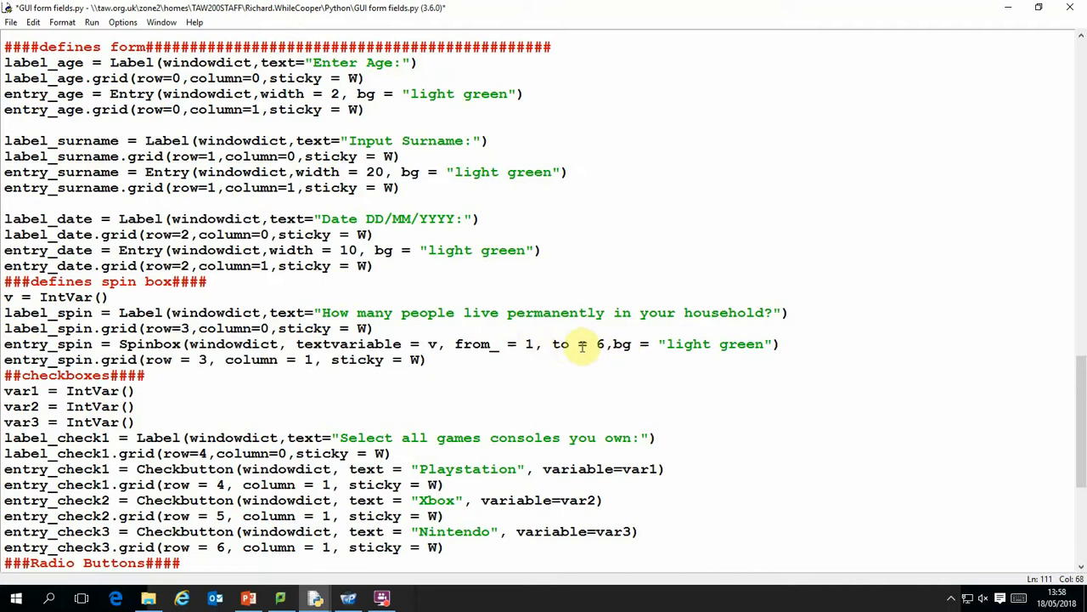
pyautogui.click(91, 22)
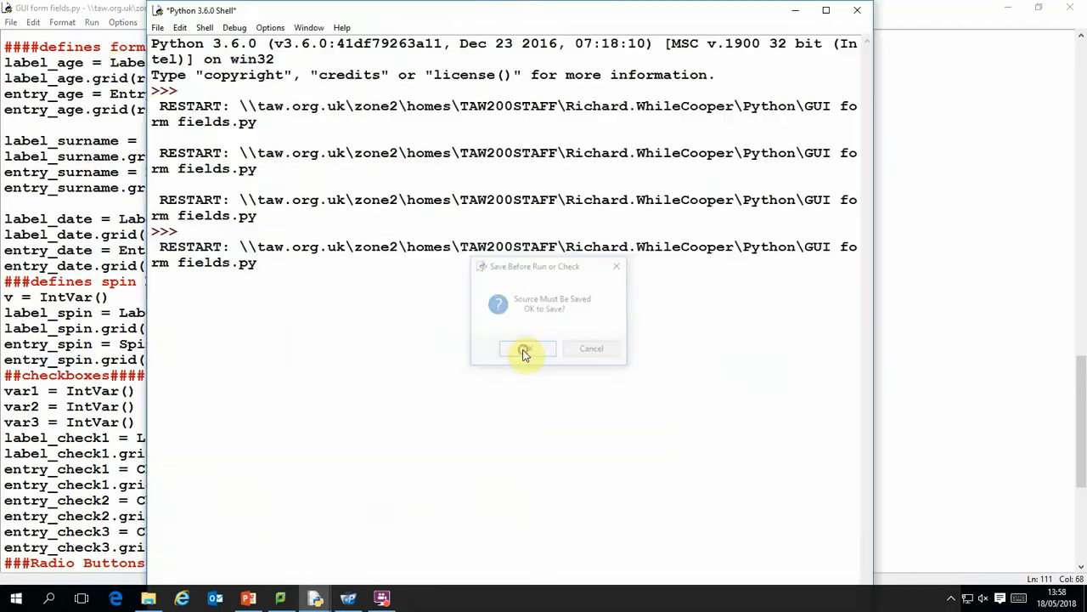
# - Save and rerun, step the household count up to test the 6 limit, then close the form
pyautogui.click(527, 348)
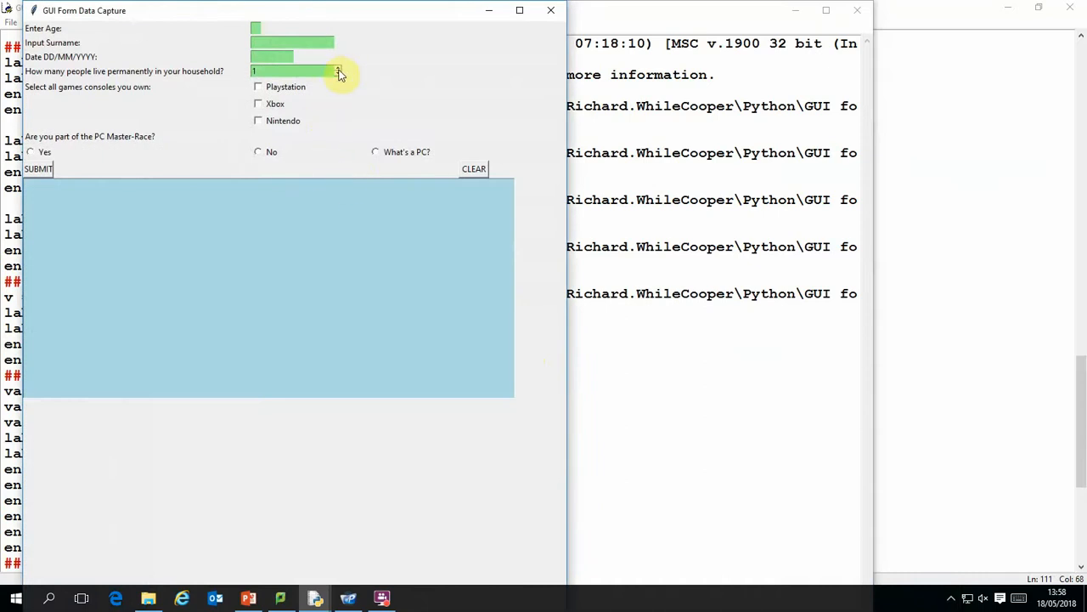
pyautogui.click(339, 75)
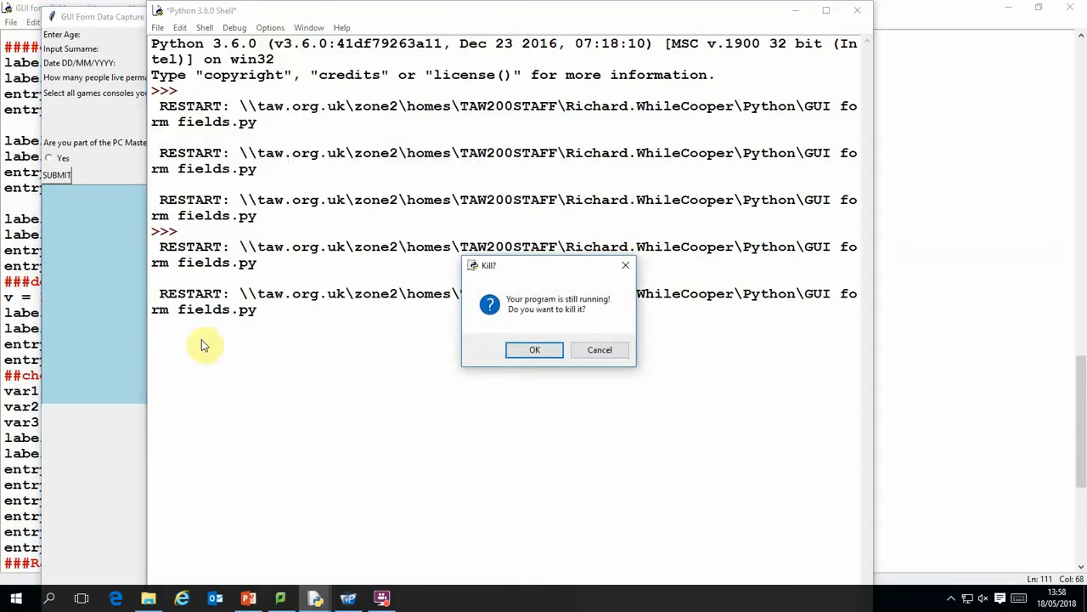
pyautogui.click(533, 350)
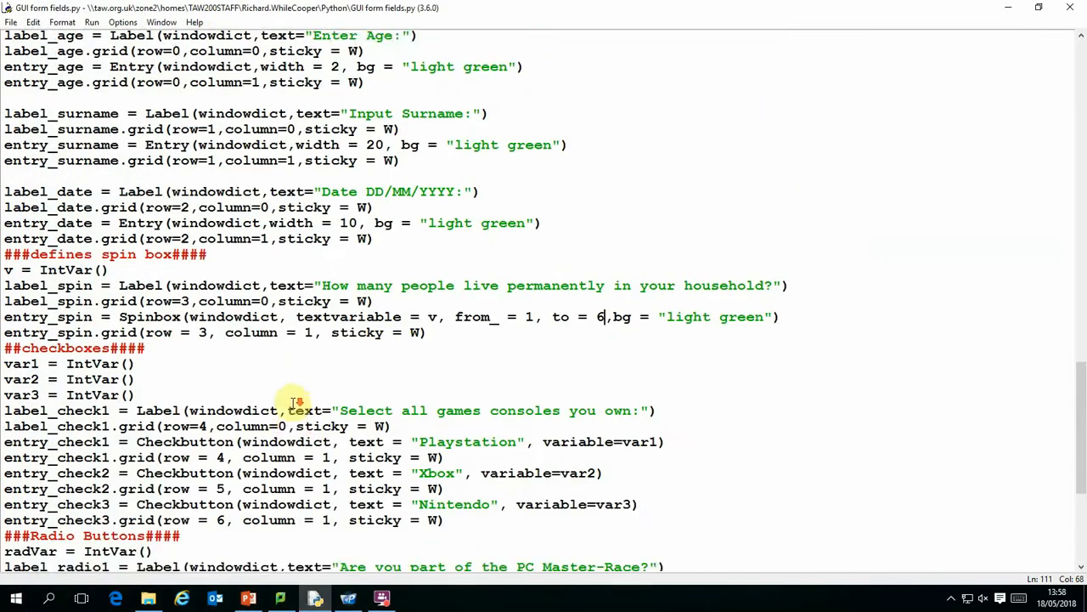
pyautogui.scroll(-3)
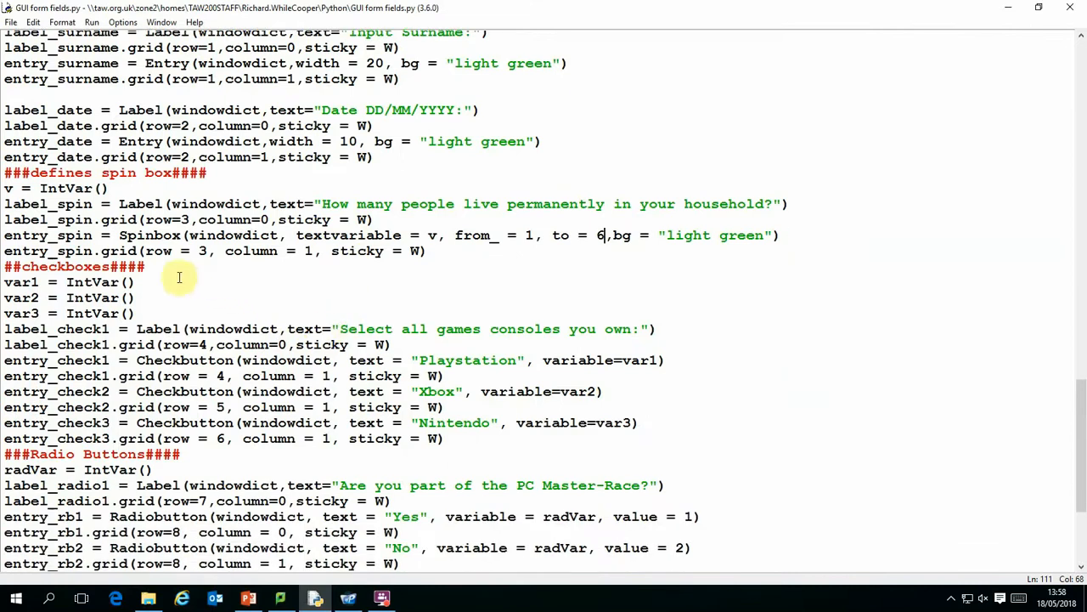
pyautogui.scroll(-3)
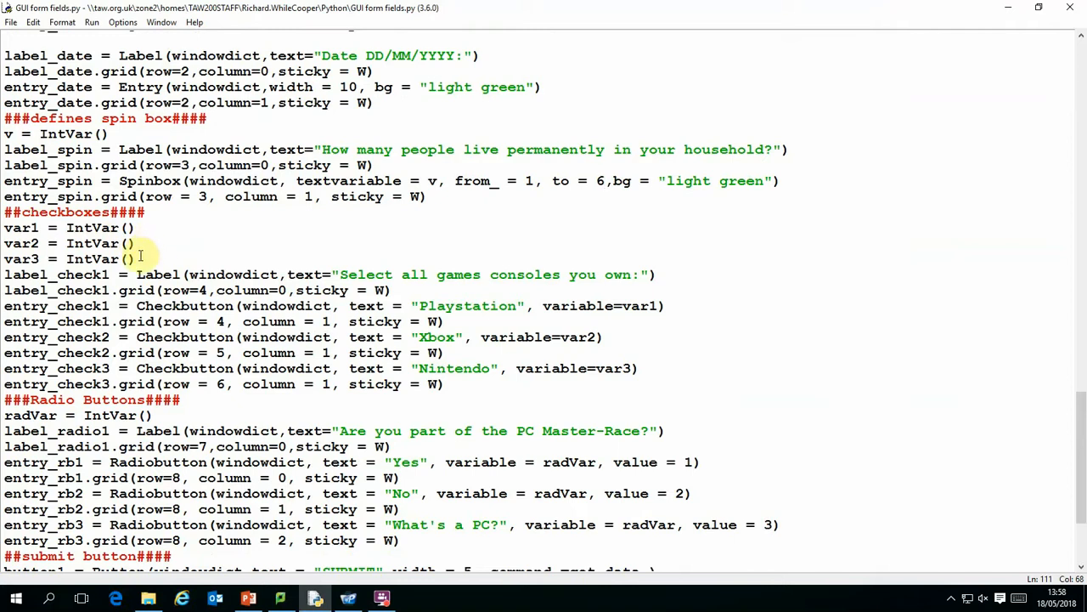
pyautogui.moveTo(3, 228); pyautogui.dragTo(140, 259)
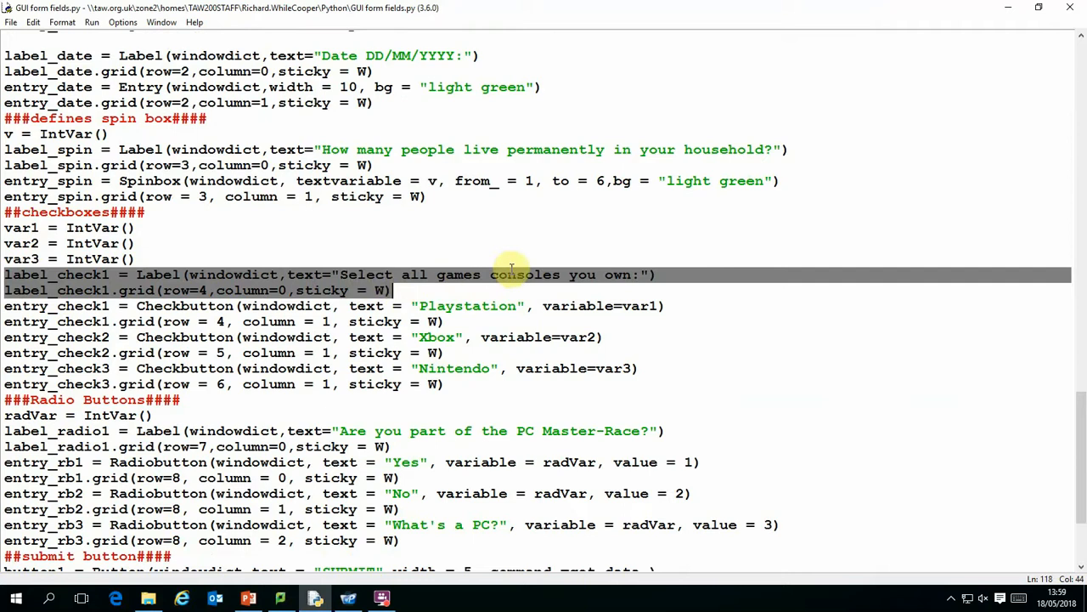
pyautogui.click(380, 289)
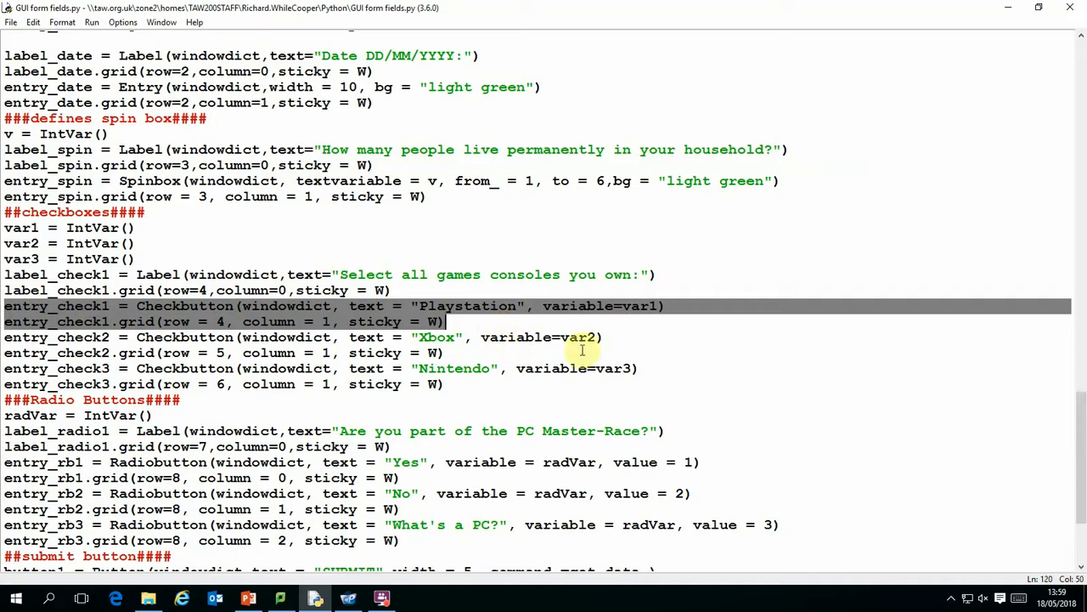
pyautogui.moveTo(603, 339)
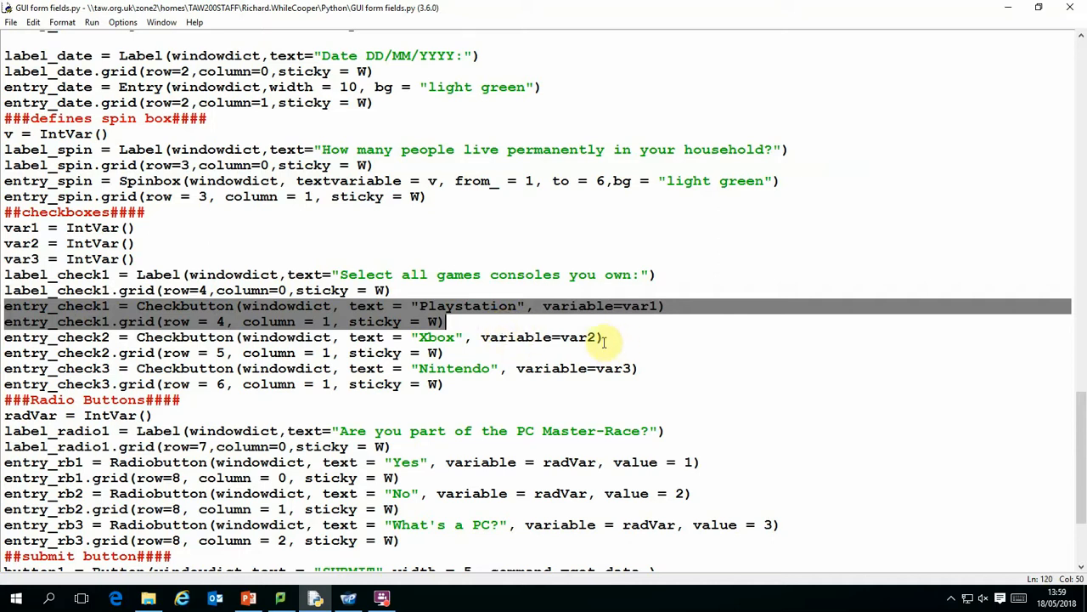
pyautogui.moveTo(496, 356)
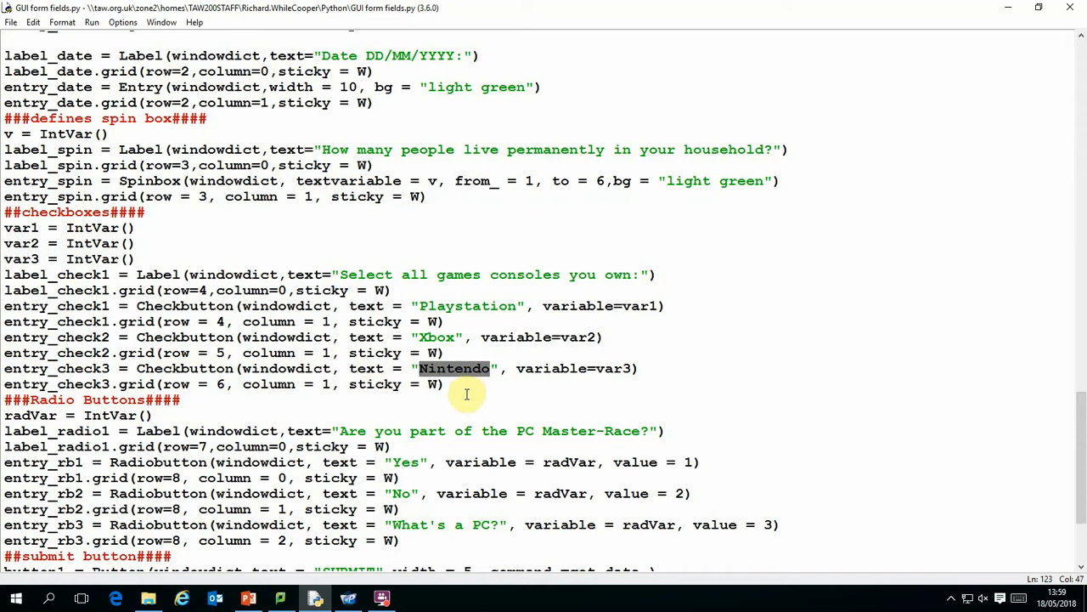
pyautogui.write('Sega')
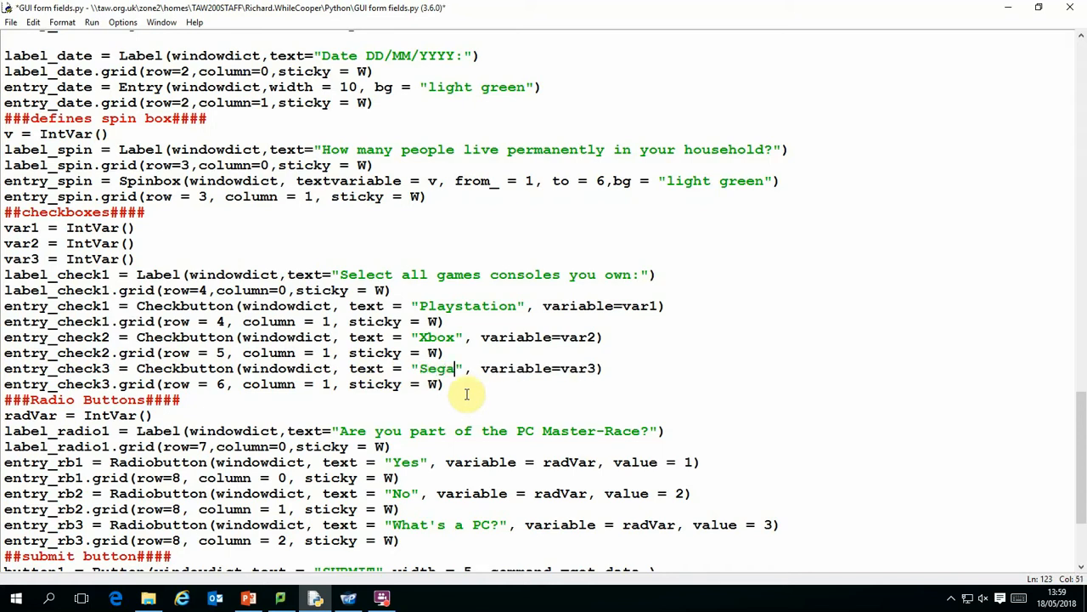
pyautogui.click(91, 22)
pyautogui.write('Nintendo')
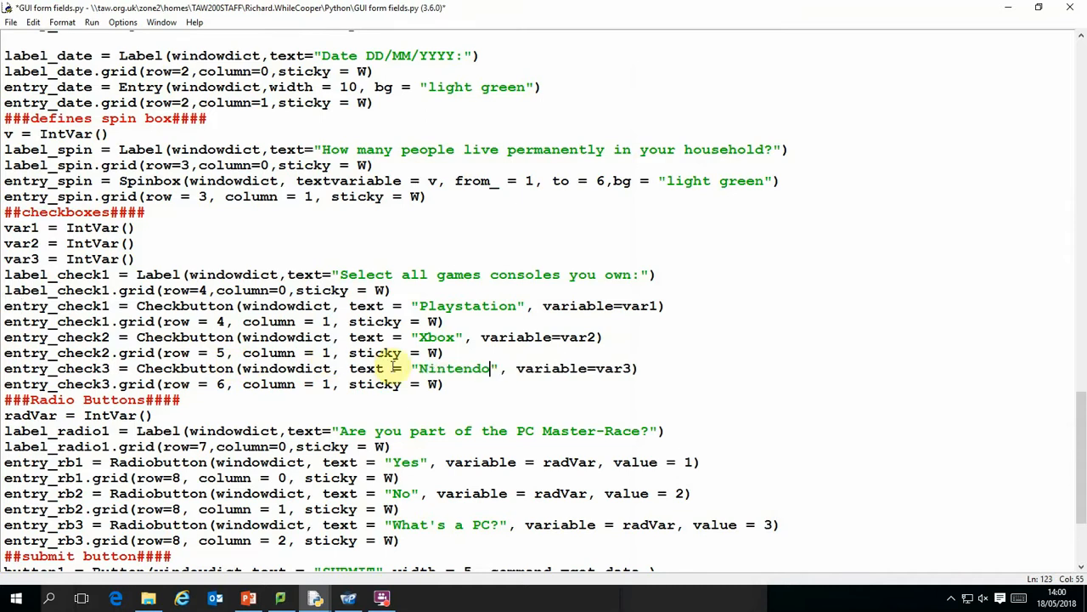
pyautogui.scroll(-3)
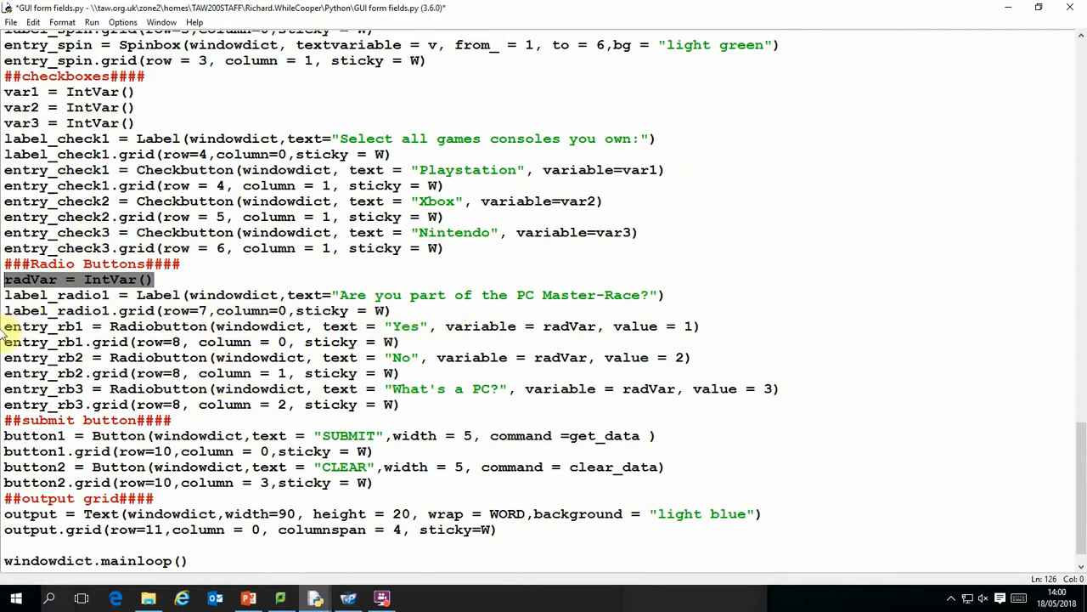
pyautogui.click(697, 326)
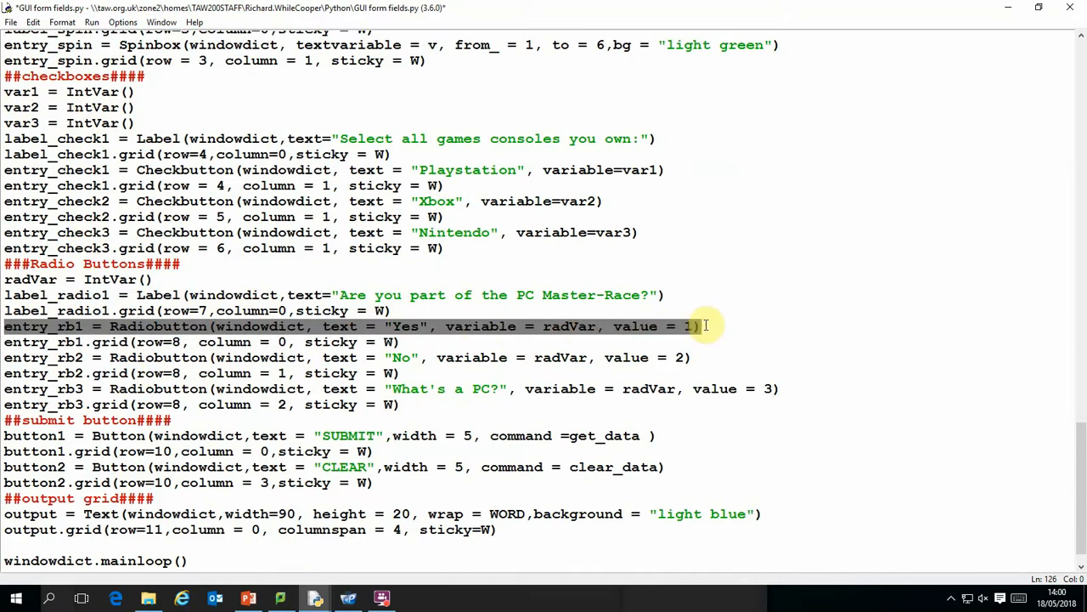
pyautogui.click(694, 357)
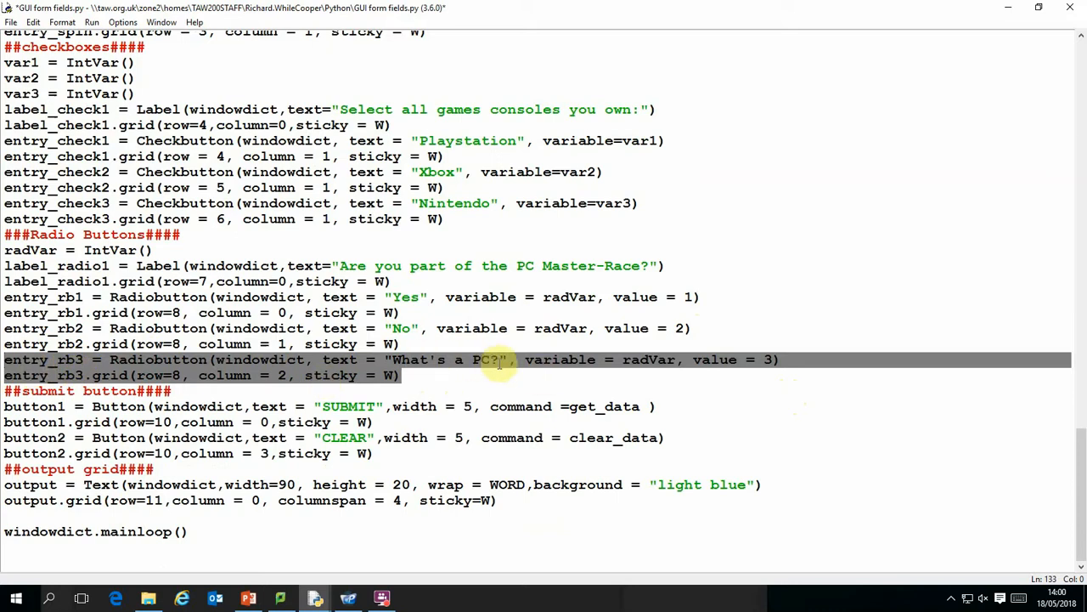
pyautogui.click(768, 360)
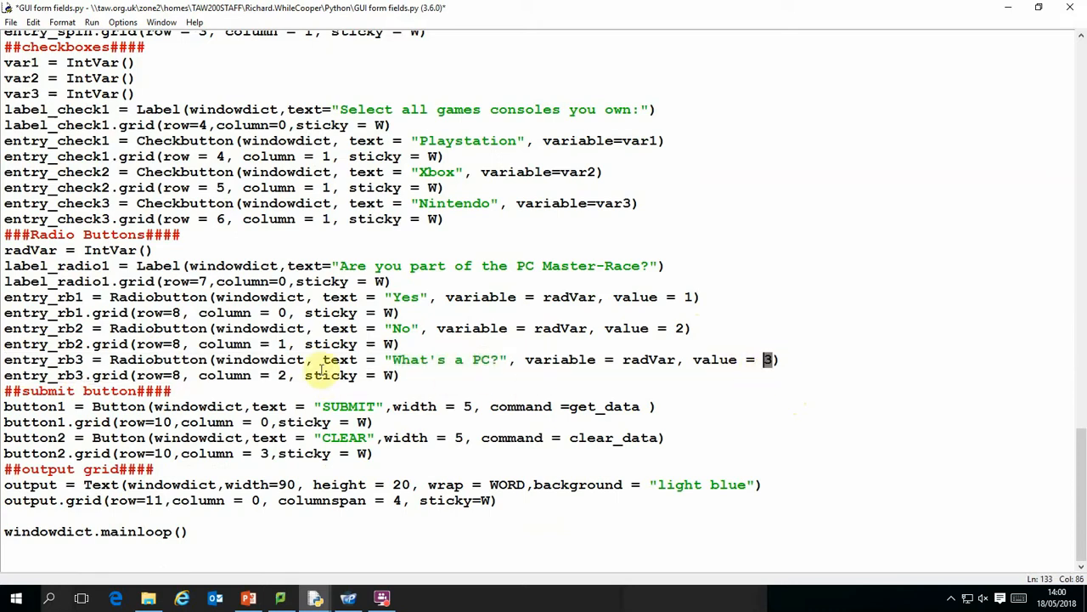
pyautogui.click(406, 375)
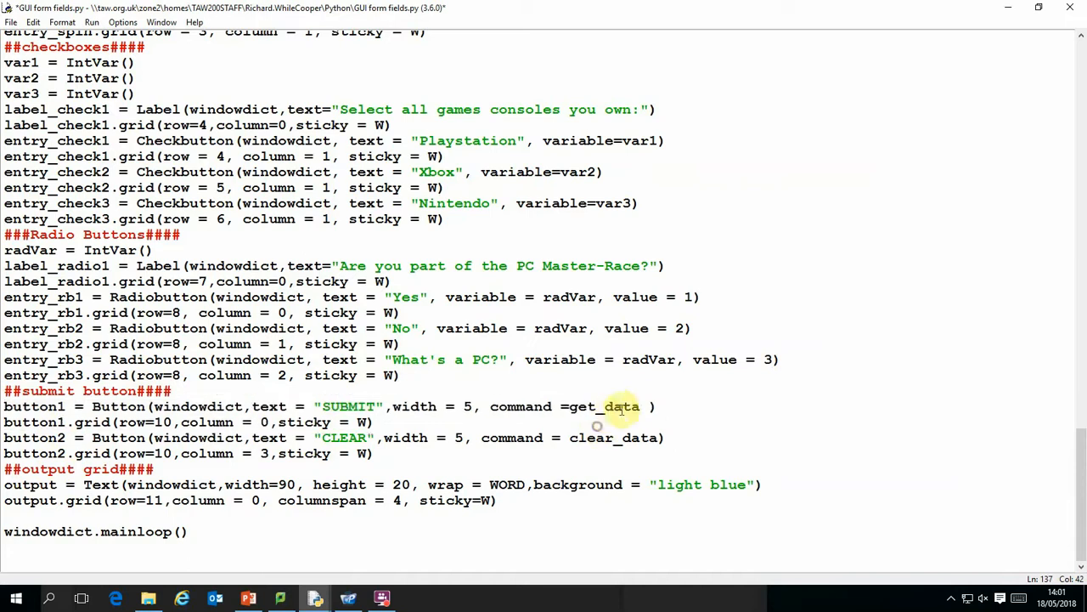
pyautogui.doubleClick(620, 406)
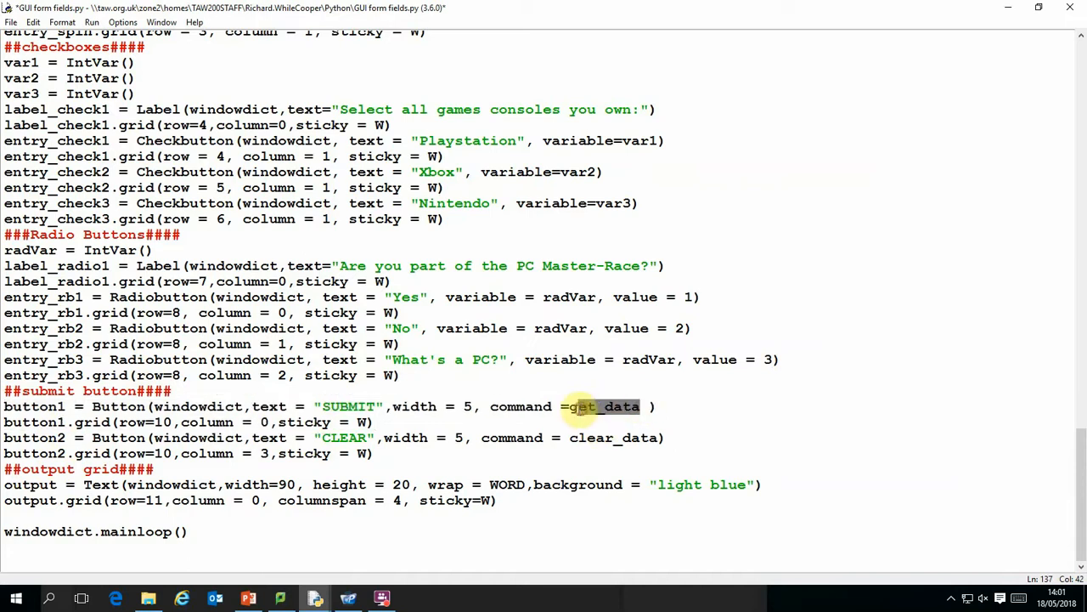
pyautogui.scroll(3)
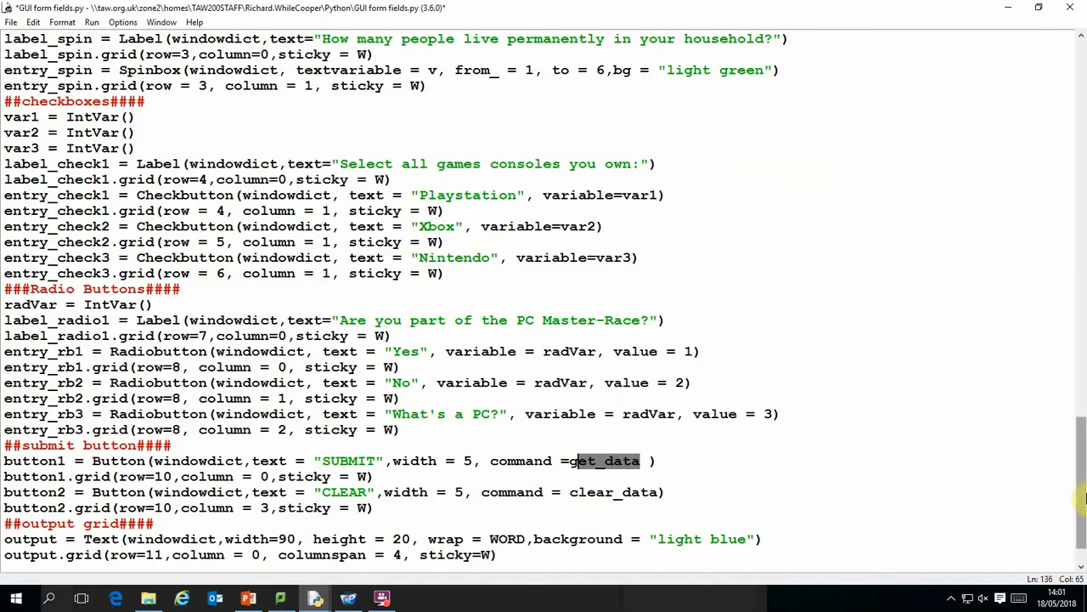
pyautogui.scroll(3)
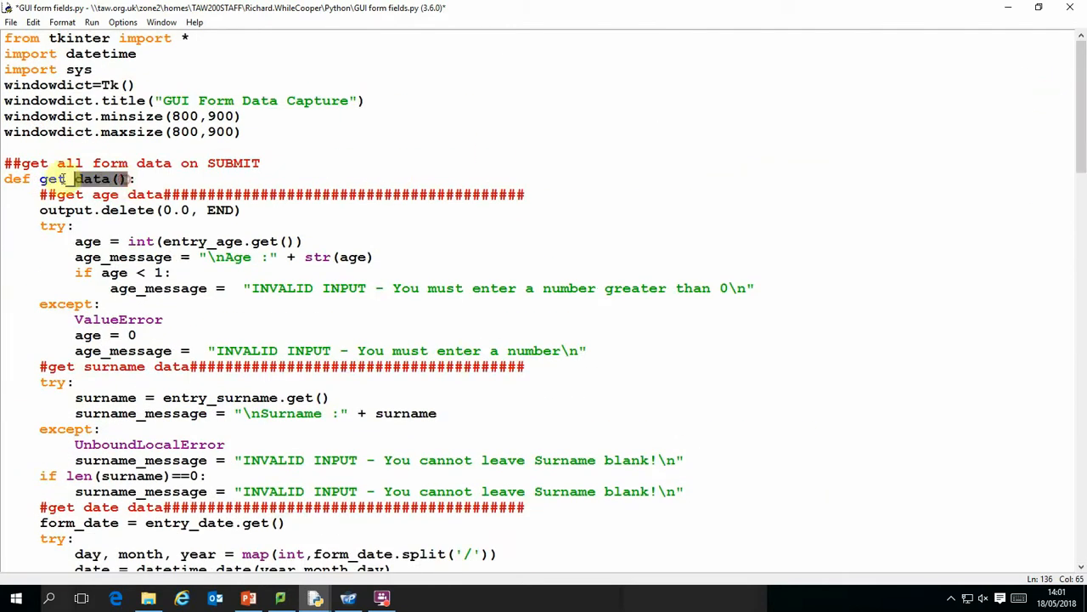
pyautogui.doubleClick(81, 178)
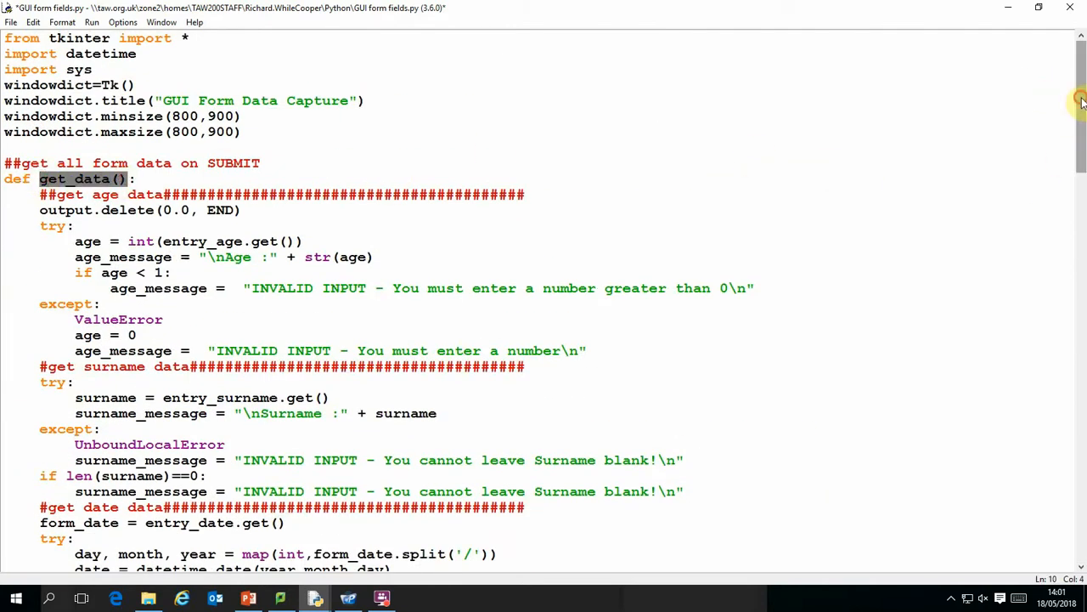
pyautogui.scroll(-3)
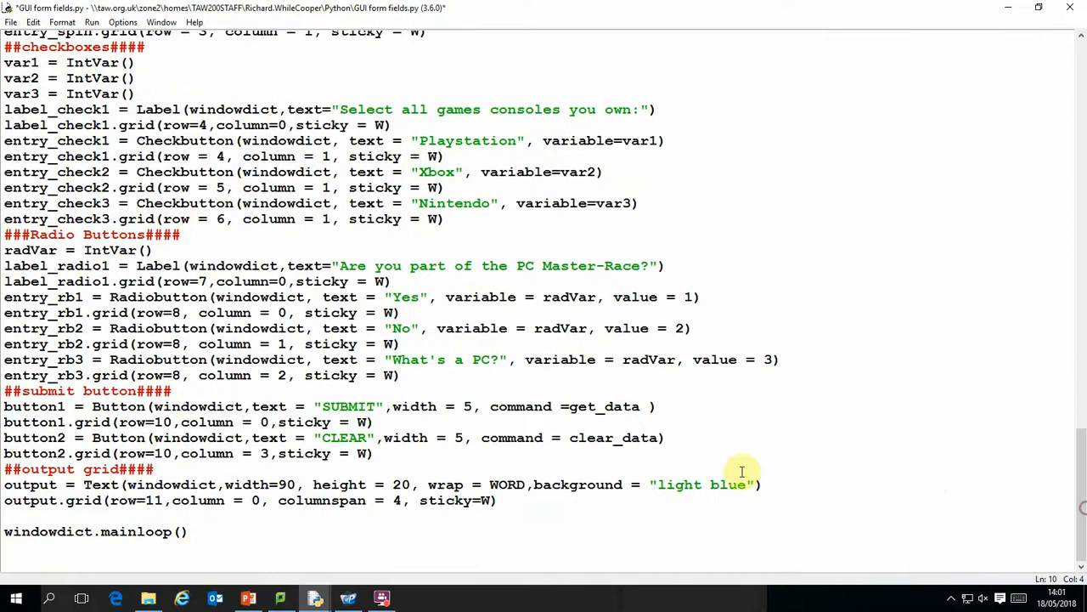
pyautogui.moveTo(312, 452)
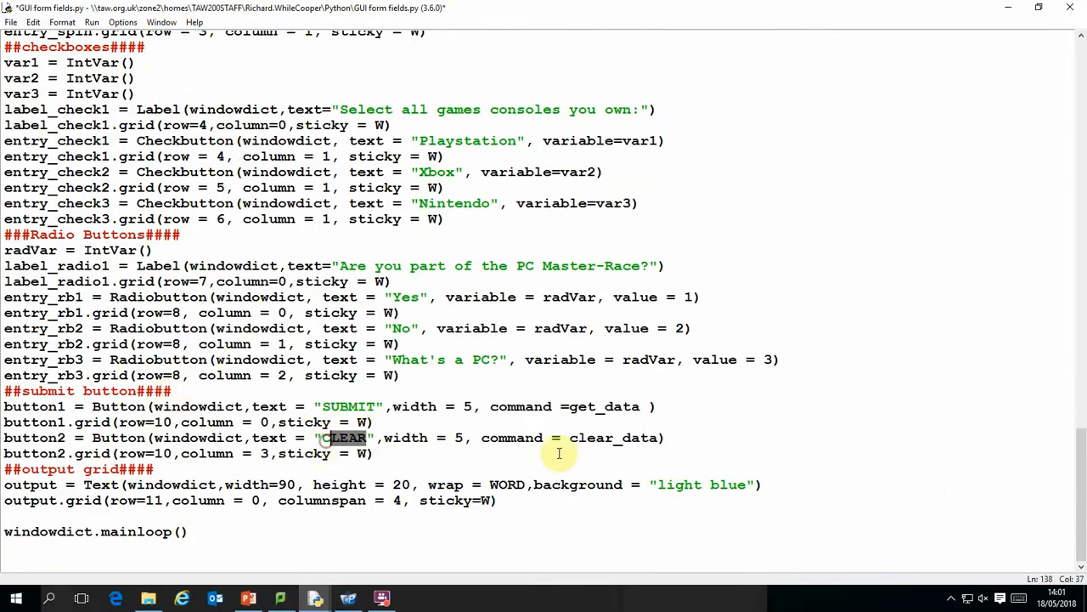
pyautogui.scroll(3)
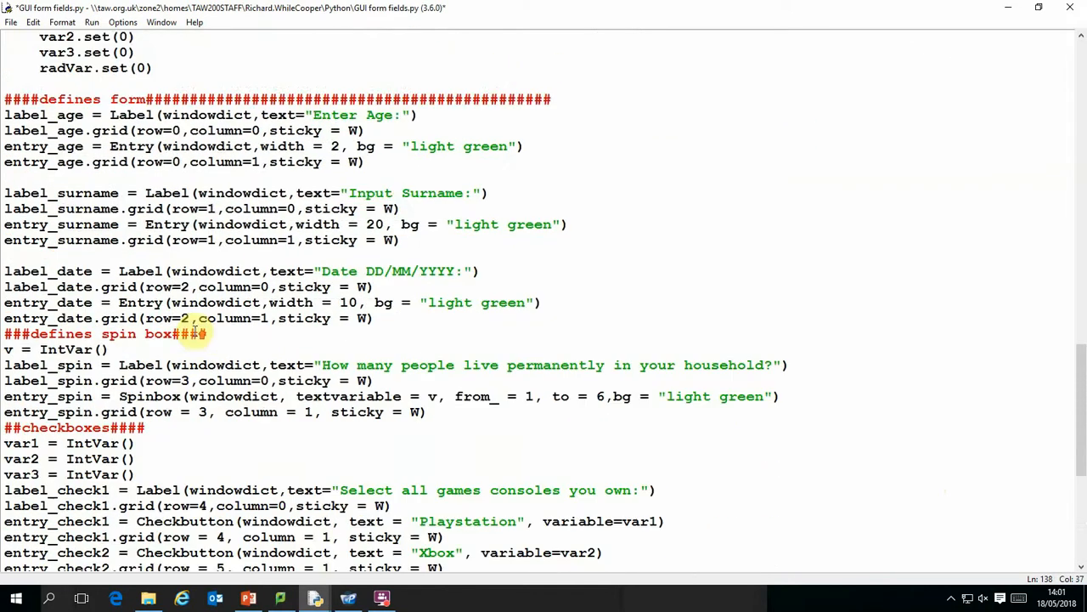
pyautogui.scroll(3)
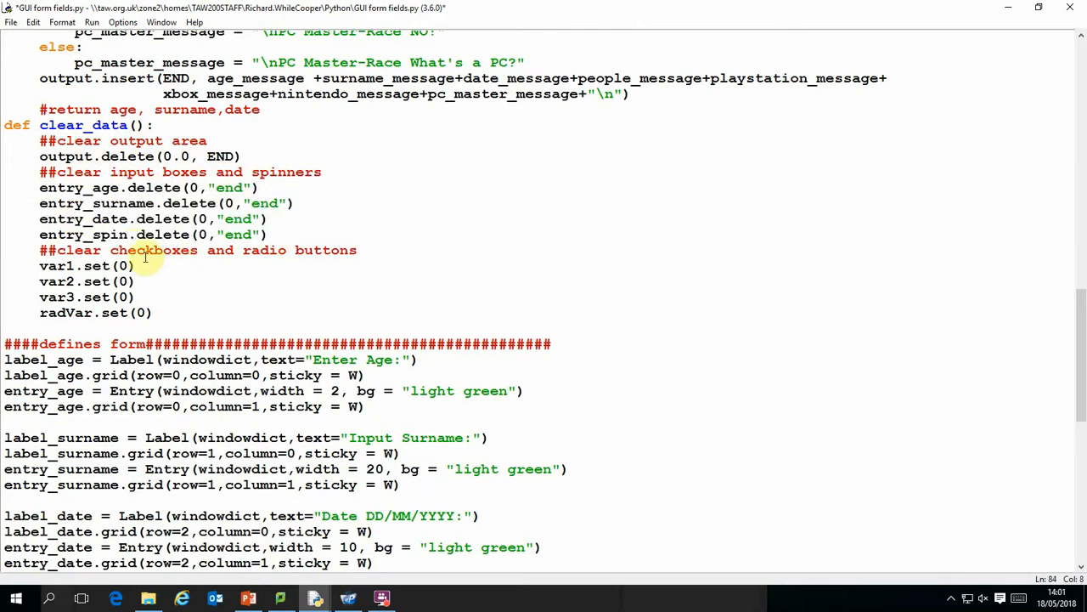
pyautogui.scroll(-3)
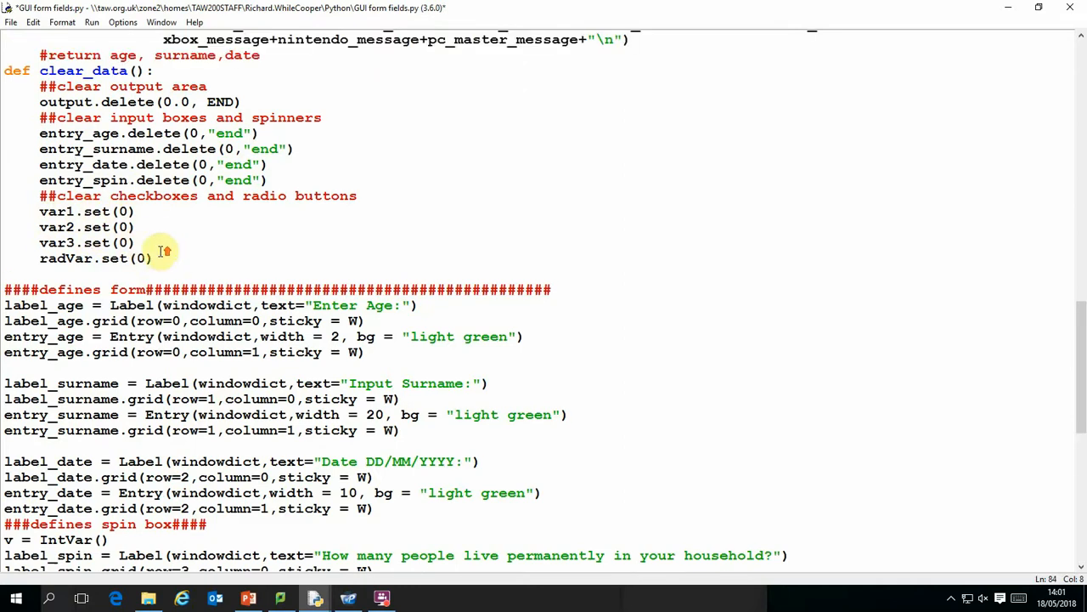
pyautogui.scroll(3)
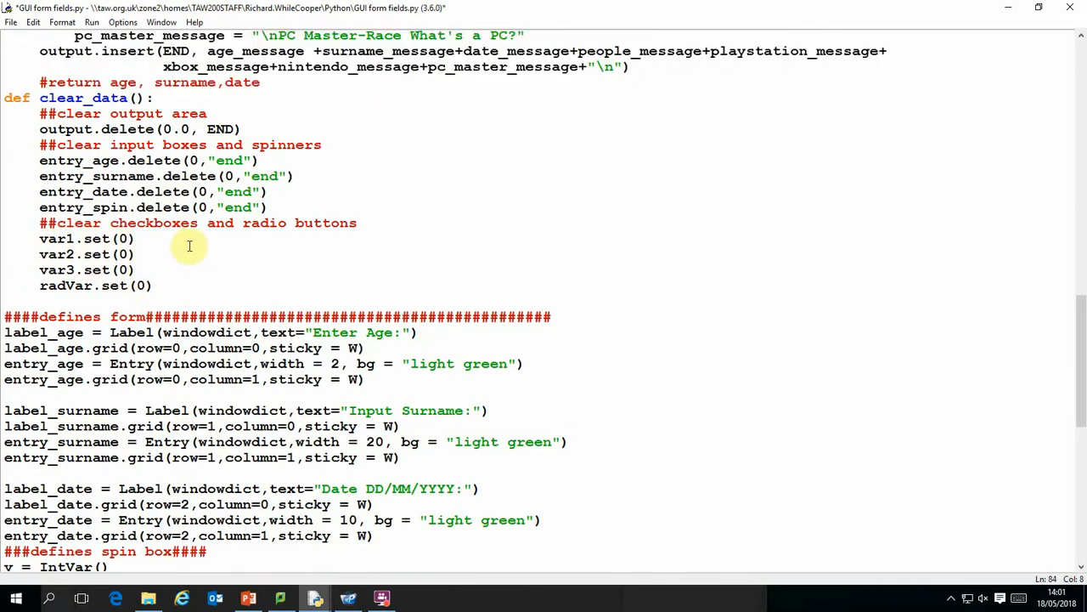
pyautogui.scroll(-3)
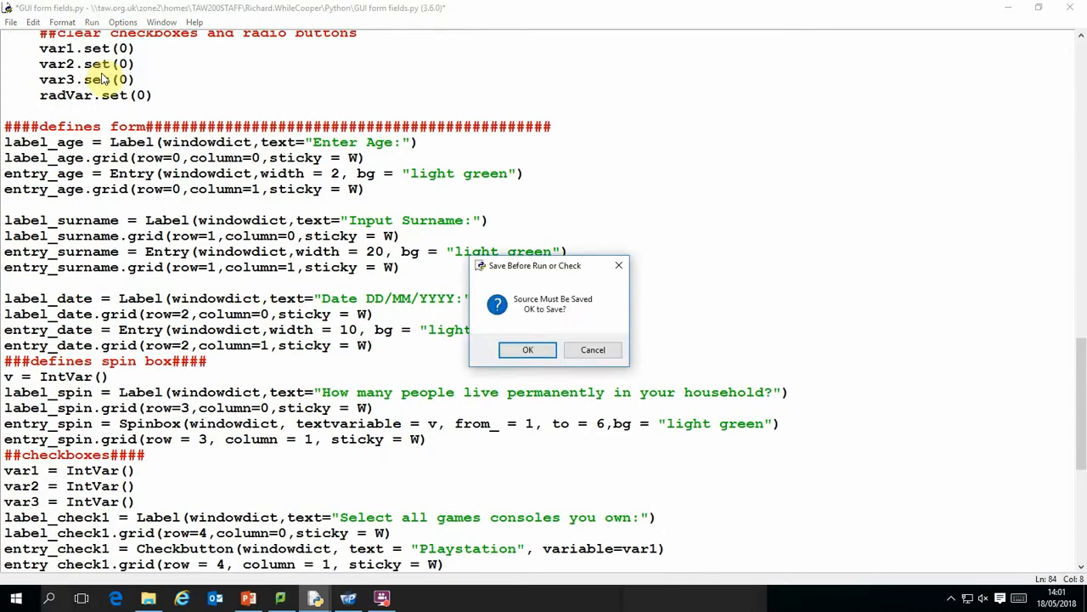
# - Confirm saving the script so the empty data capture form launches again
pyautogui.click(527, 350)
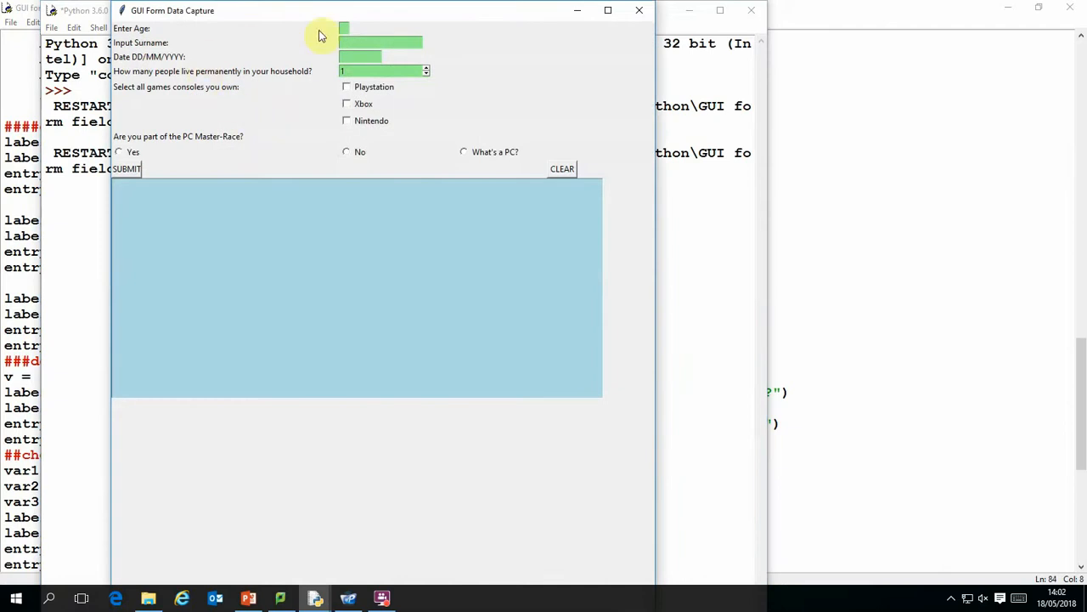
pyautogui.moveTo(247, 43)
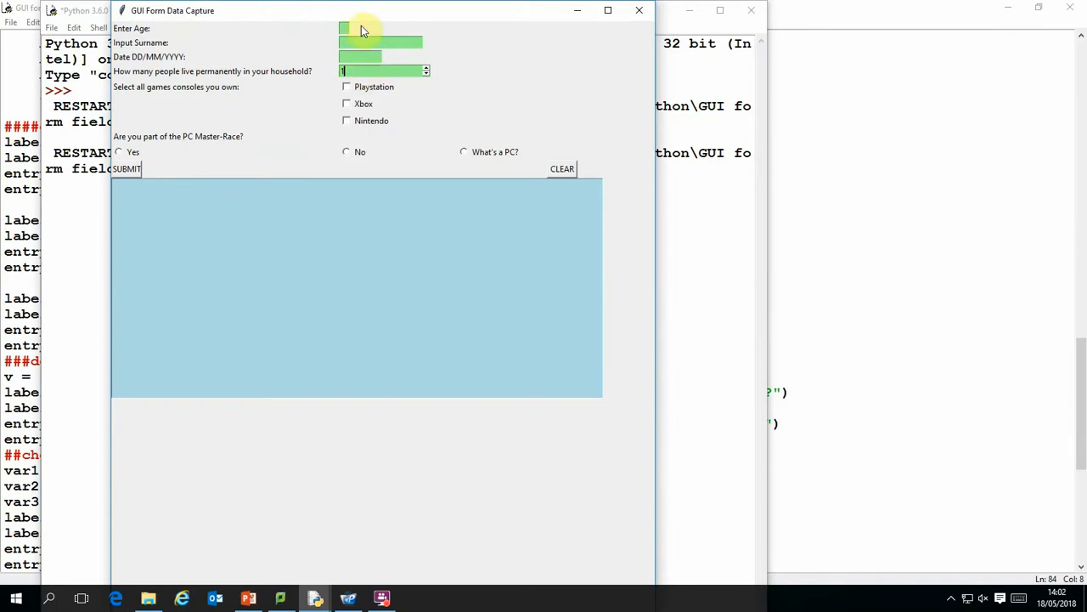
pyautogui.moveTo(332, 169)
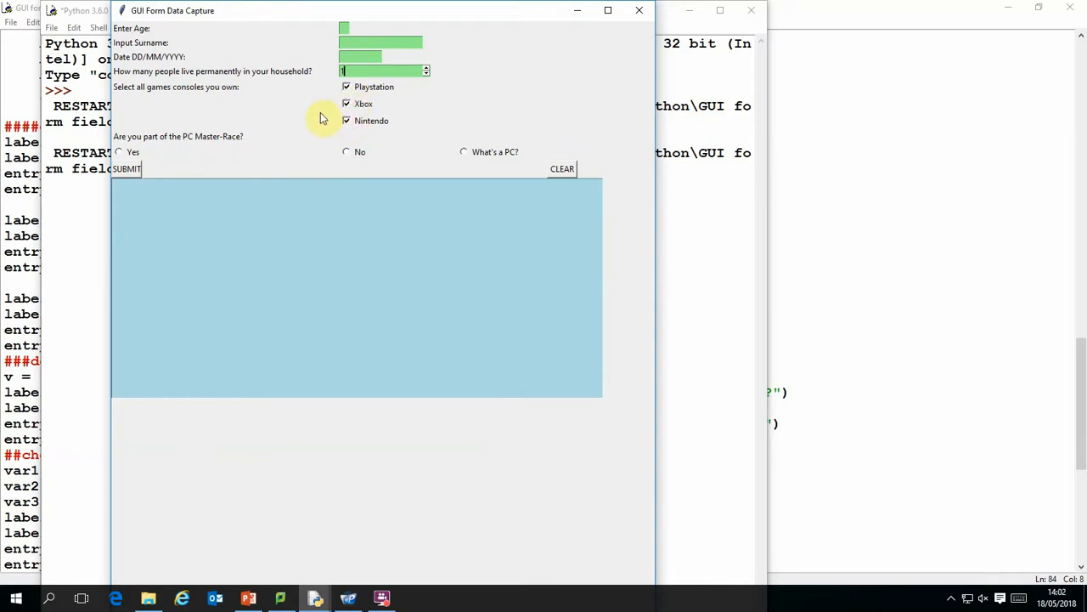
pyautogui.moveTo(263, 141)
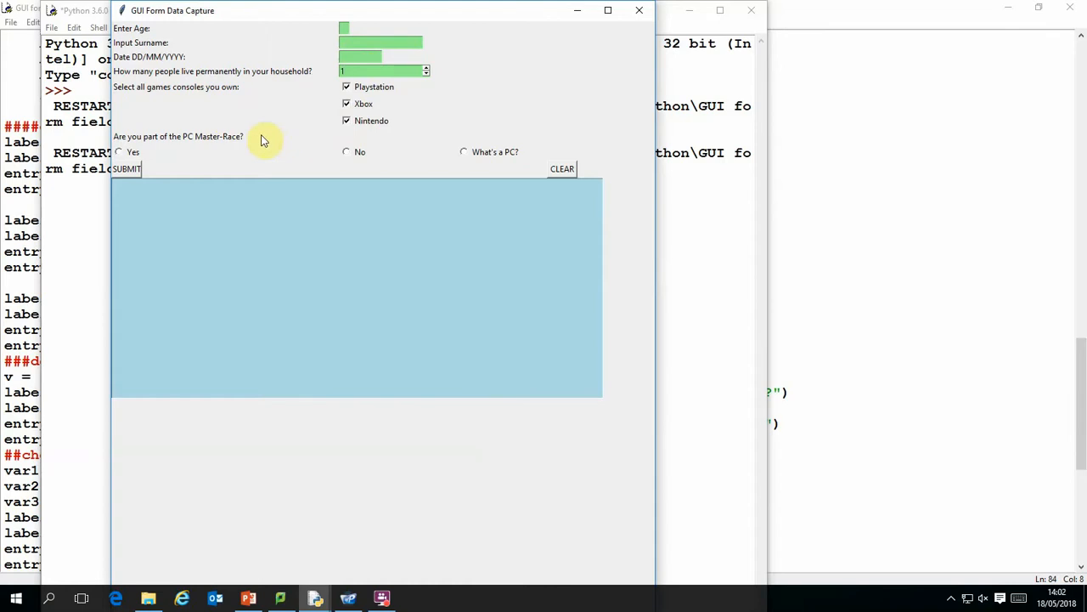
pyautogui.moveTo(156, 150)
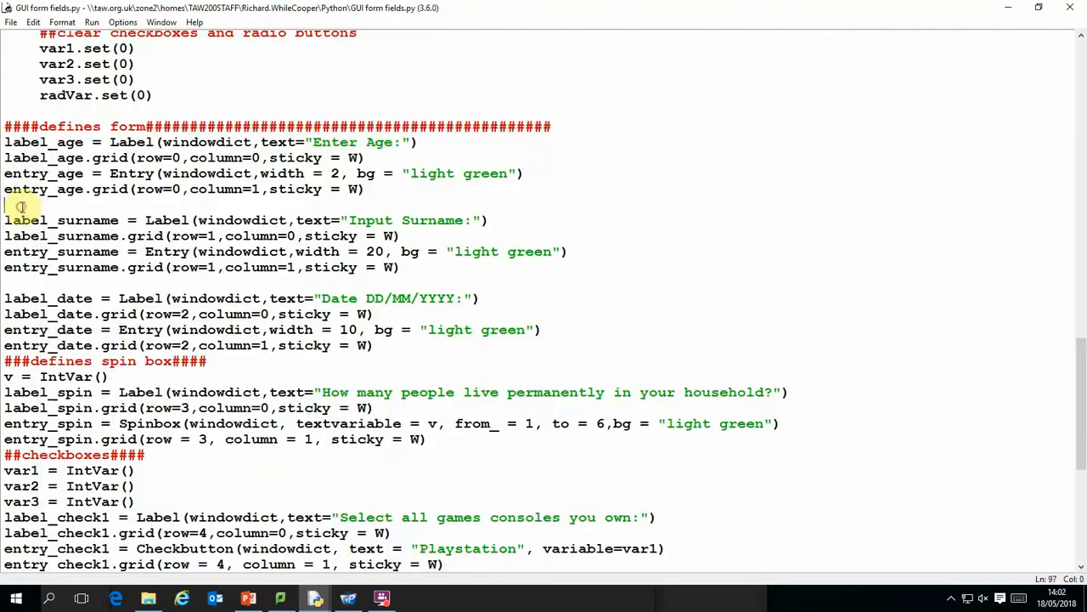
pyautogui.scroll(-3)
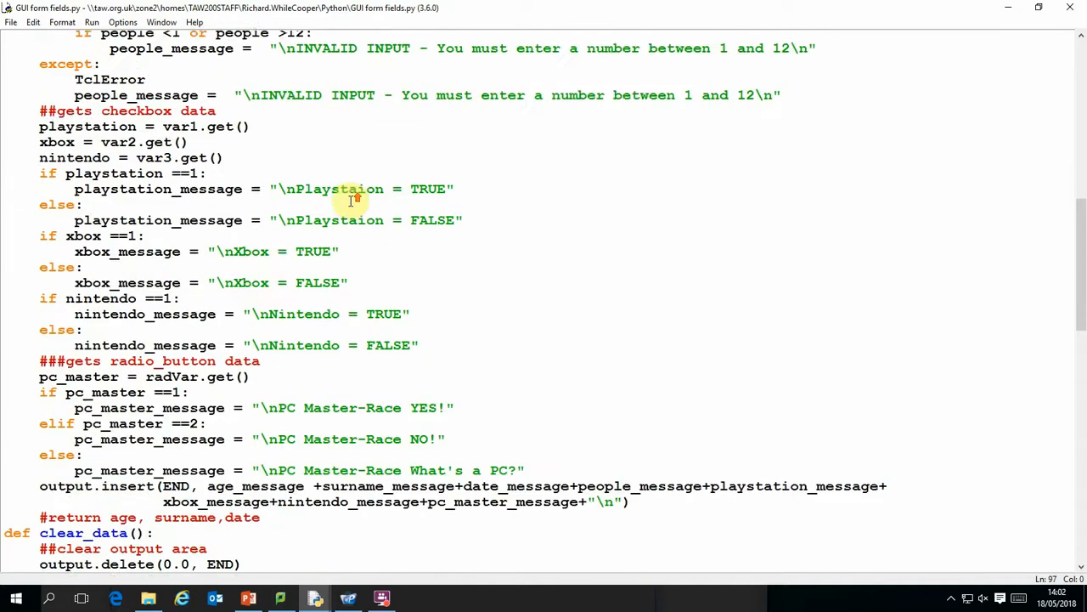
pyautogui.scroll(3)
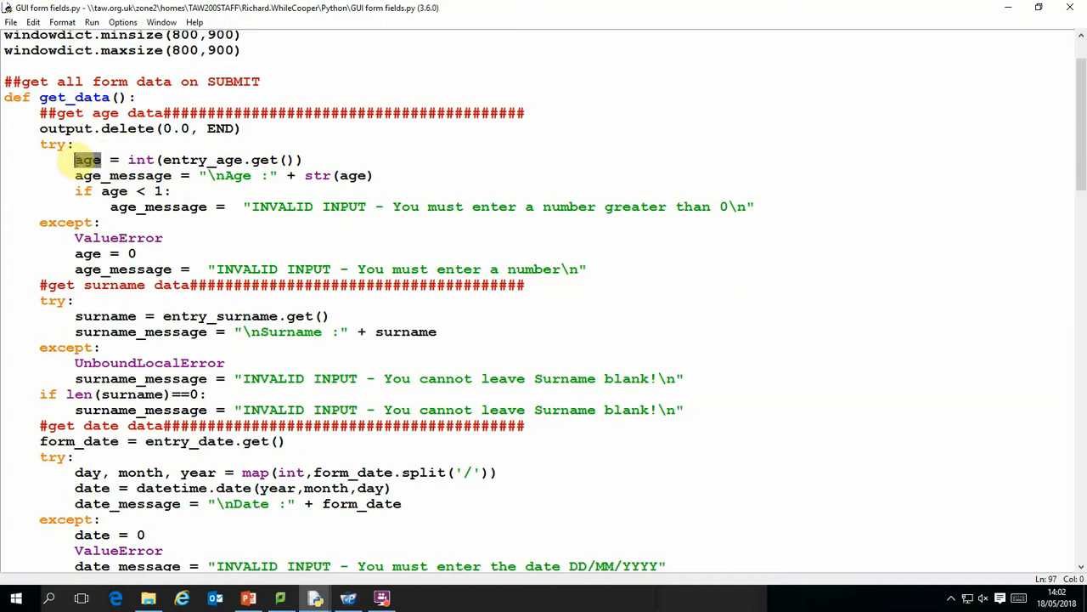
pyautogui.click(139, 159)
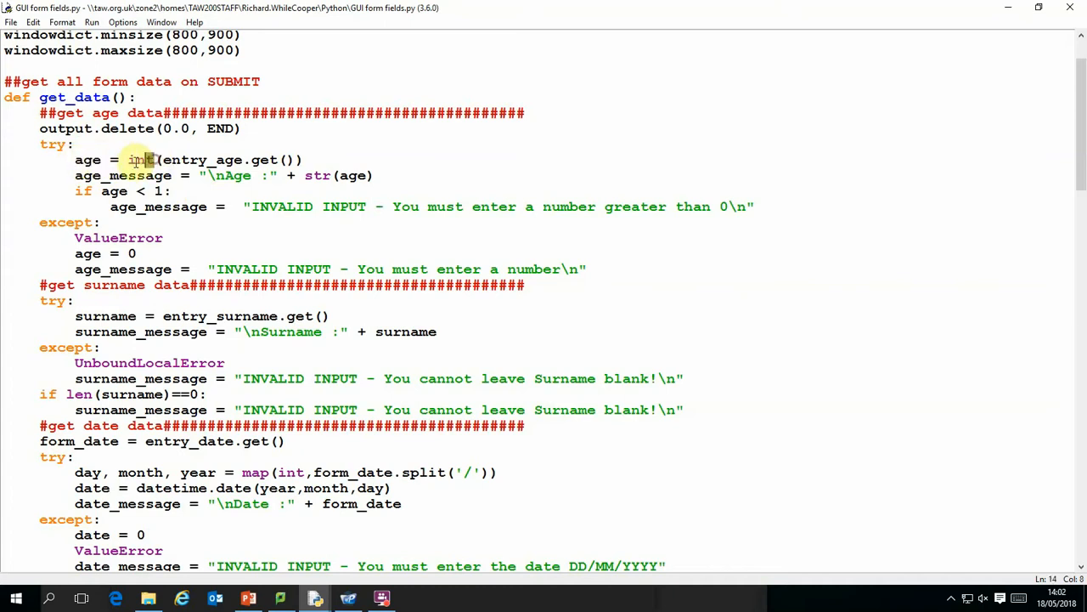
pyautogui.doubleClick(140, 160)
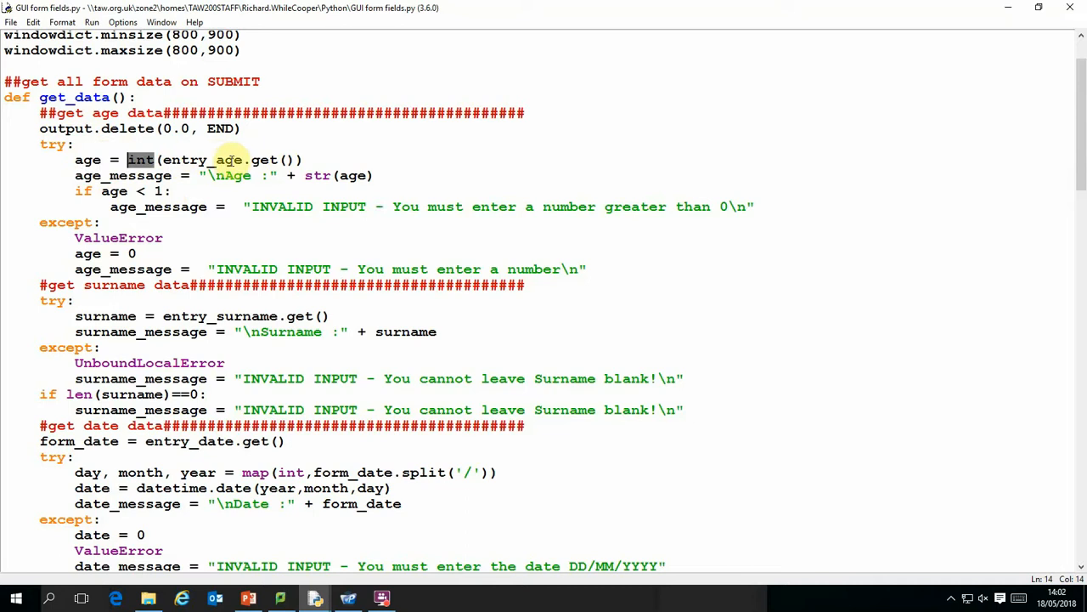
pyautogui.doubleClick(204, 160)
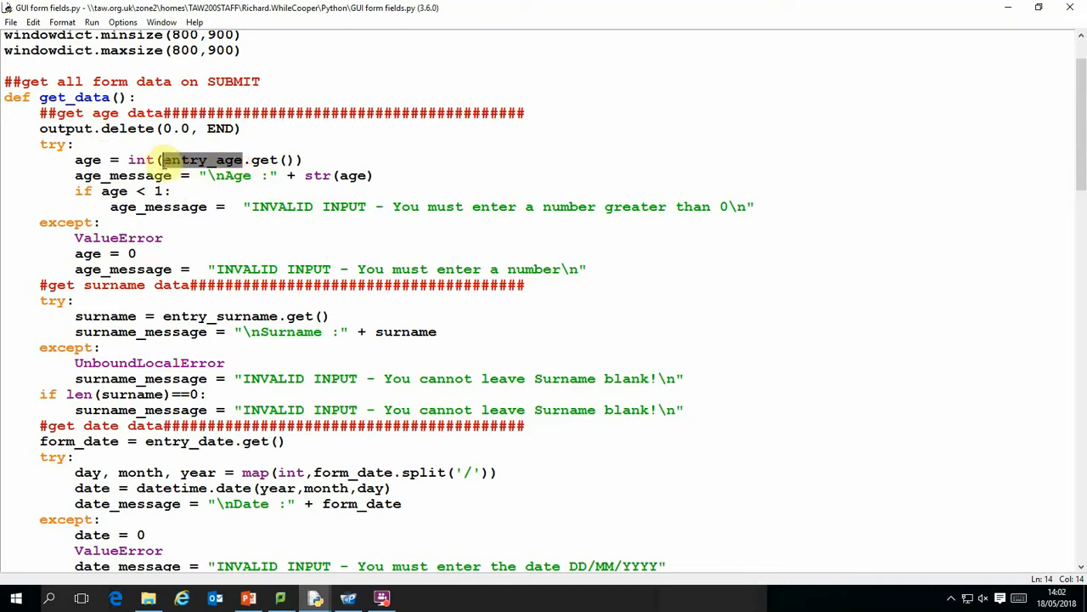
pyautogui.scroll(-3)
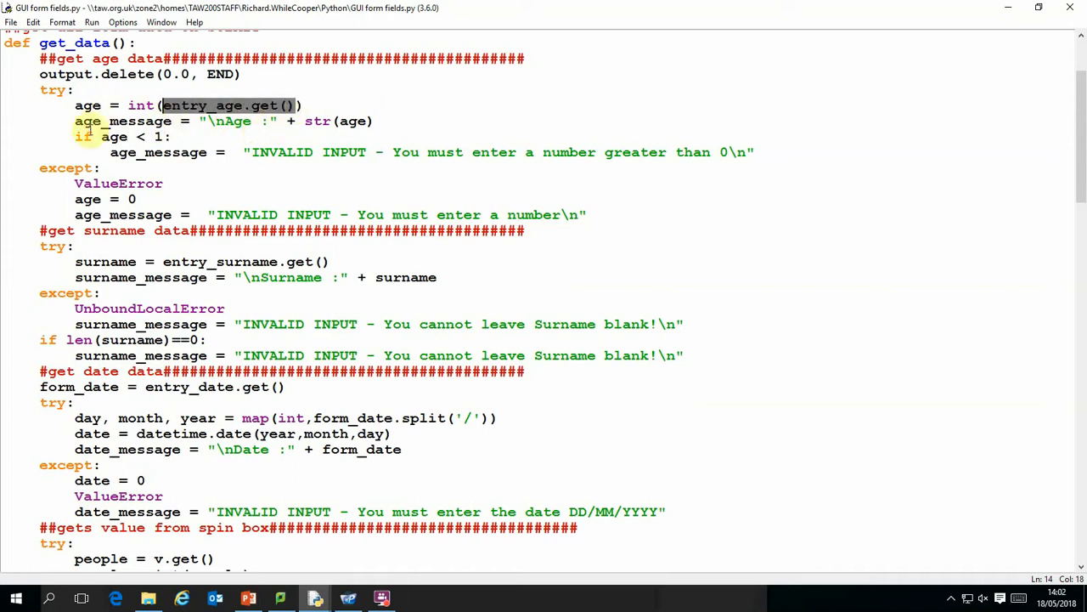
pyautogui.moveTo(75, 121); pyautogui.dragTo(527, 231)
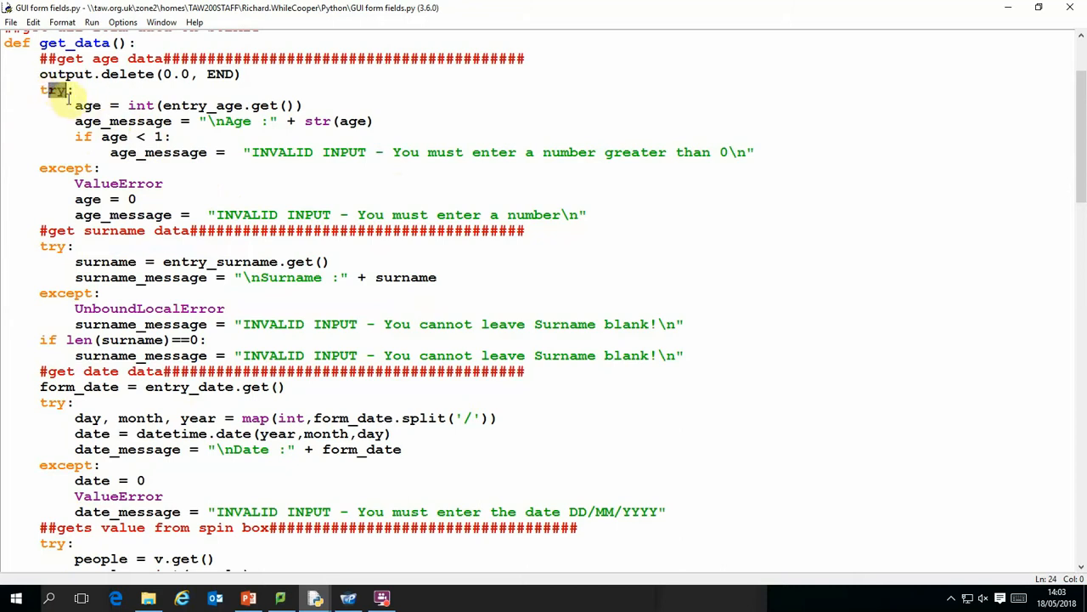
pyautogui.click(58, 90)
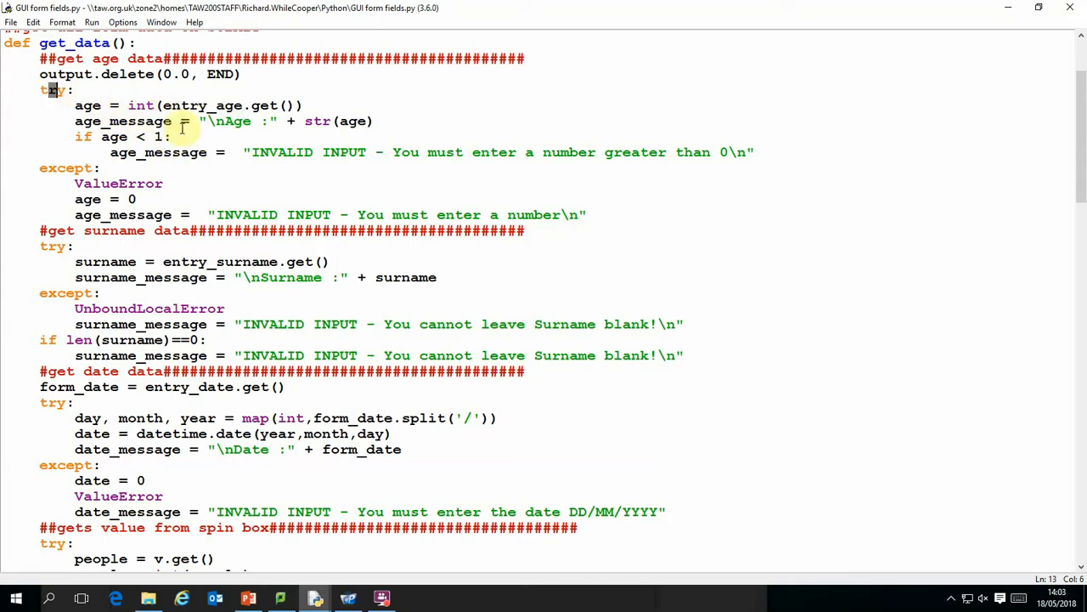
pyautogui.doubleClick(122, 120)
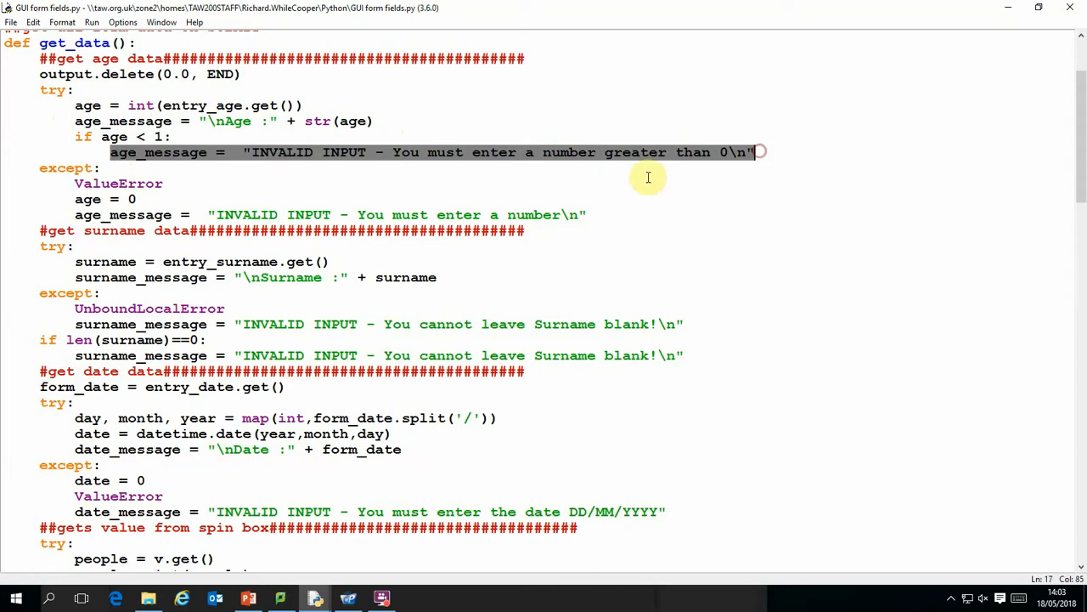
pyautogui.click(192, 161)
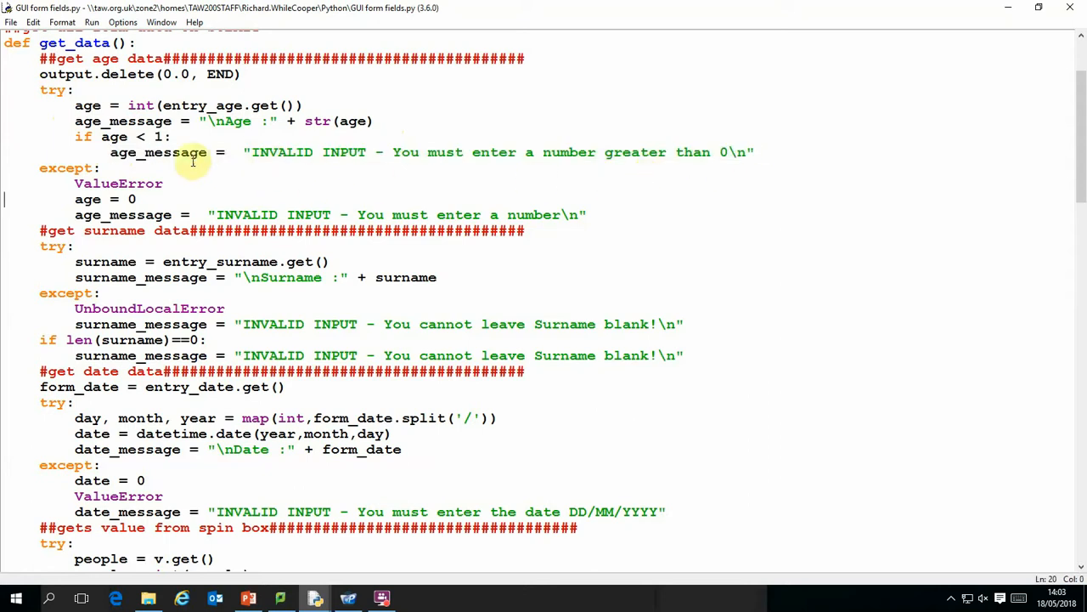
pyautogui.moveTo(204, 153)
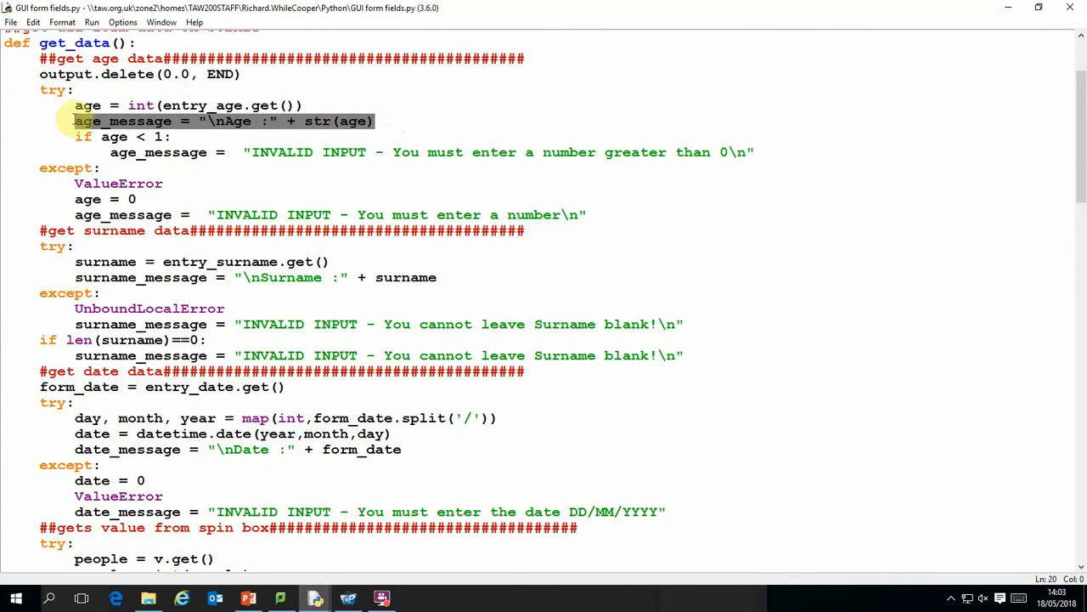
# - Run the module and submit a non-numeric age to see invalid-input messages for age, surname and date
pyautogui.click(92, 20)
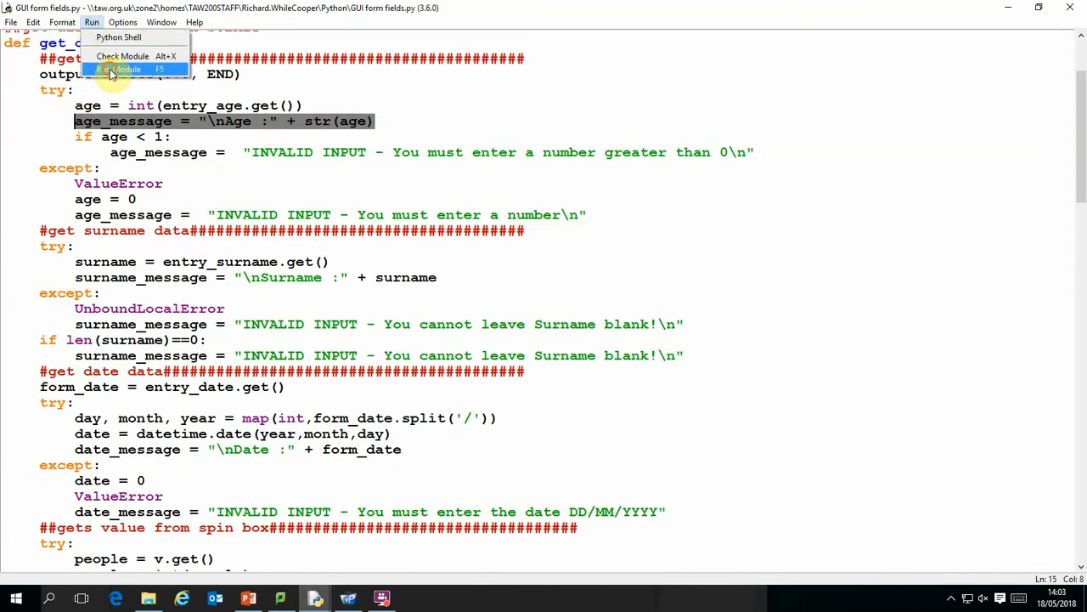
pyautogui.click(122, 68)
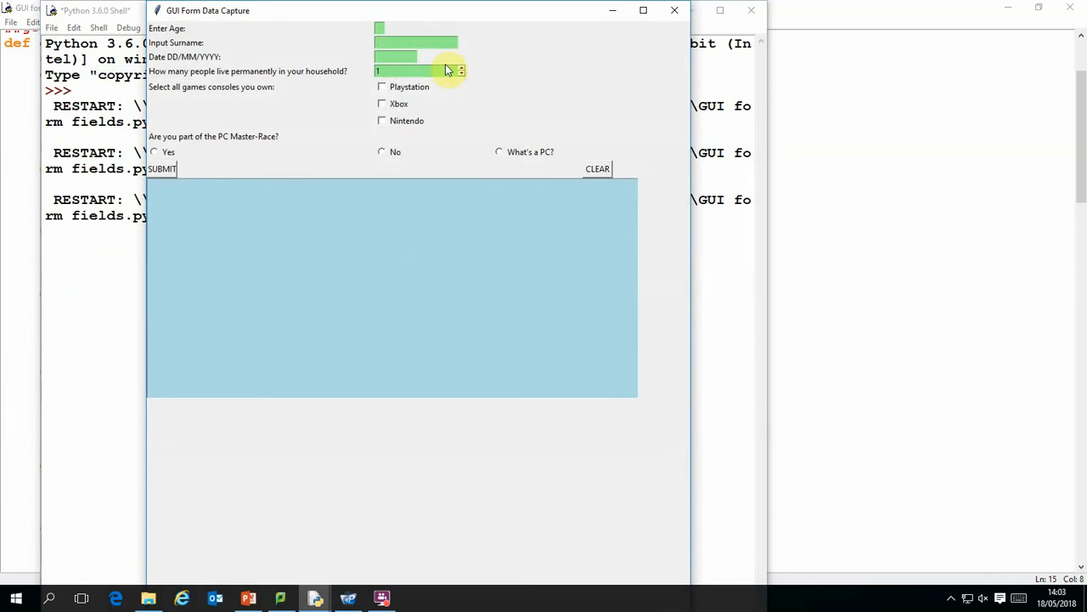
pyautogui.moveTo(445, 72)
pyautogui.write('lk')
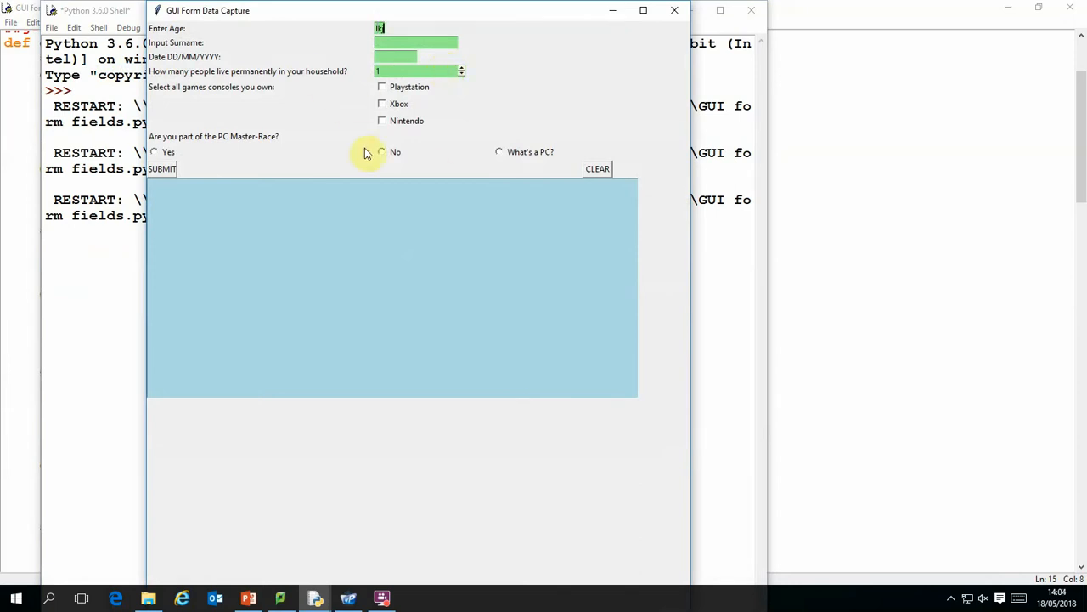
pyautogui.click(161, 168)
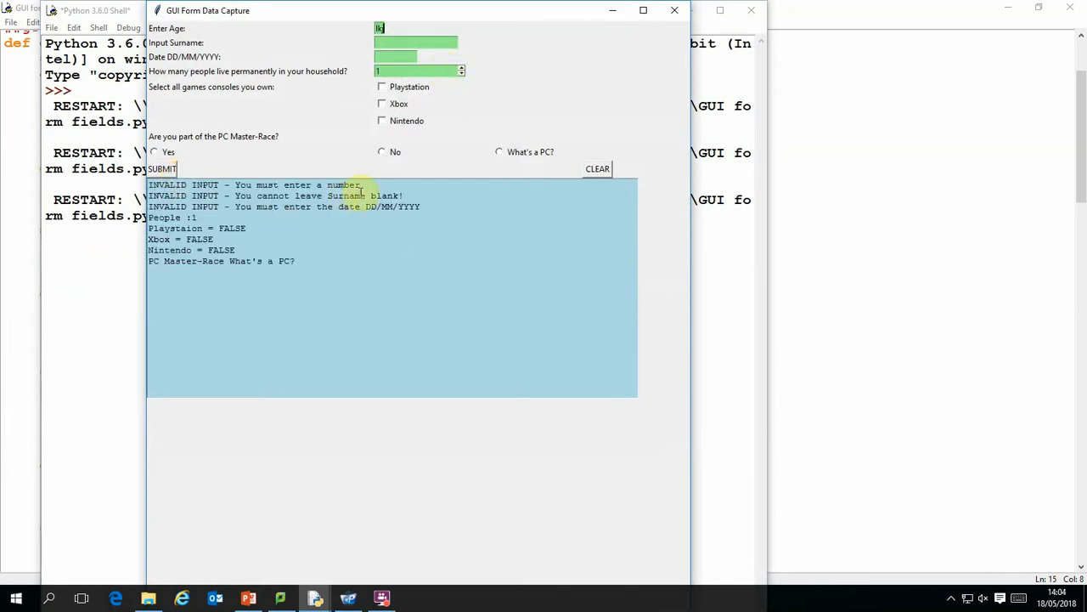
pyautogui.click(254, 184)
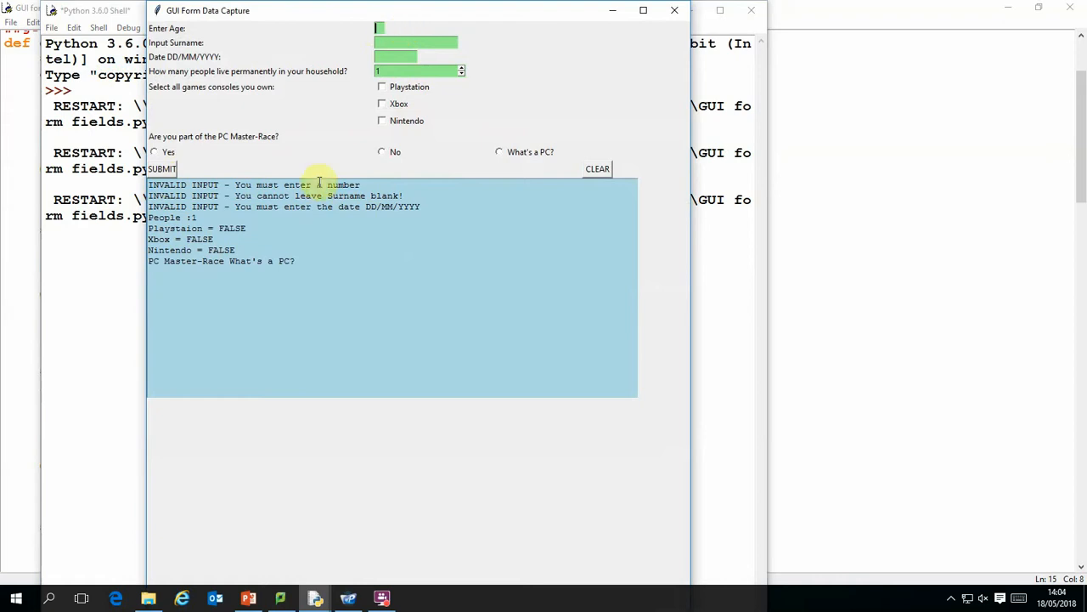
pyautogui.moveTo(415, 136)
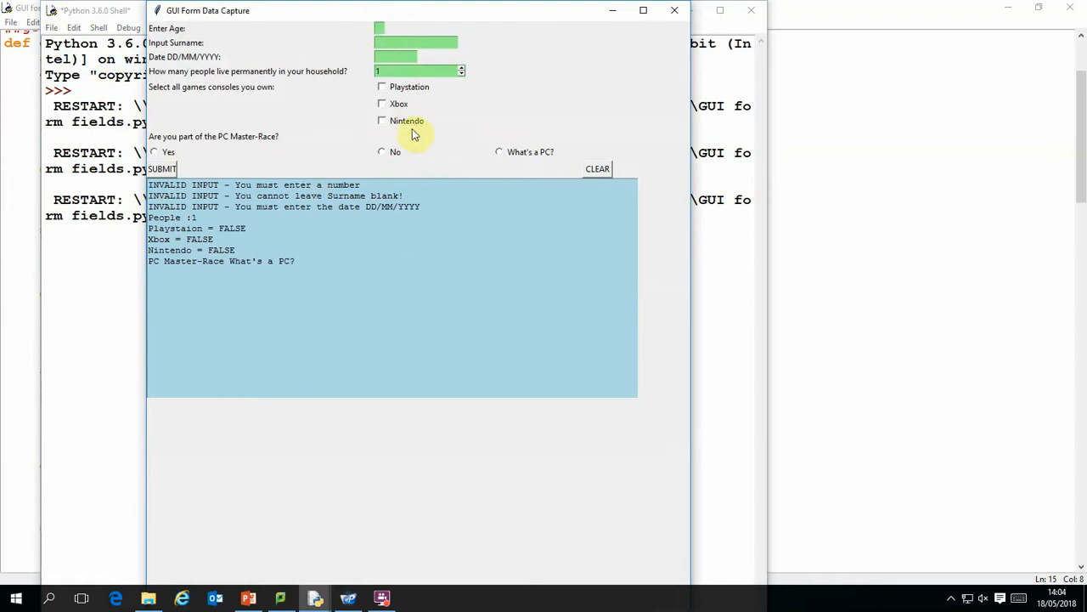
pyautogui.moveTo(353, 126)
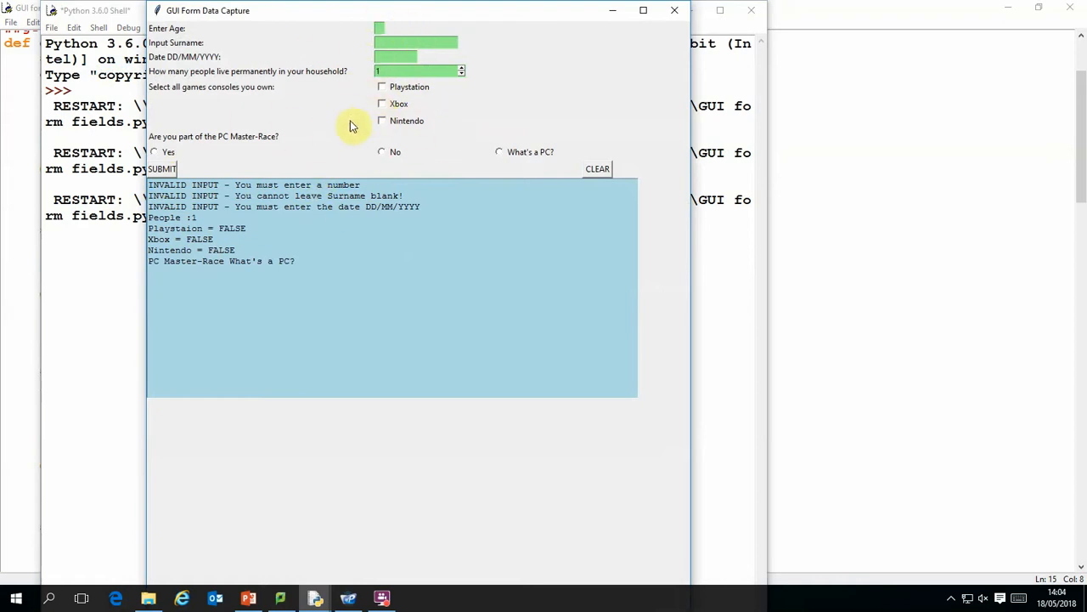
pyautogui.moveTo(336, 67)
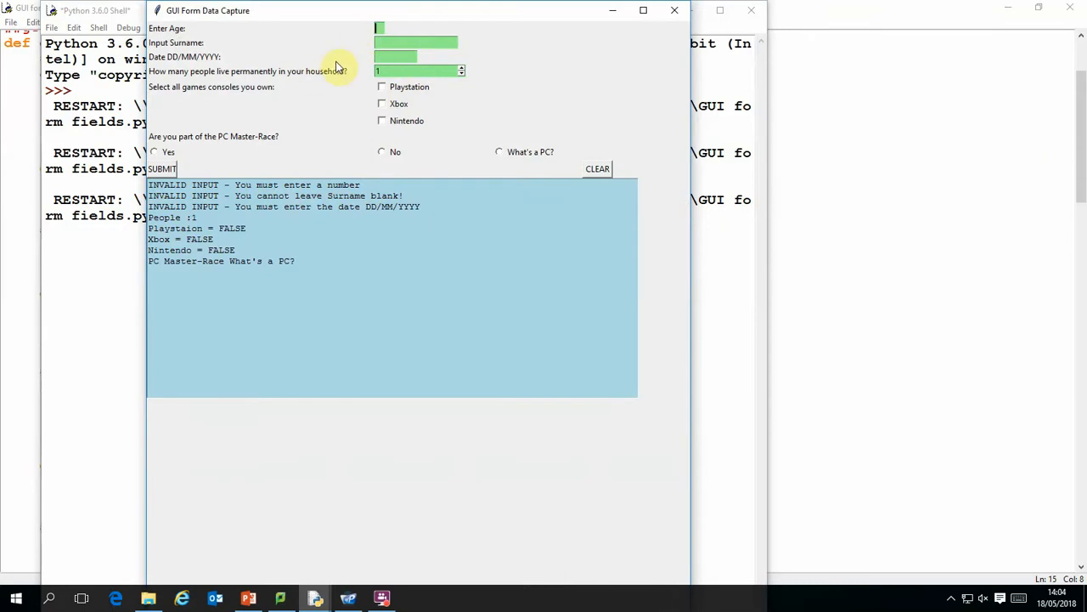
pyautogui.moveTo(194, 167)
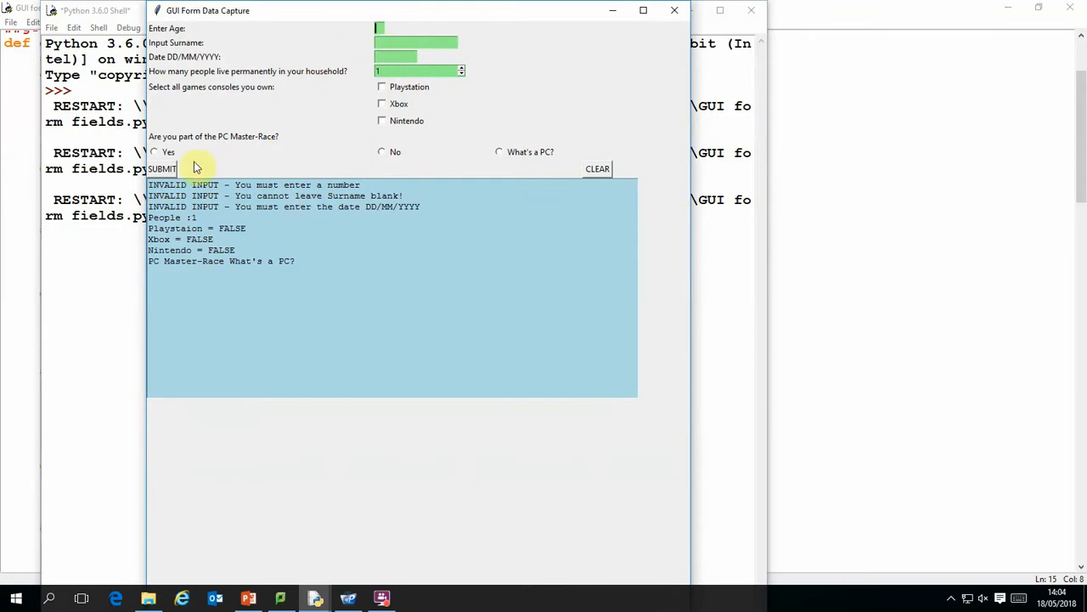
pyautogui.moveTo(366, 126)
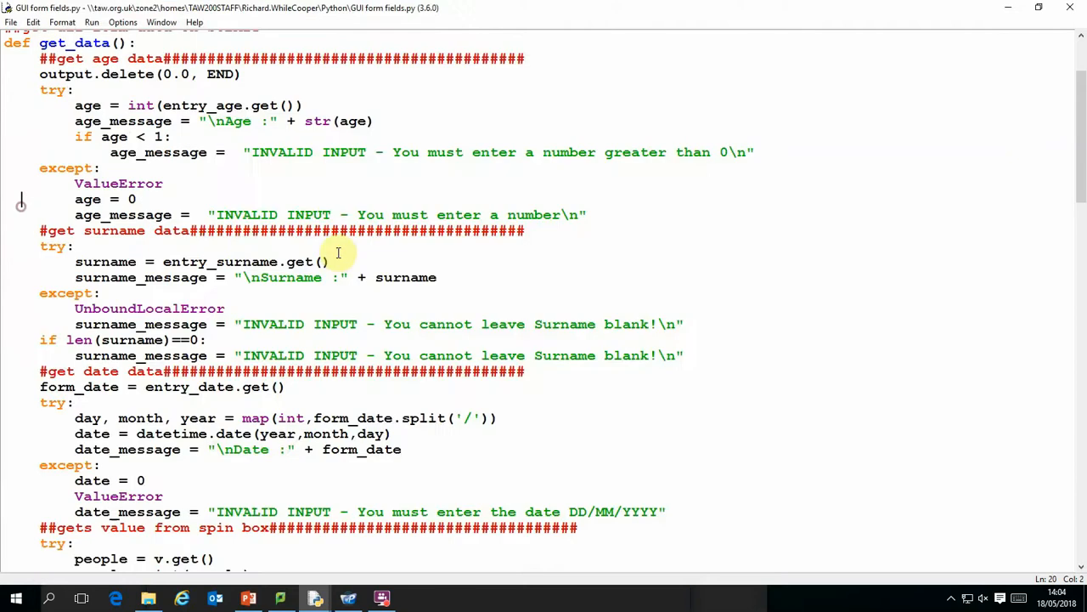
pyautogui.scroll(-3)
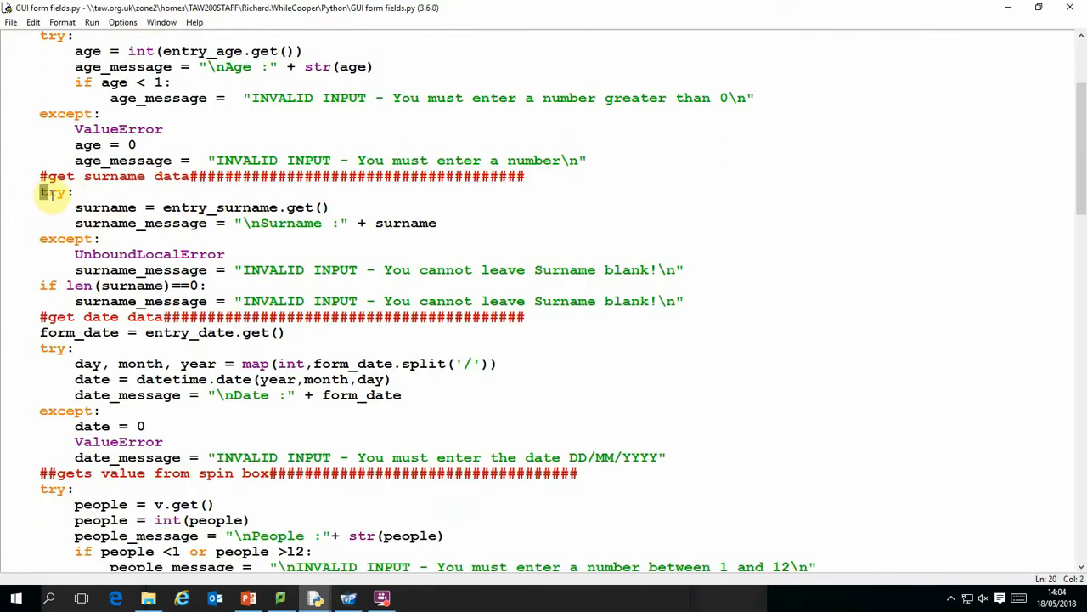
pyautogui.moveTo(41, 190); pyautogui.dragTo(438, 223)
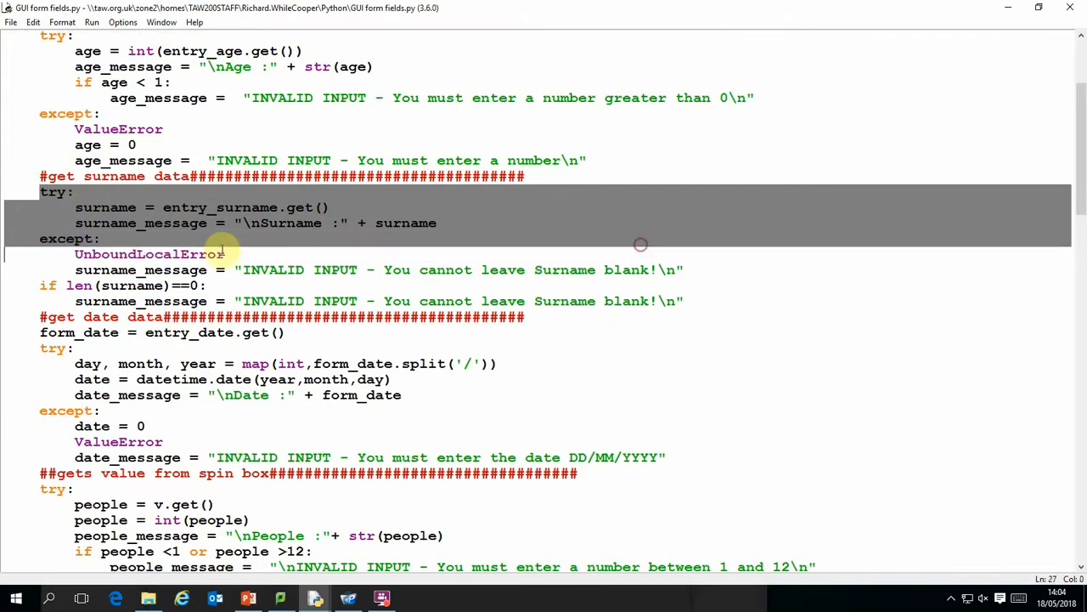
pyautogui.doubleClick(150, 253)
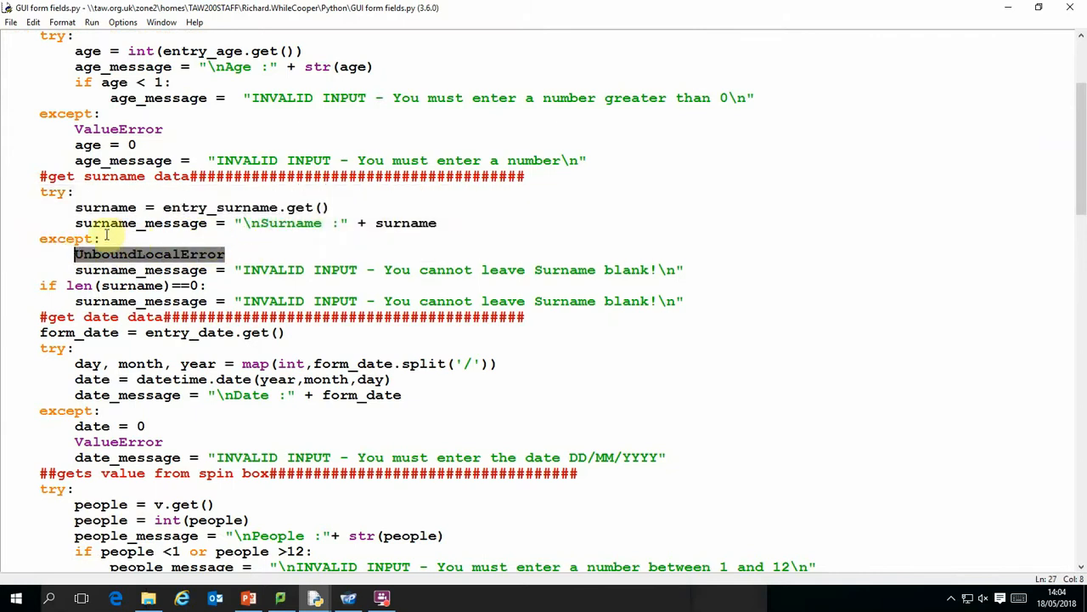
pyautogui.click(161, 254)
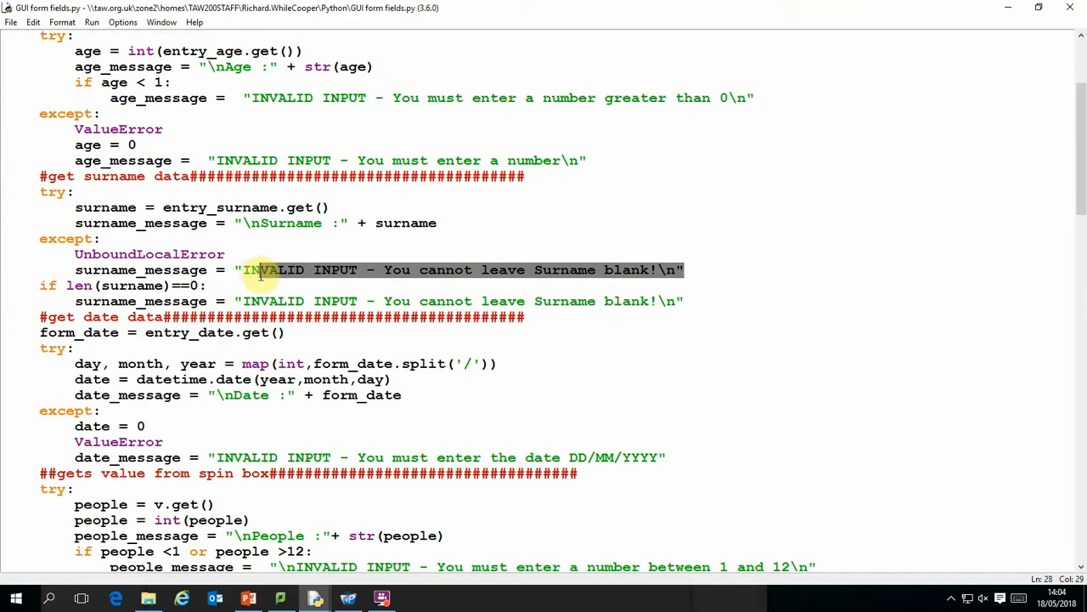
pyautogui.scroll(-3)
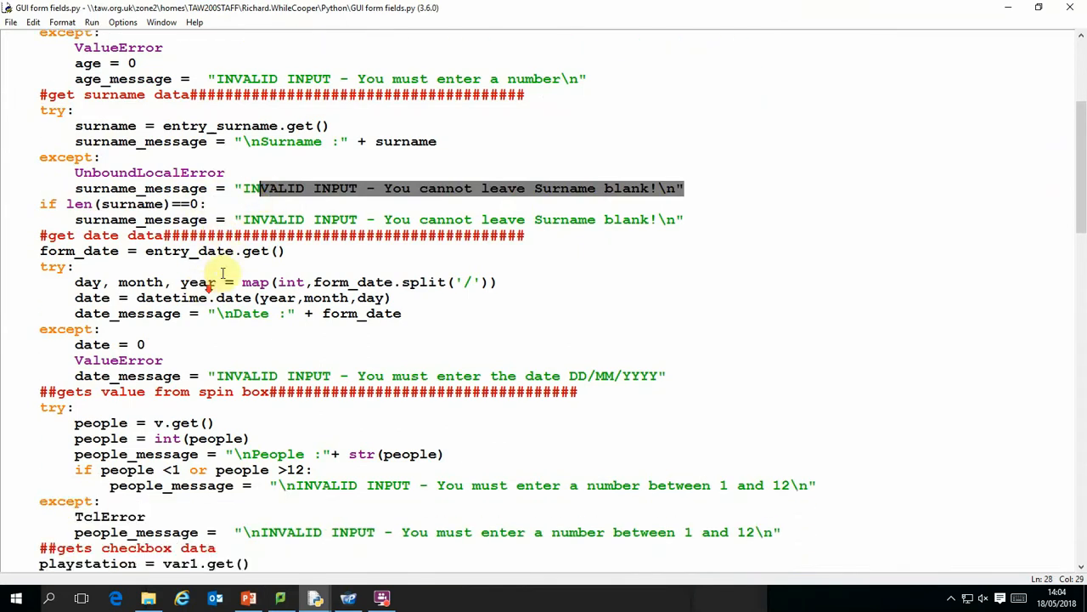
pyautogui.scroll(-3)
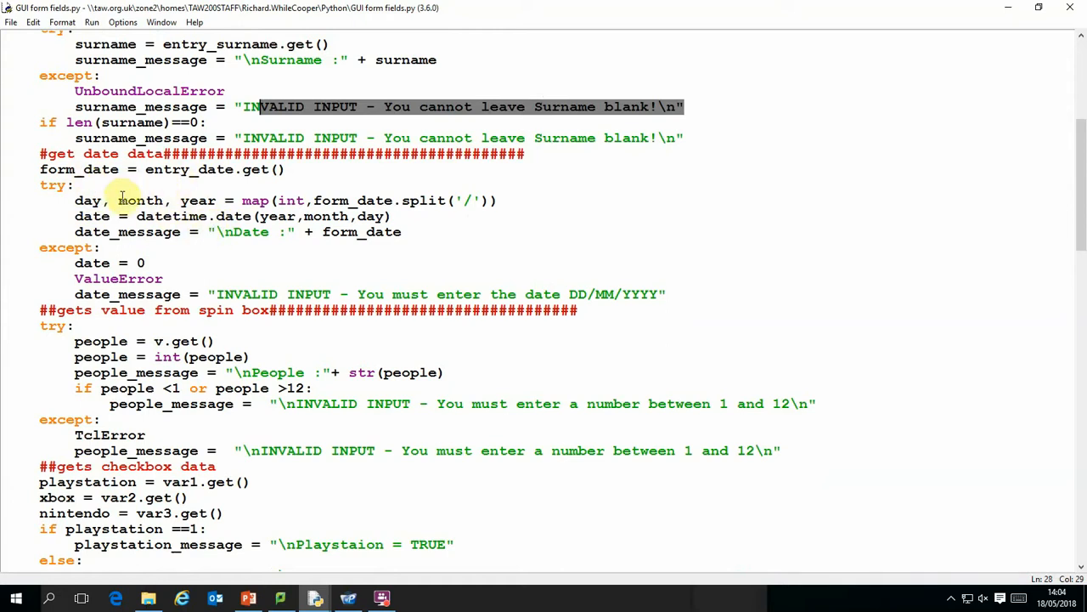
pyautogui.moveTo(236, 192)
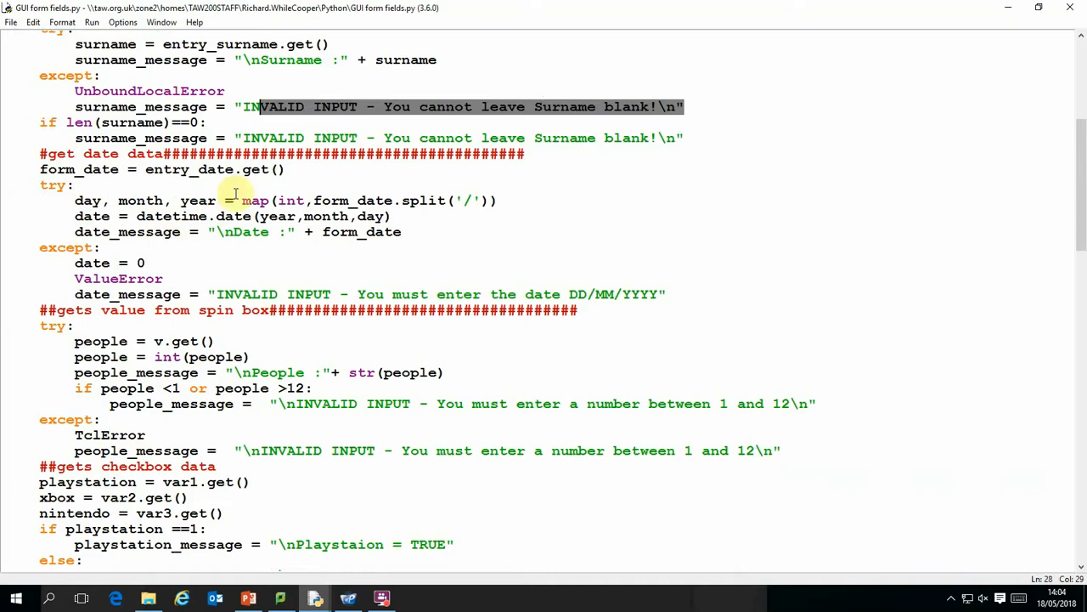
pyautogui.moveTo(462, 221)
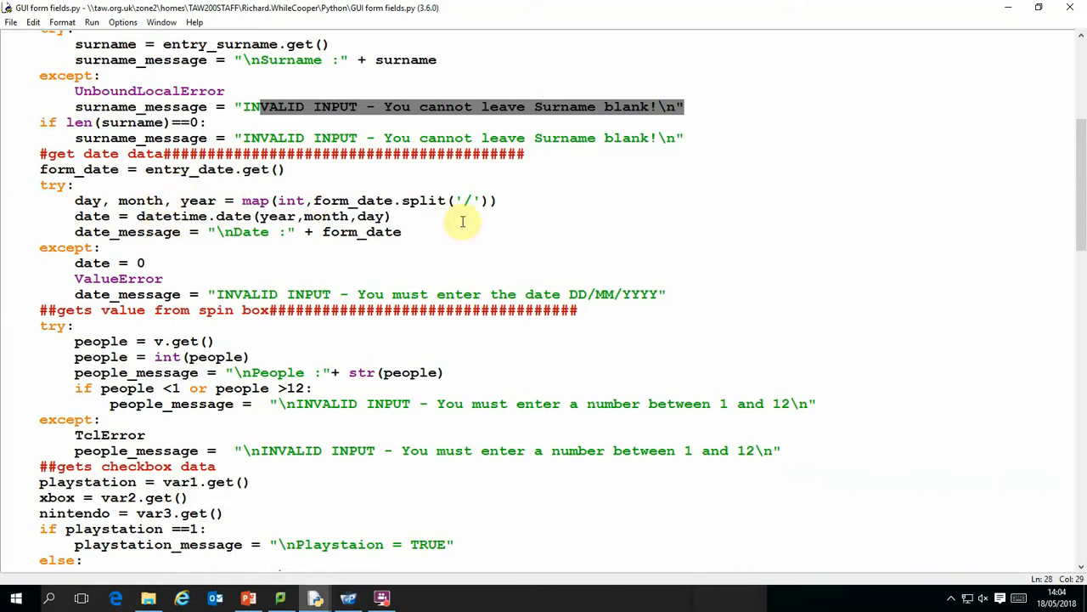
pyautogui.moveTo(239, 246)
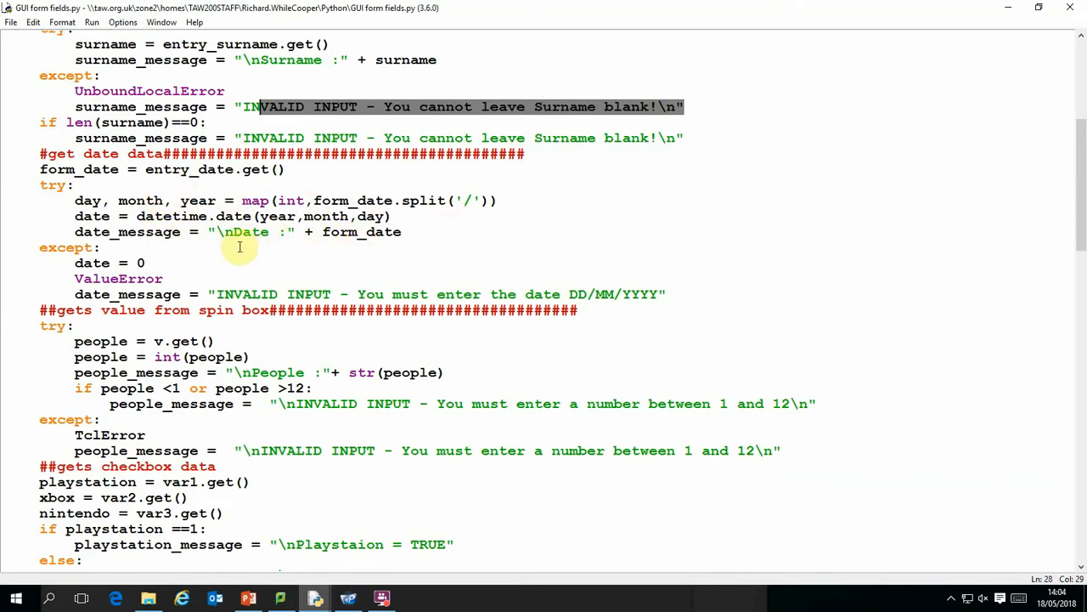
pyautogui.moveTo(396, 243)
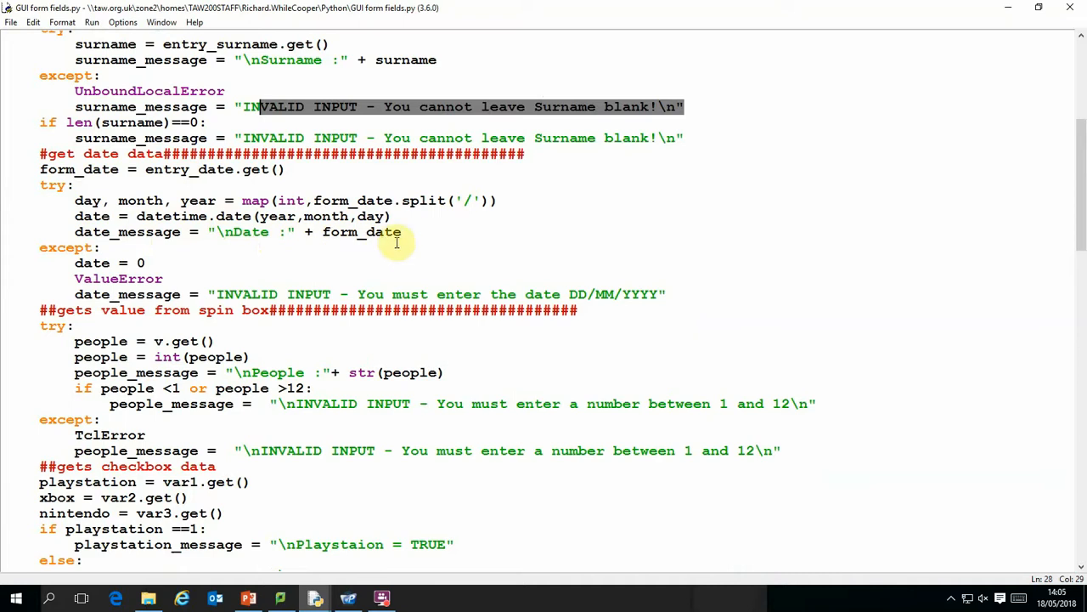
pyautogui.moveTo(385, 248)
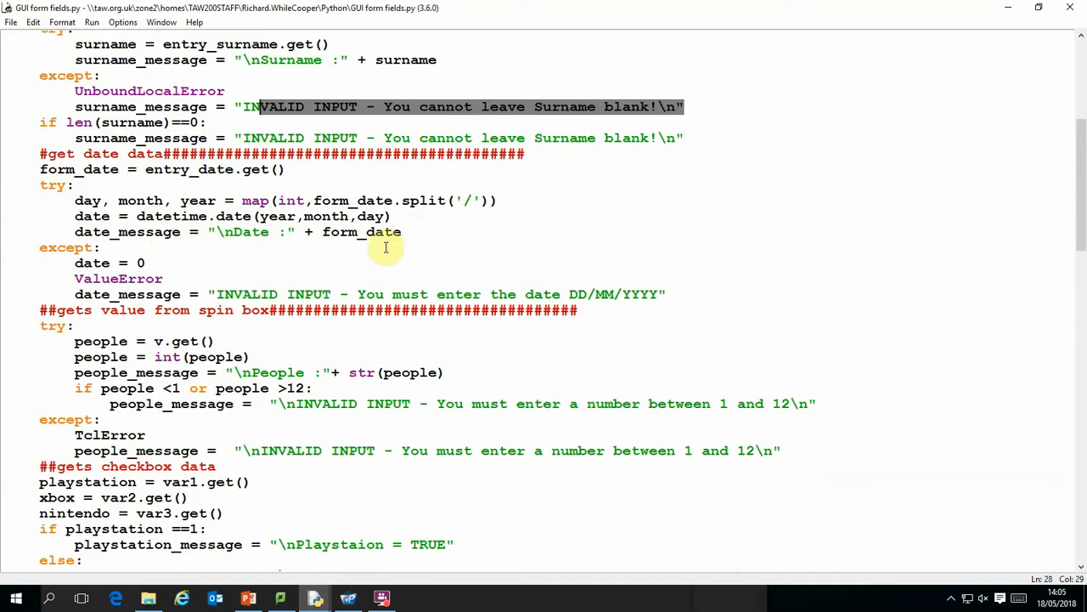
pyautogui.scroll(-3)
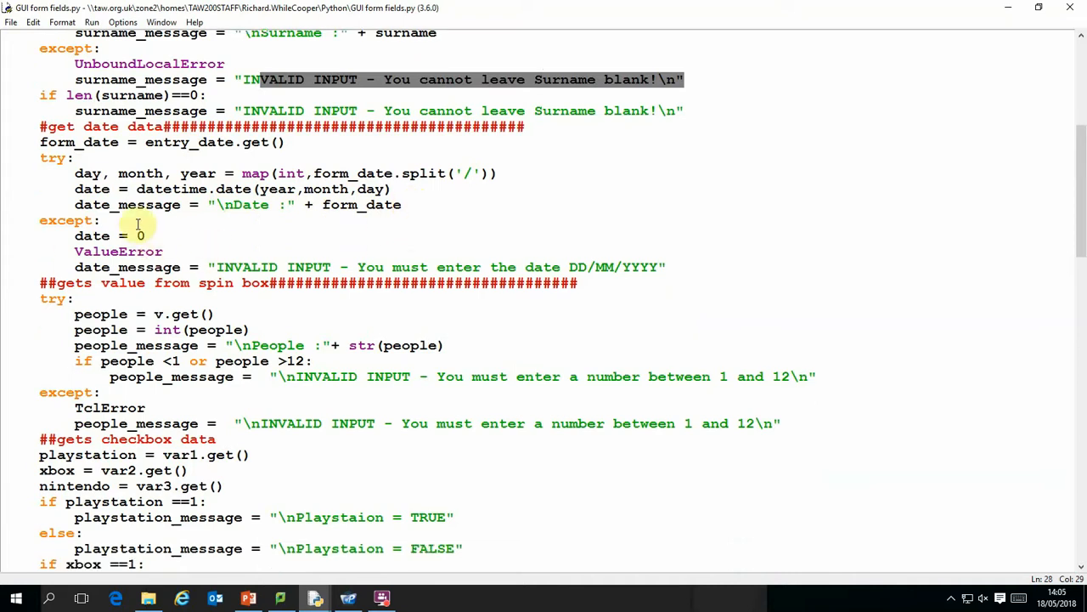
pyautogui.scroll(-3)
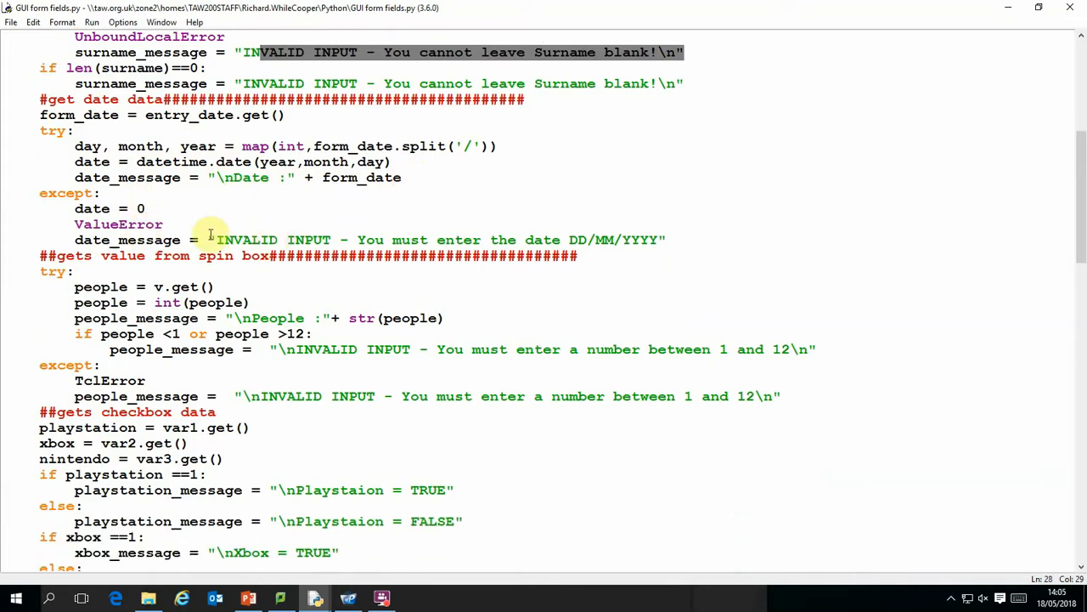
pyautogui.scroll(-3)
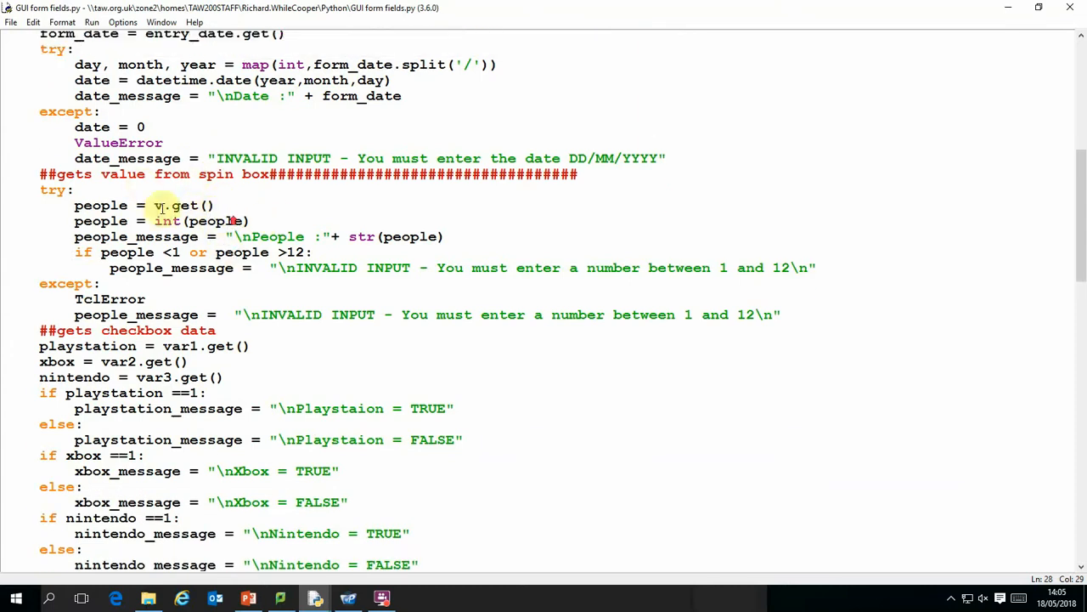
pyautogui.scroll(3)
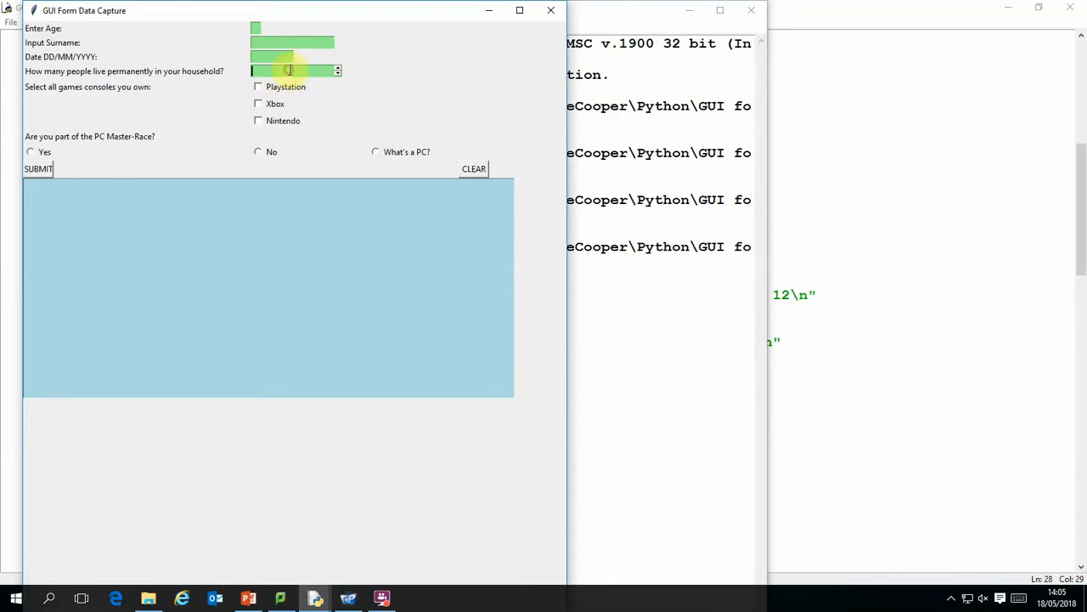
# - Submit the form with letters 'lk' and 'gh' as the household size to get invalid-input messages
pyautogui.write('lk')
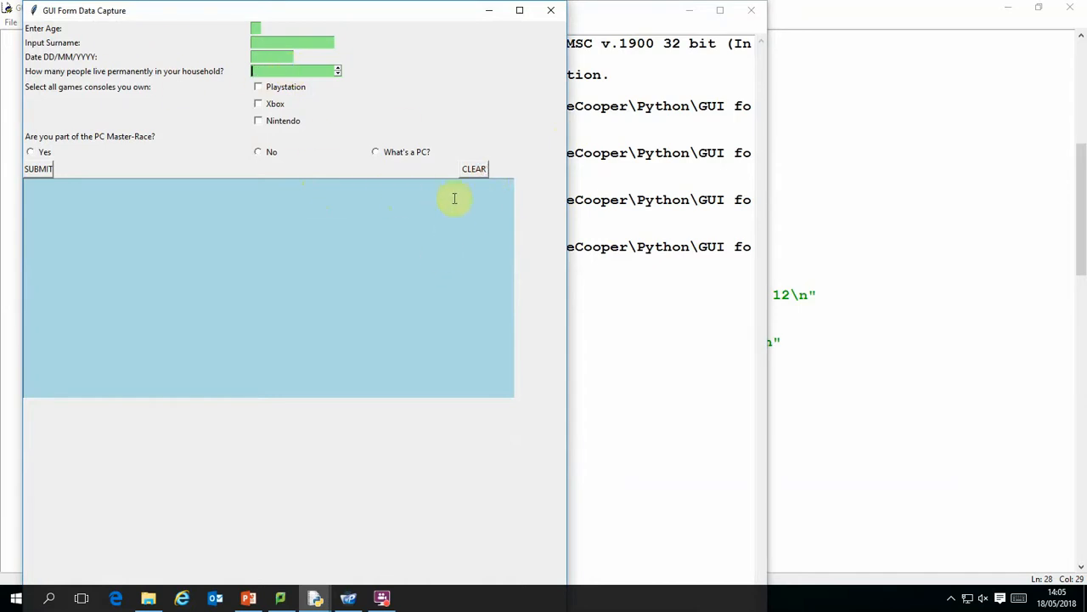
pyautogui.write('gh')
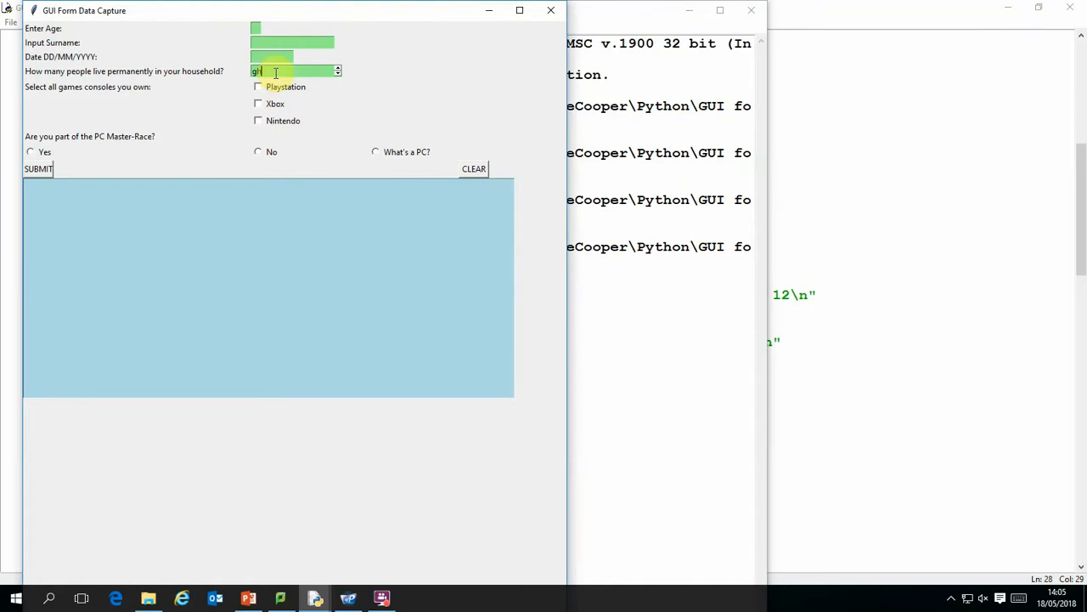
pyautogui.click(38, 168)
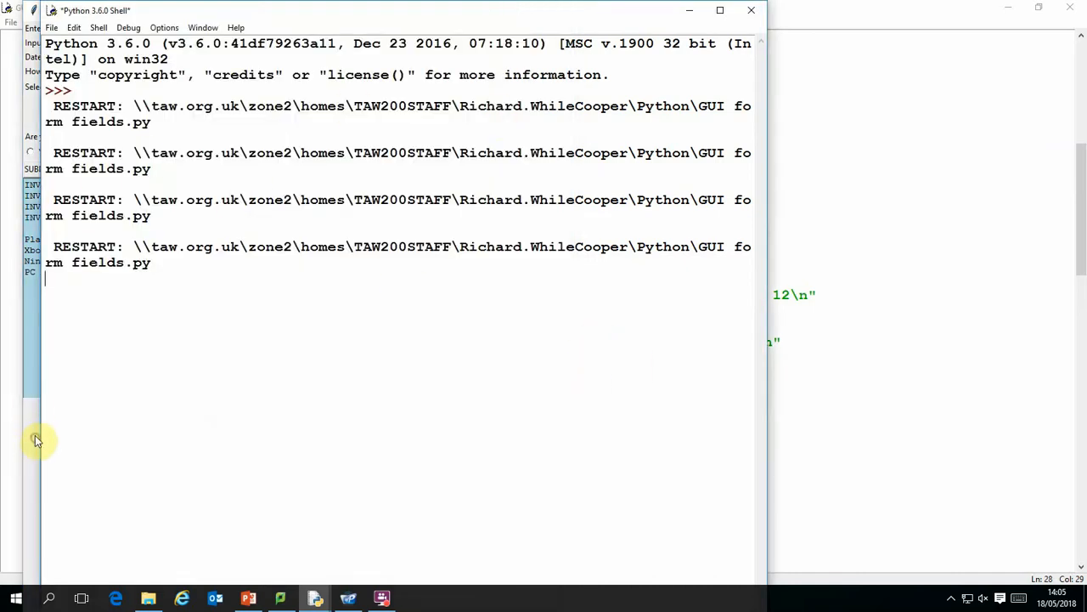
# - Return to the source and pick out the TclError handler beside the 1-to-12 range check
pyautogui.click(316, 598)
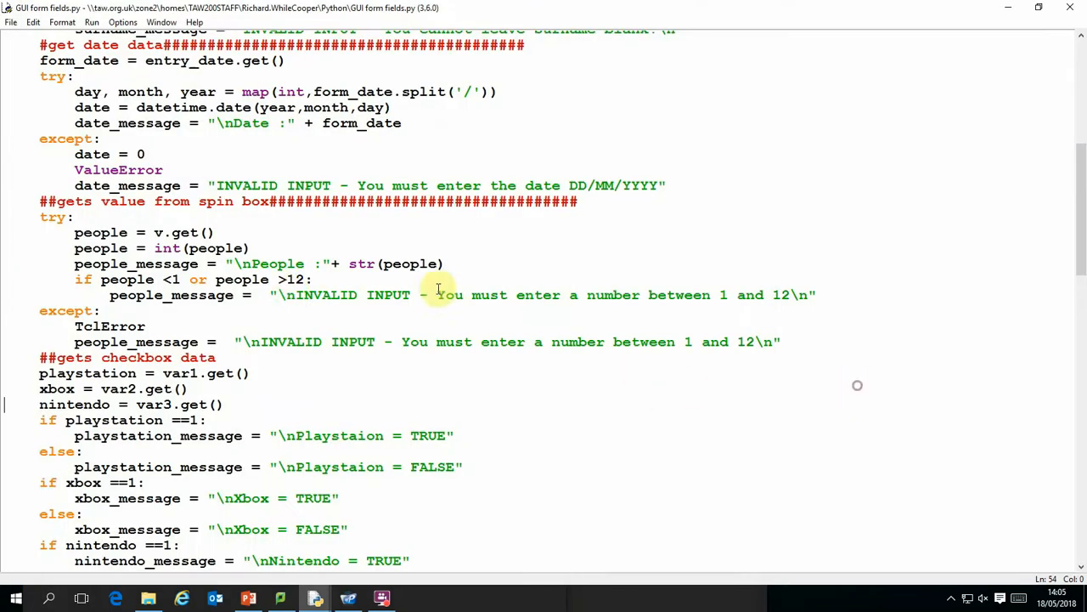
pyautogui.scroll(-3)
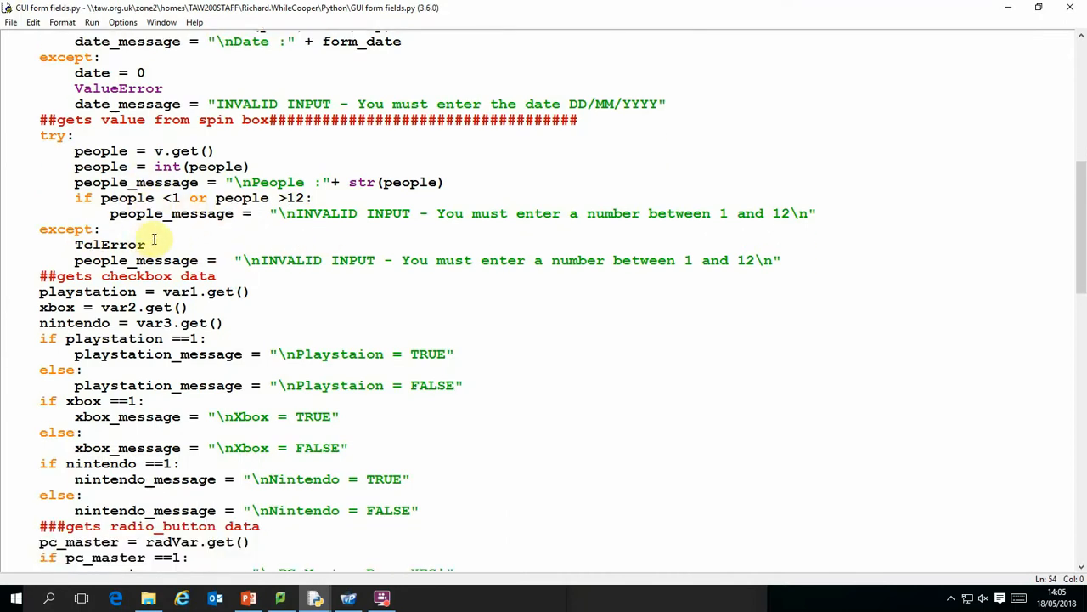
pyautogui.click(163, 245)
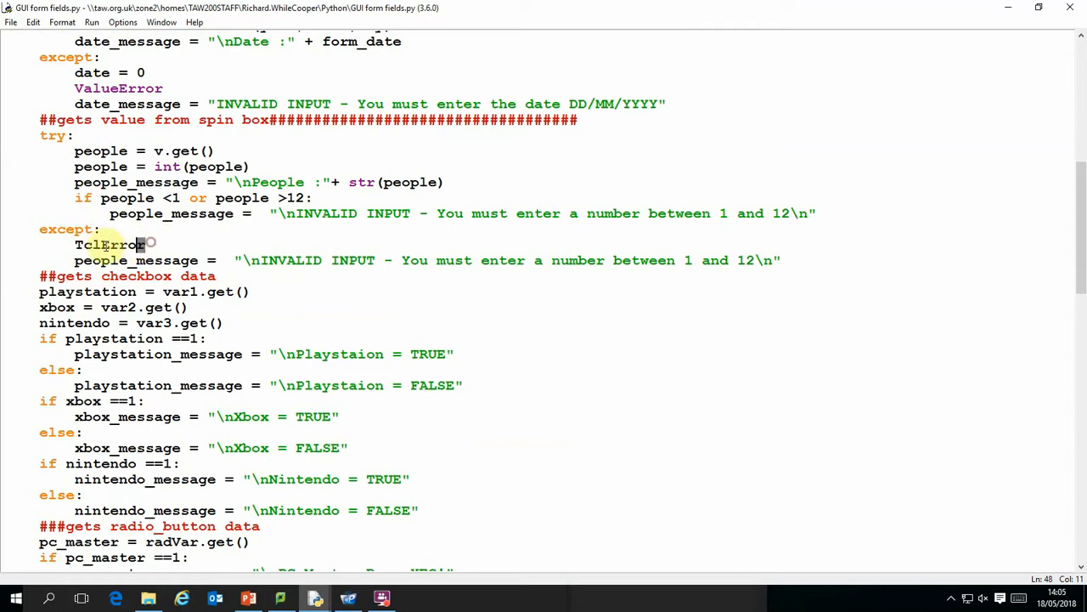
pyautogui.doubleClick(109, 244)
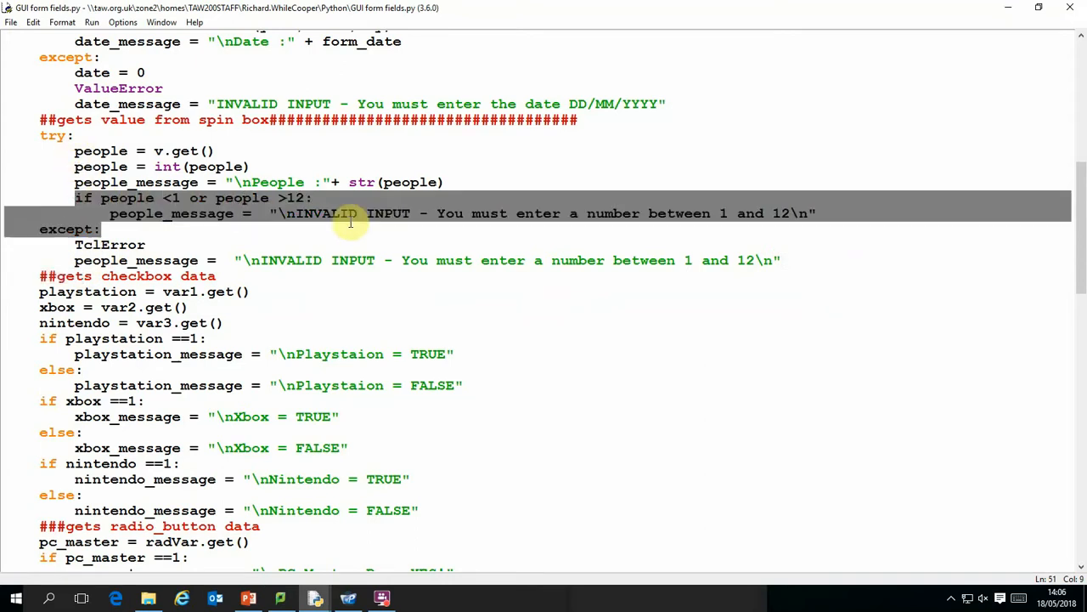
pyautogui.click(382, 214)
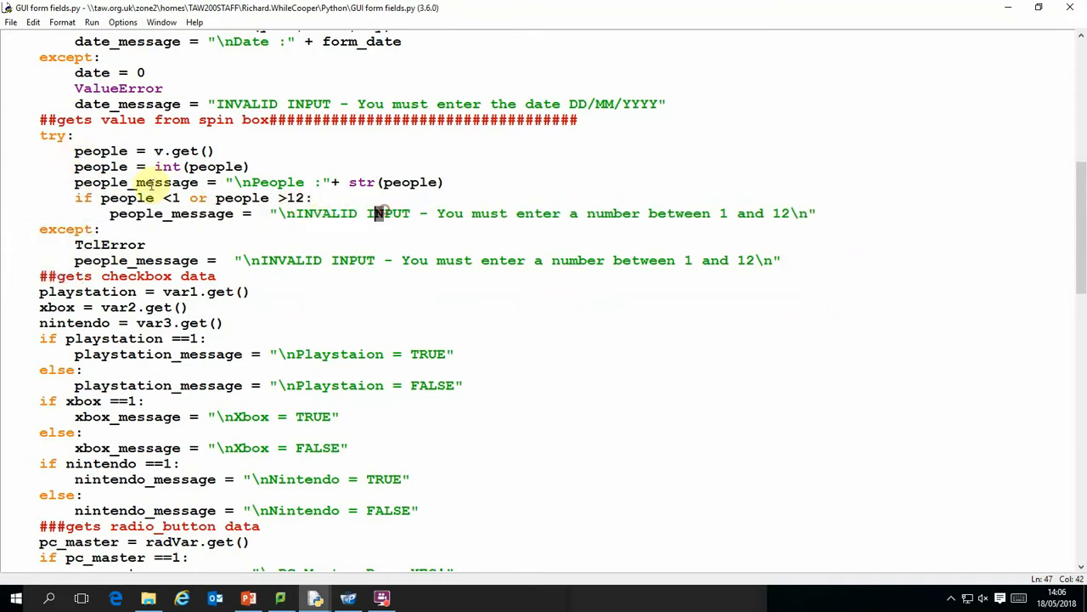
pyautogui.moveTo(316, 197)
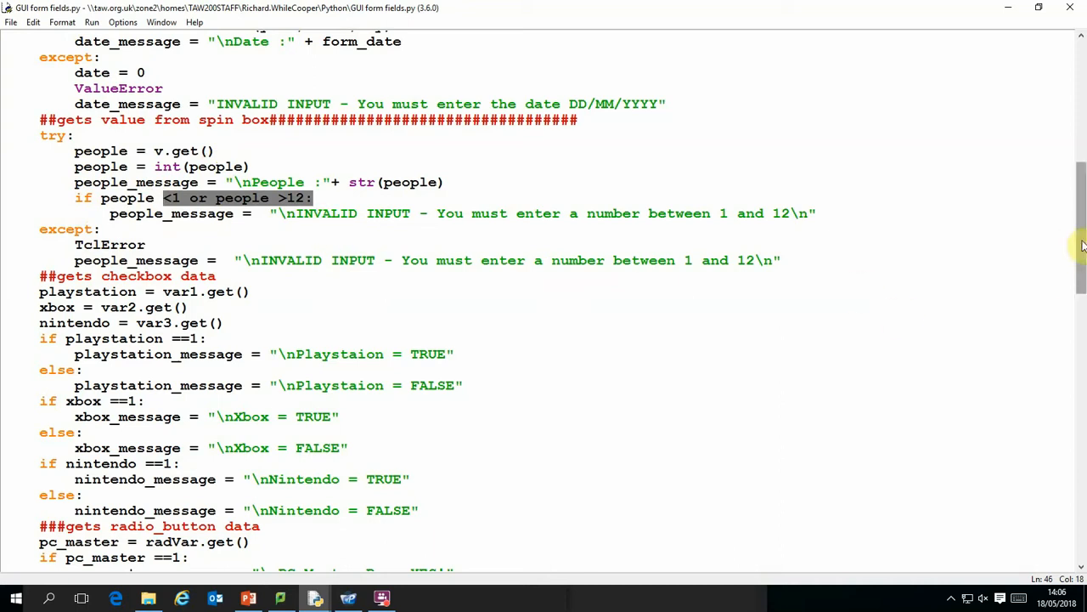
# - Scroll through the Spinbox and Checkbutton widget definitions and back
pyautogui.scroll(-3)
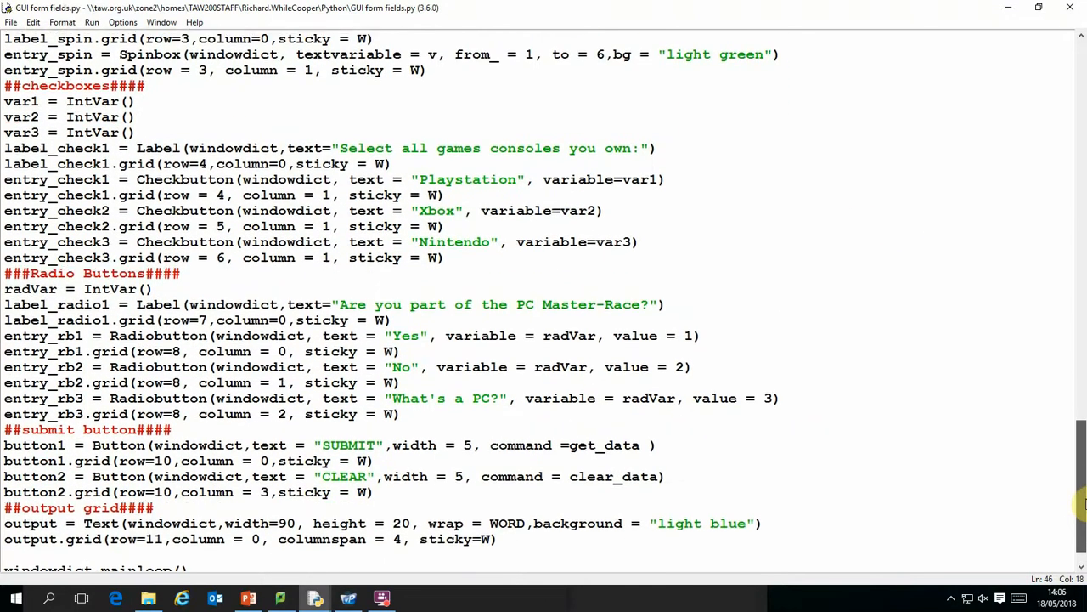
pyautogui.scroll(3)
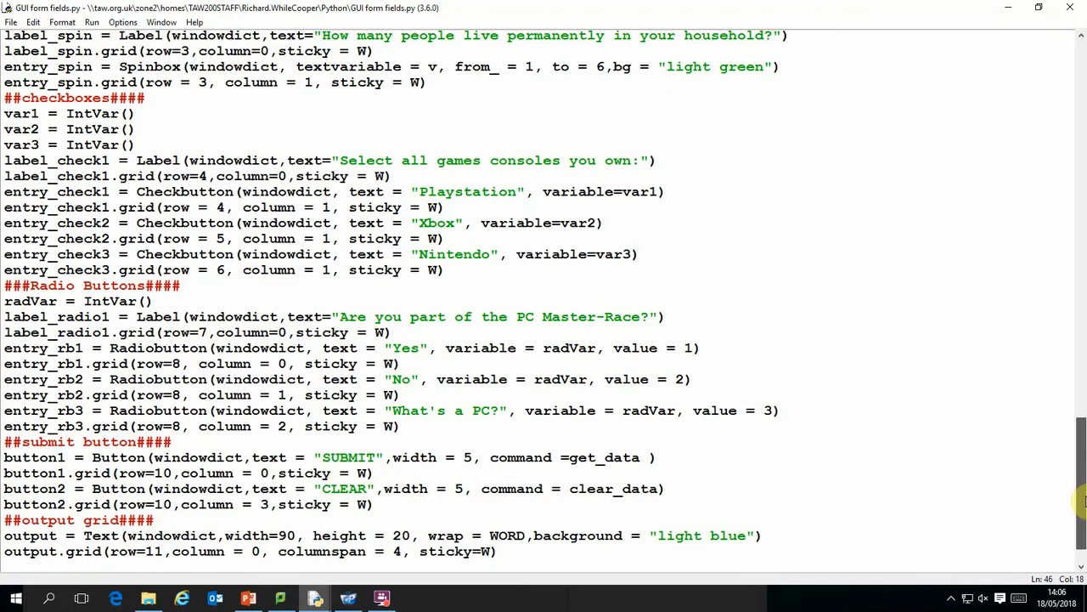
pyautogui.scroll(3)
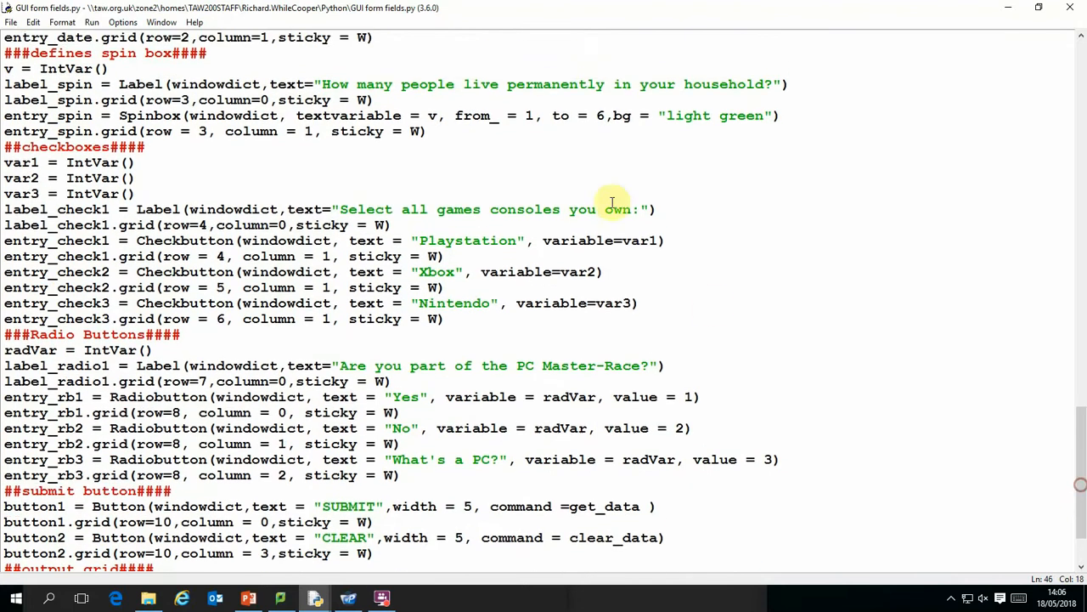
pyautogui.click(595, 115)
pyautogui.write('12')
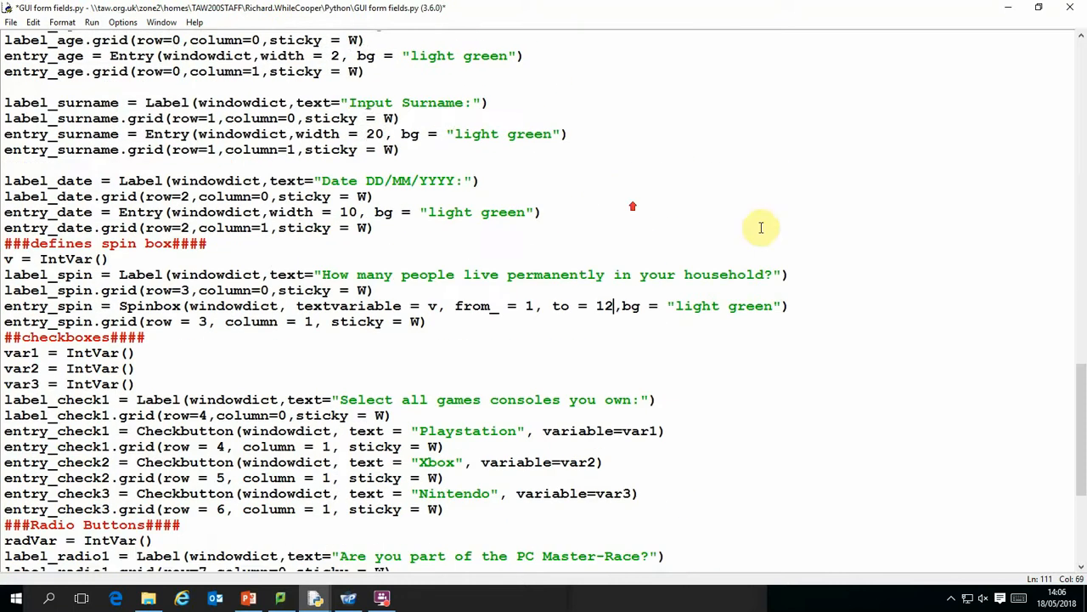
pyautogui.scroll(3)
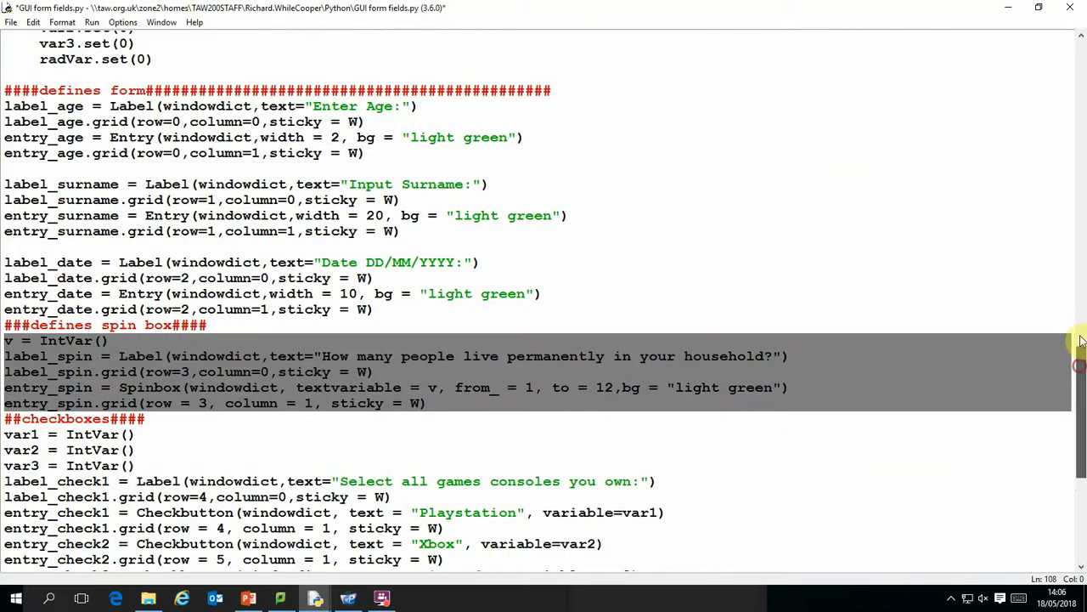
pyautogui.scroll(-3)
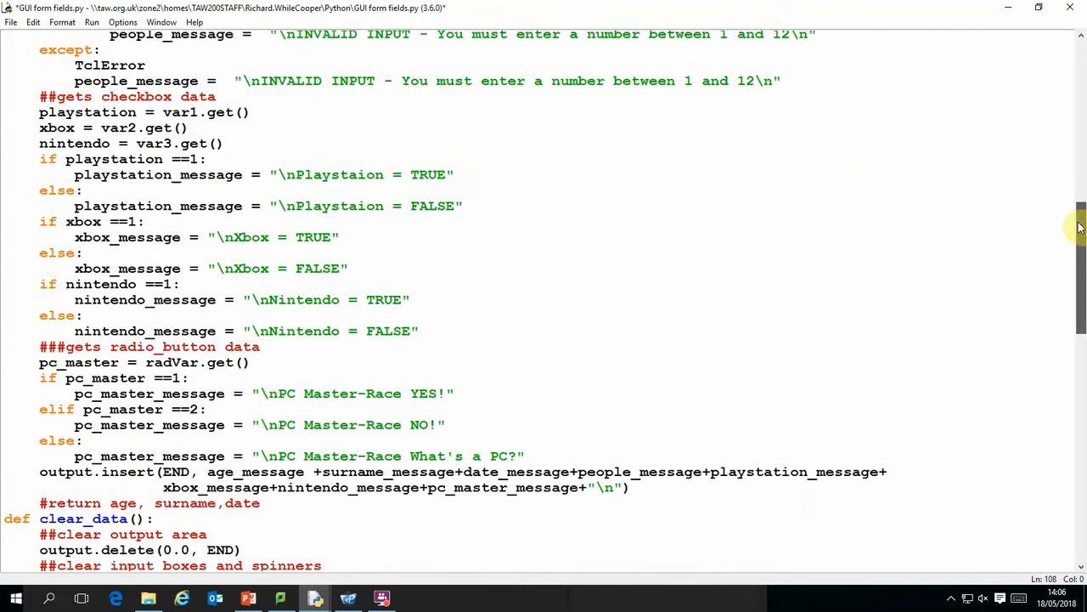
pyautogui.scroll(3)
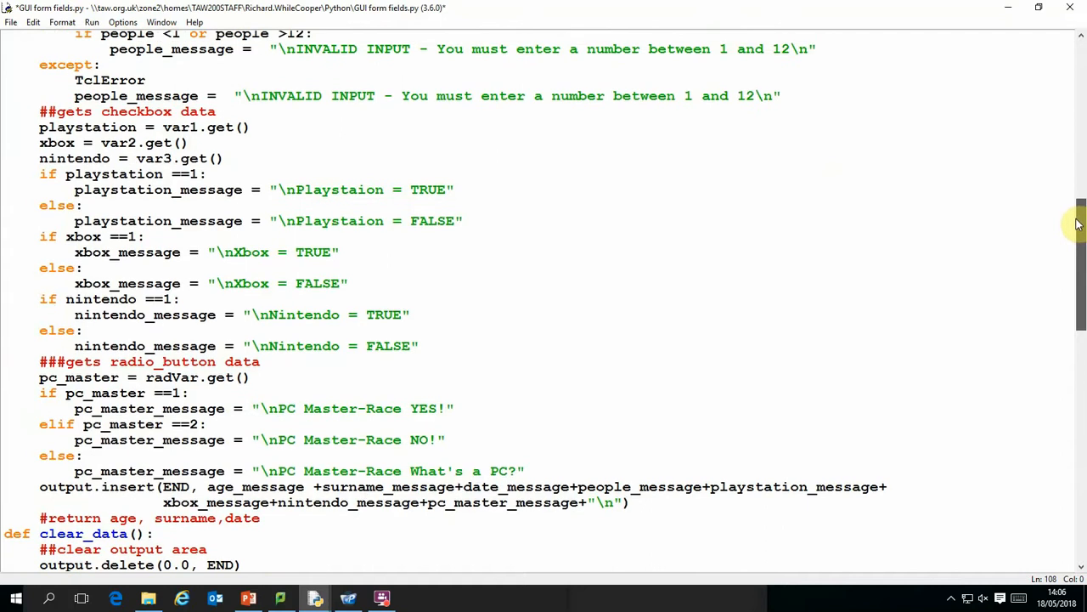
pyautogui.scroll(-3)
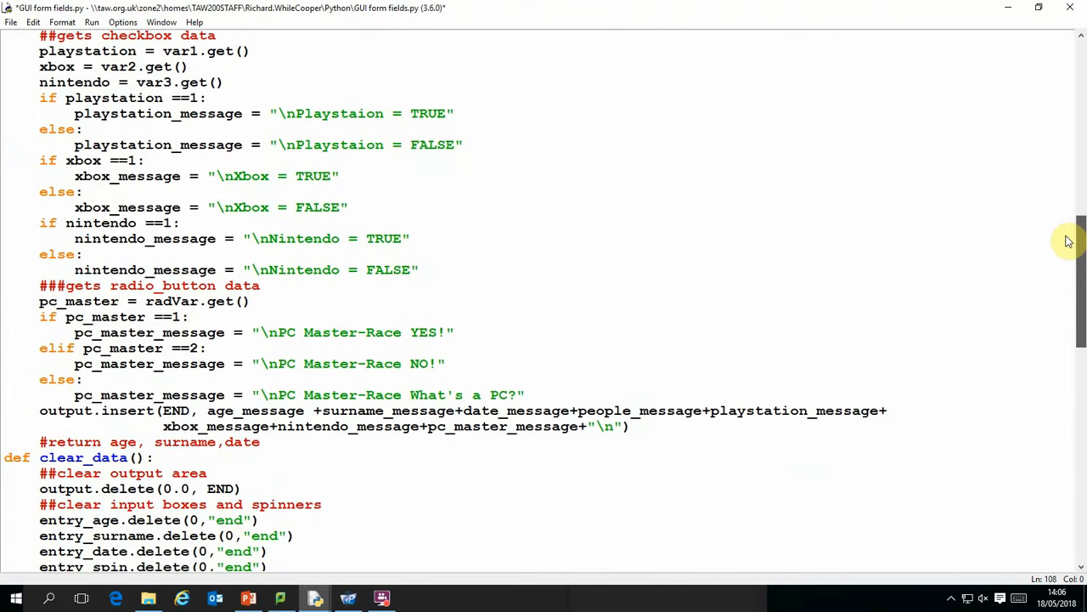
pyautogui.scroll(3)
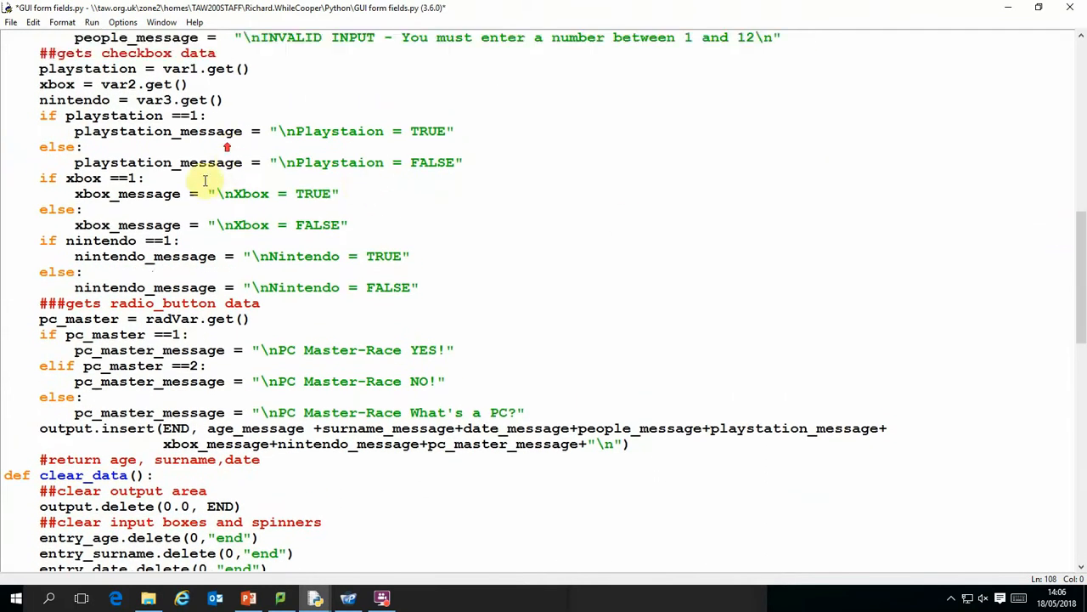
pyautogui.scroll(3)
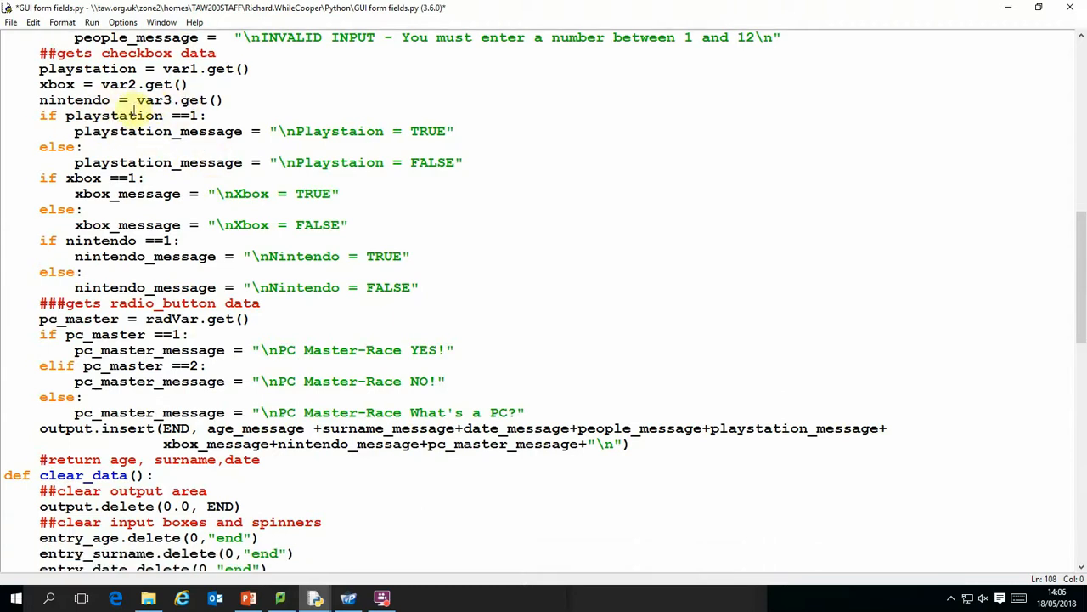
pyautogui.moveTo(258, 145)
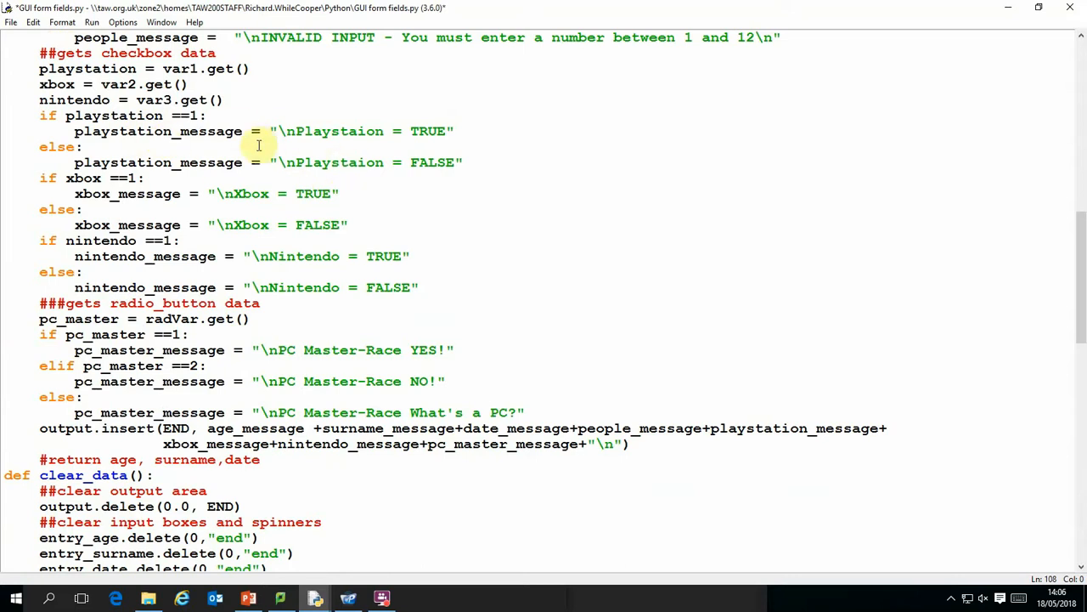
pyautogui.scroll(-3)
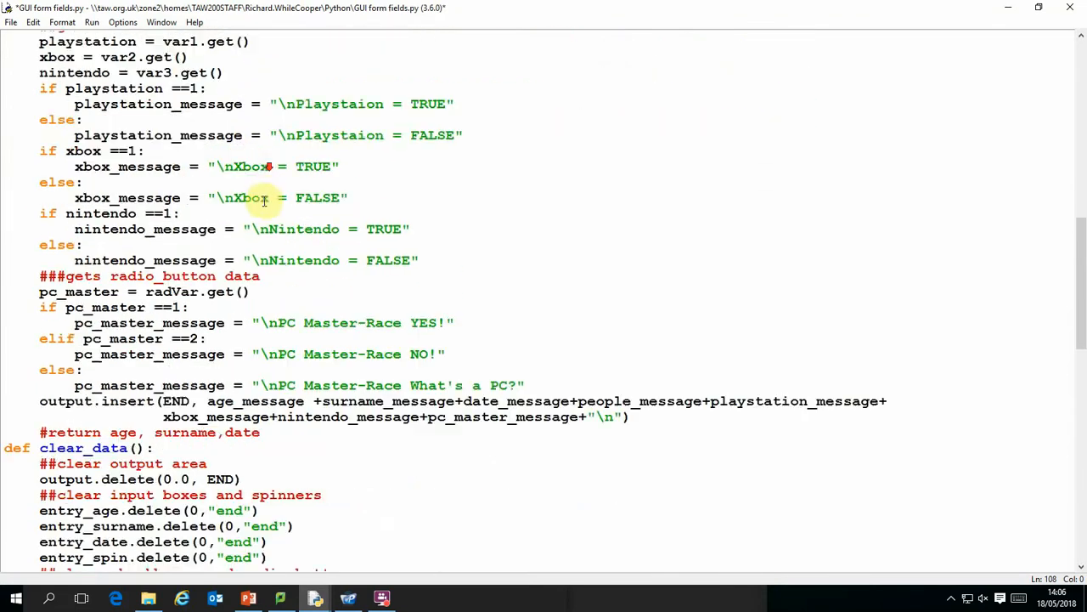
pyautogui.scroll(3)
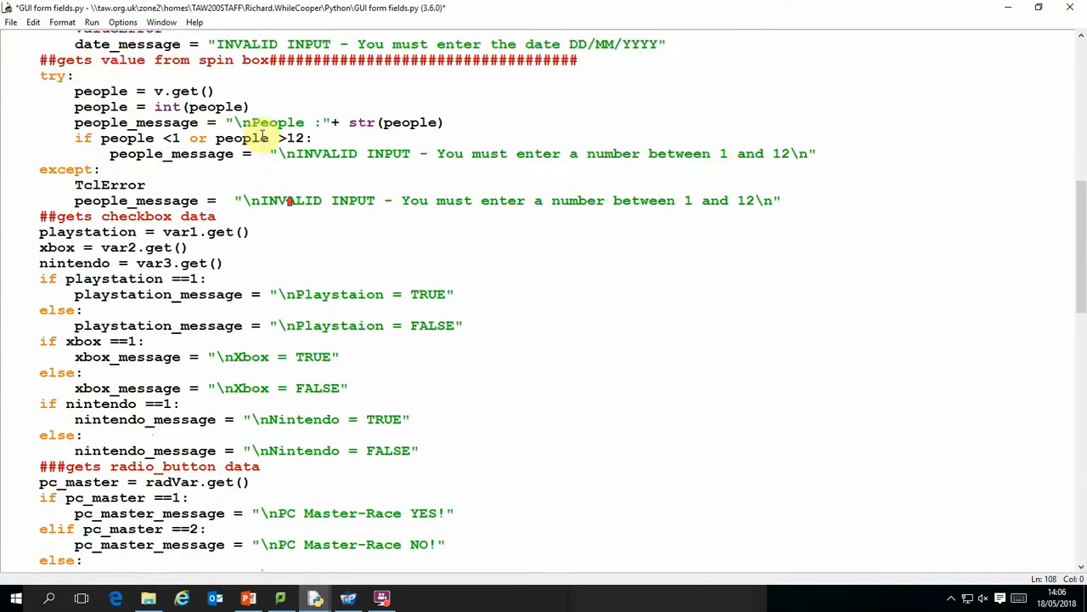
pyautogui.scroll(3)
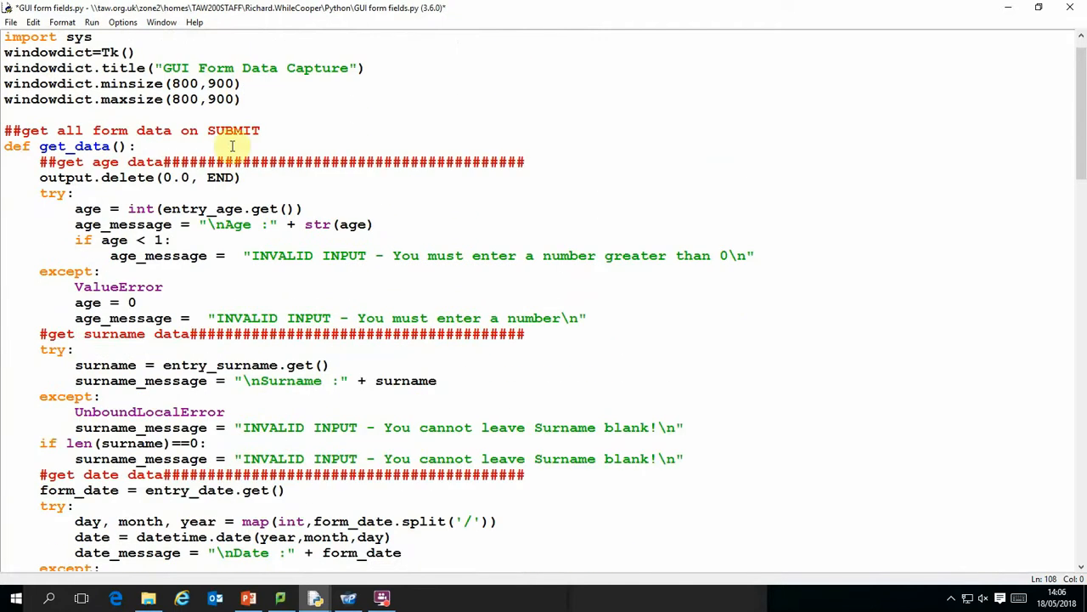
pyautogui.moveTo(34, 146)
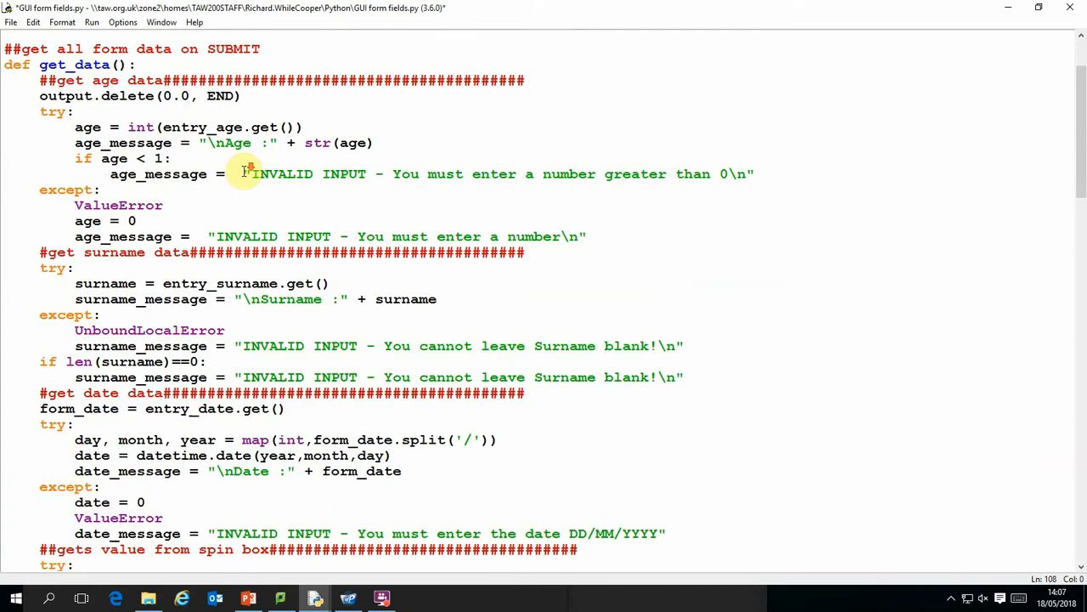
pyautogui.scroll(-3)
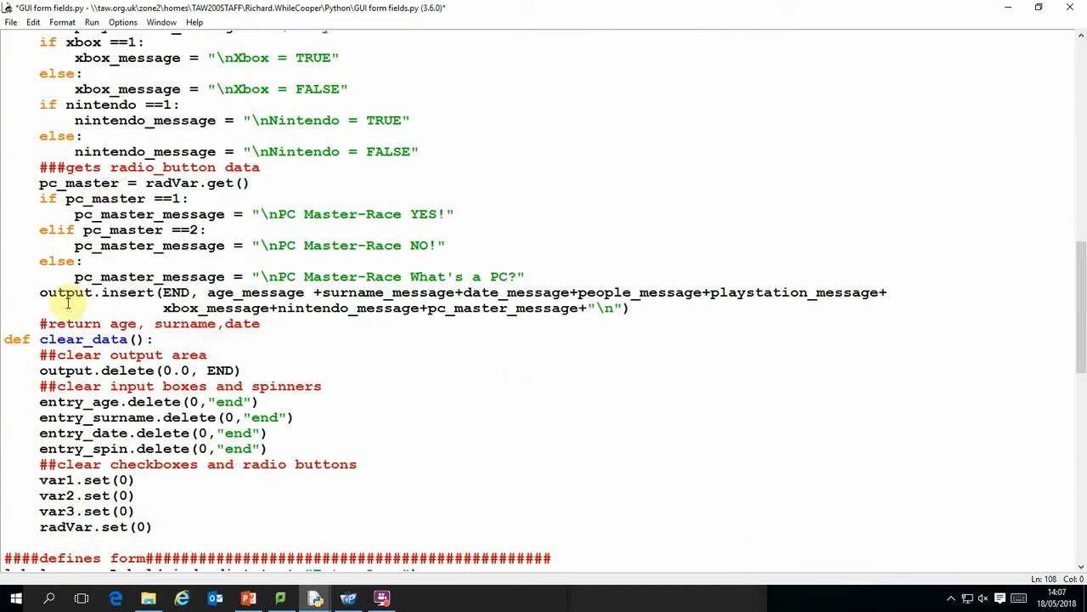
# - Highlight the output.insert statement and clear_data, then start Run Module to get the save prompt
pyautogui.moveTo(68, 302); pyautogui.dragTo(261, 323)
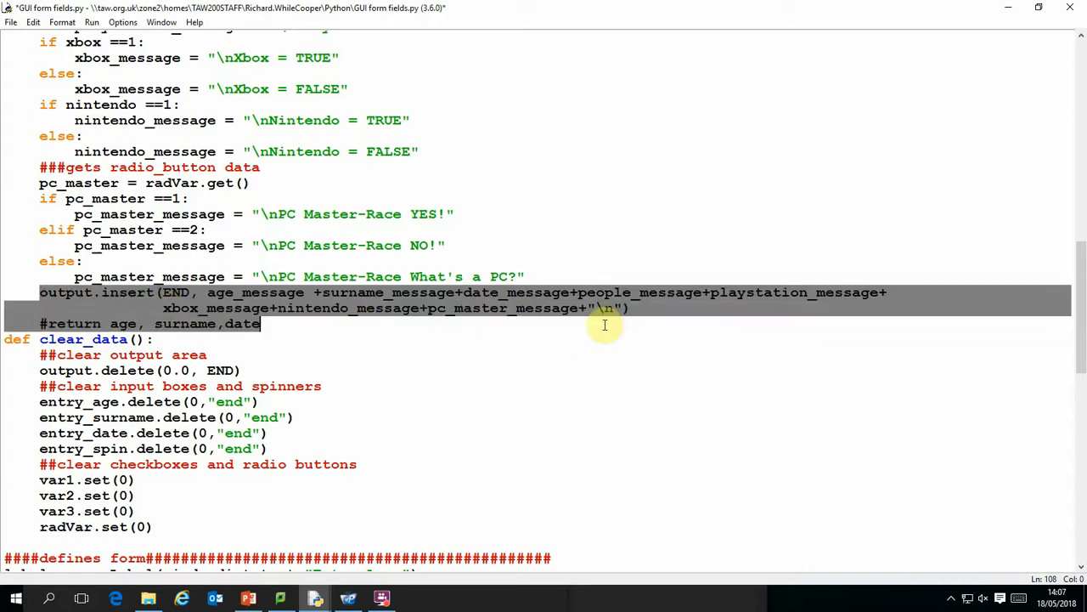
pyautogui.click(559, 307)
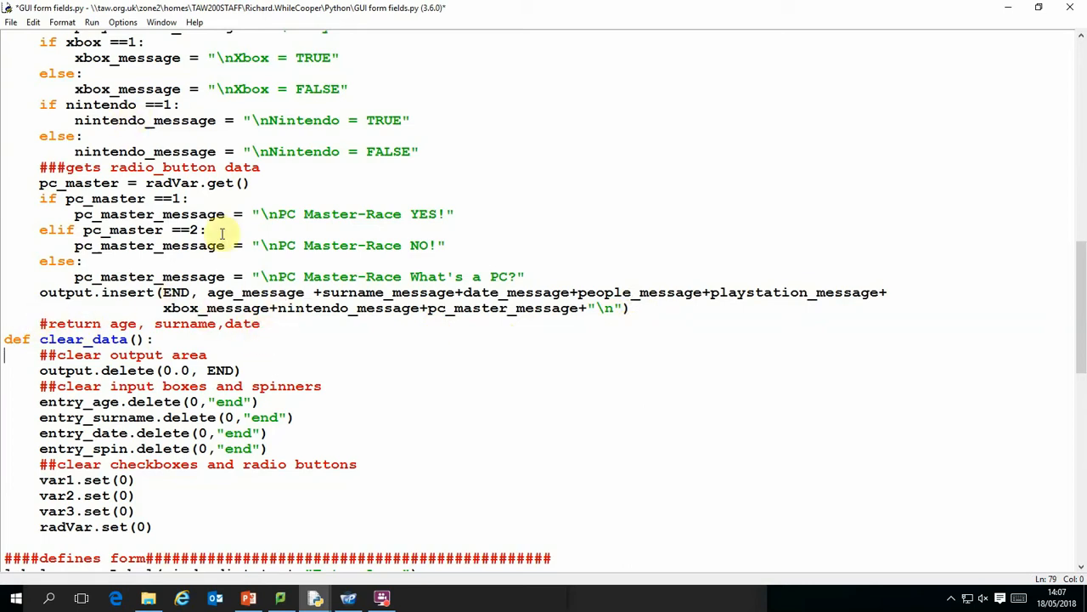
pyautogui.moveTo(265, 326)
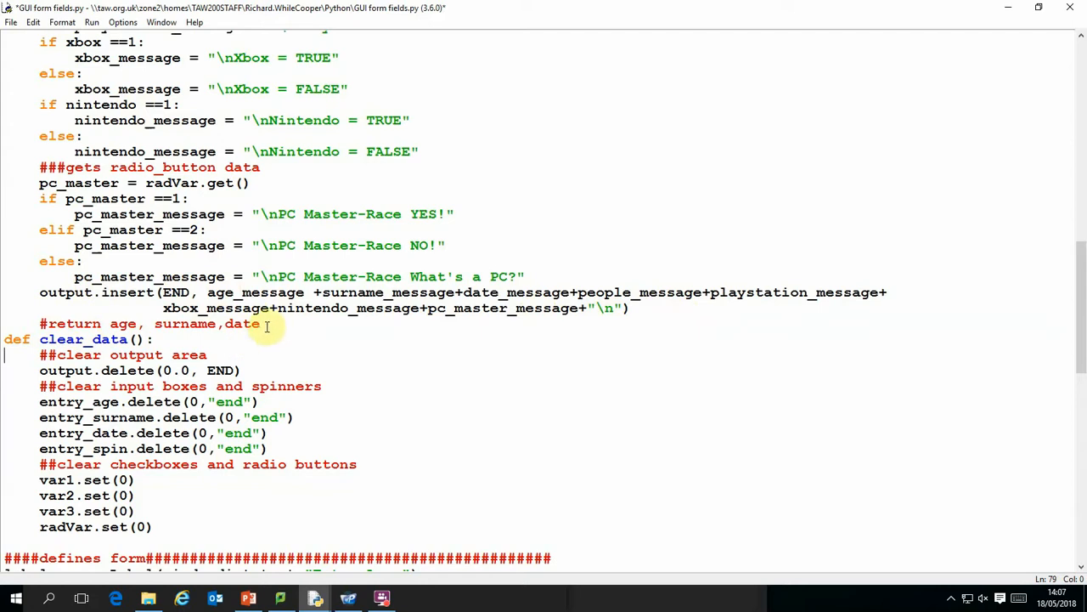
pyautogui.tripleClick(149, 323)
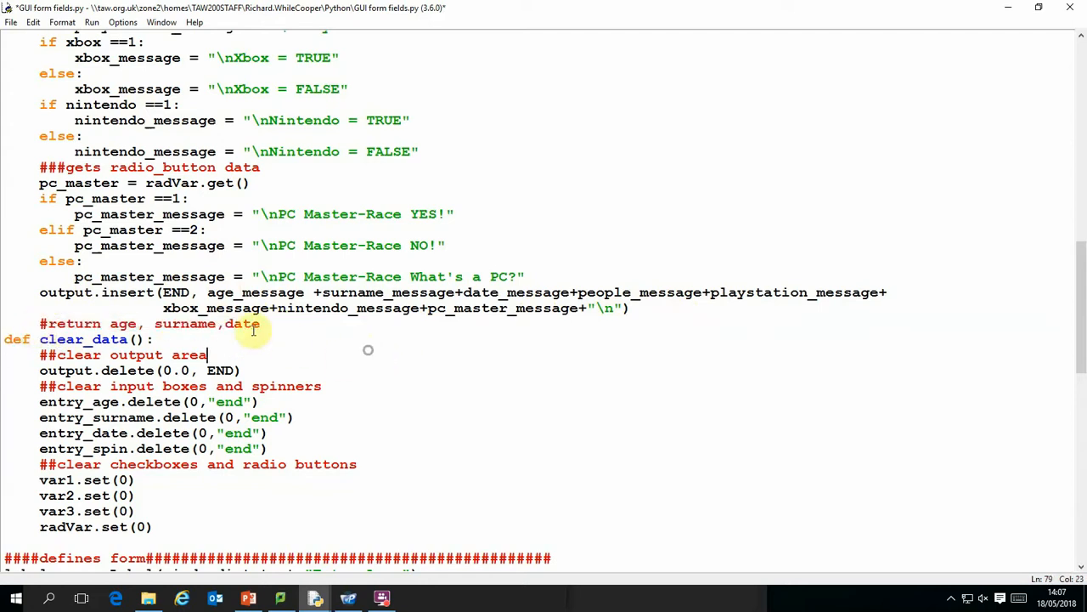
pyautogui.moveTo(92, 22)
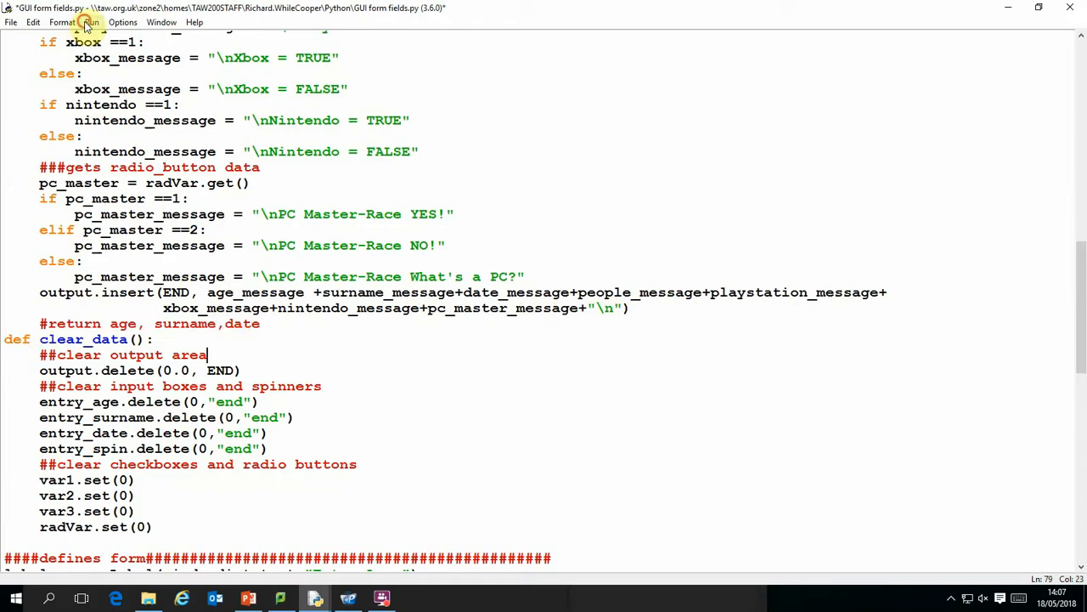
pyautogui.click(92, 22)
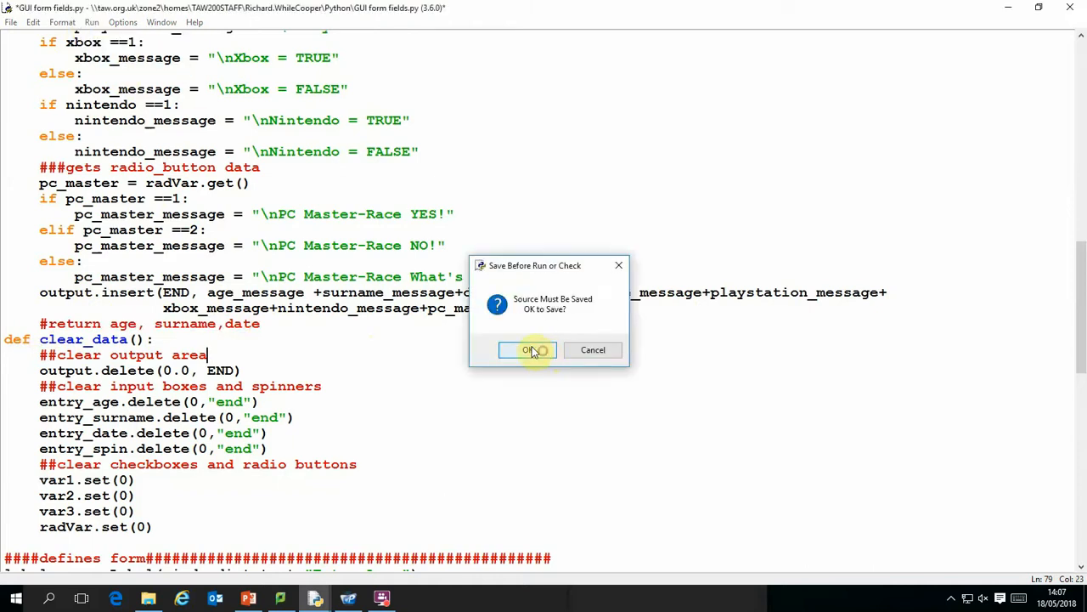
# - Save and run the script, then submit the near-empty form with 'g' to list INVALID INPUT messages
pyautogui.click(526, 350)
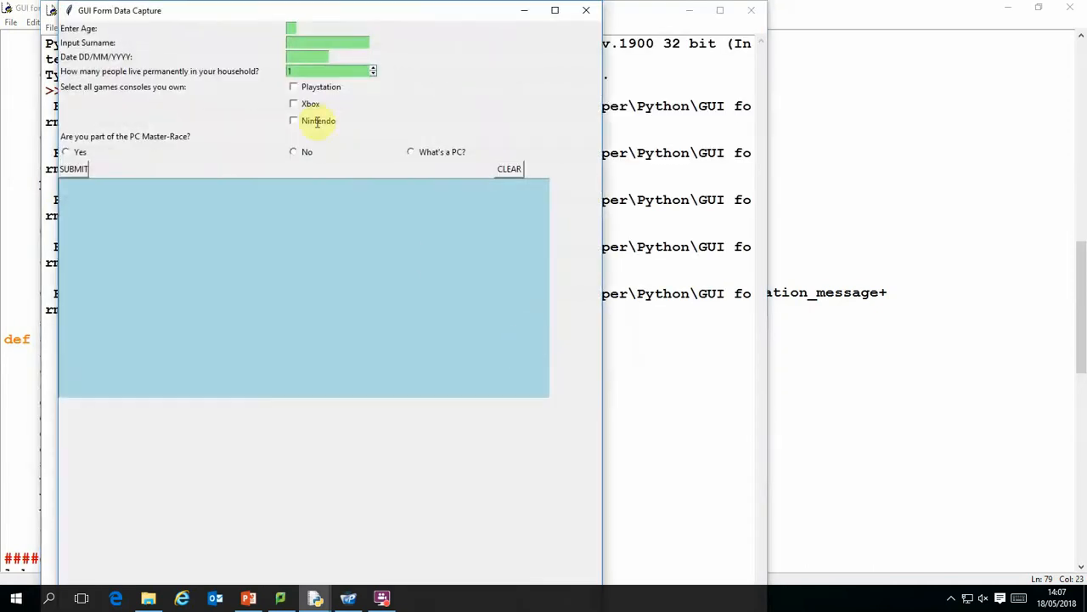
pyautogui.moveTo(311, 102)
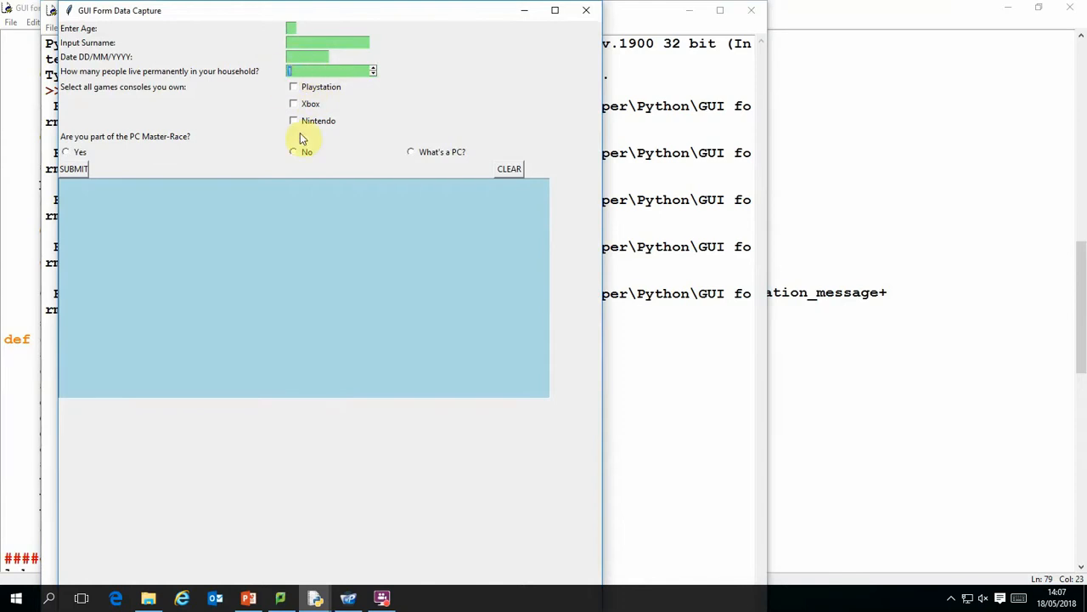
pyautogui.write('g')
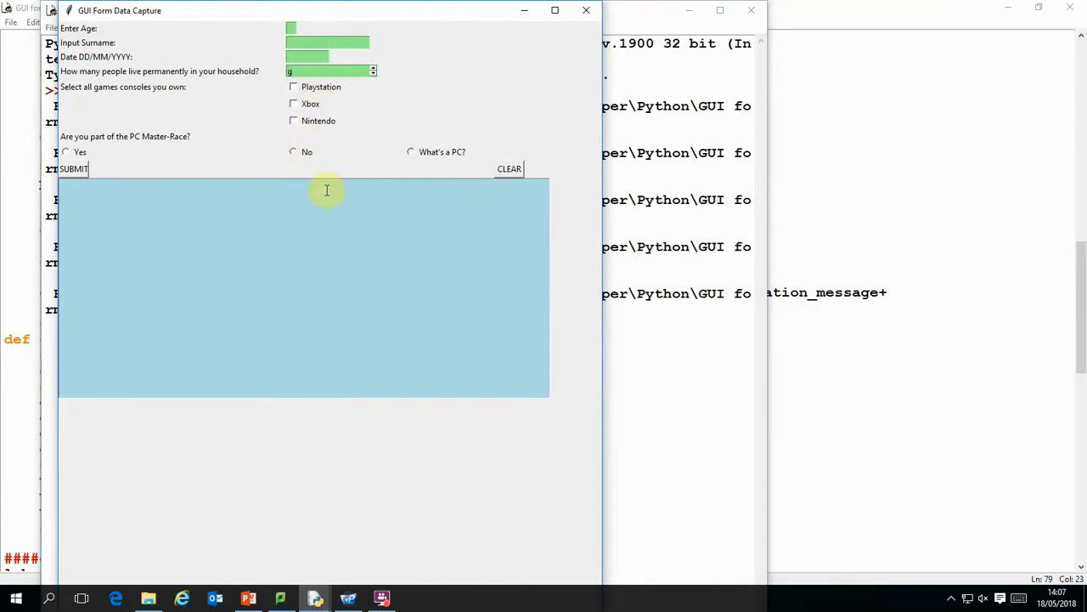
pyautogui.click(75, 168)
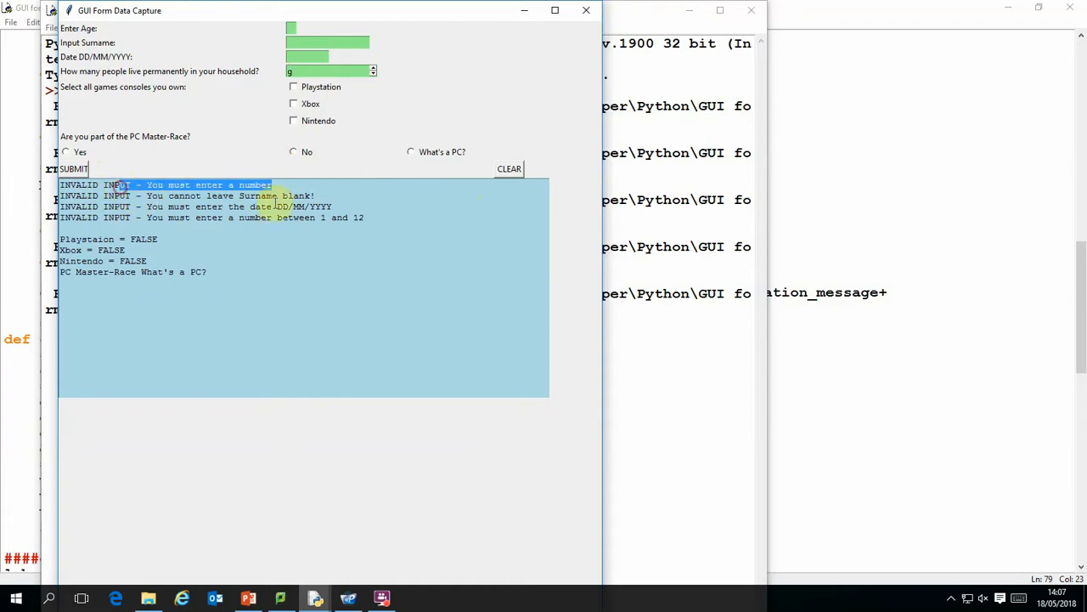
pyautogui.click(271, 263)
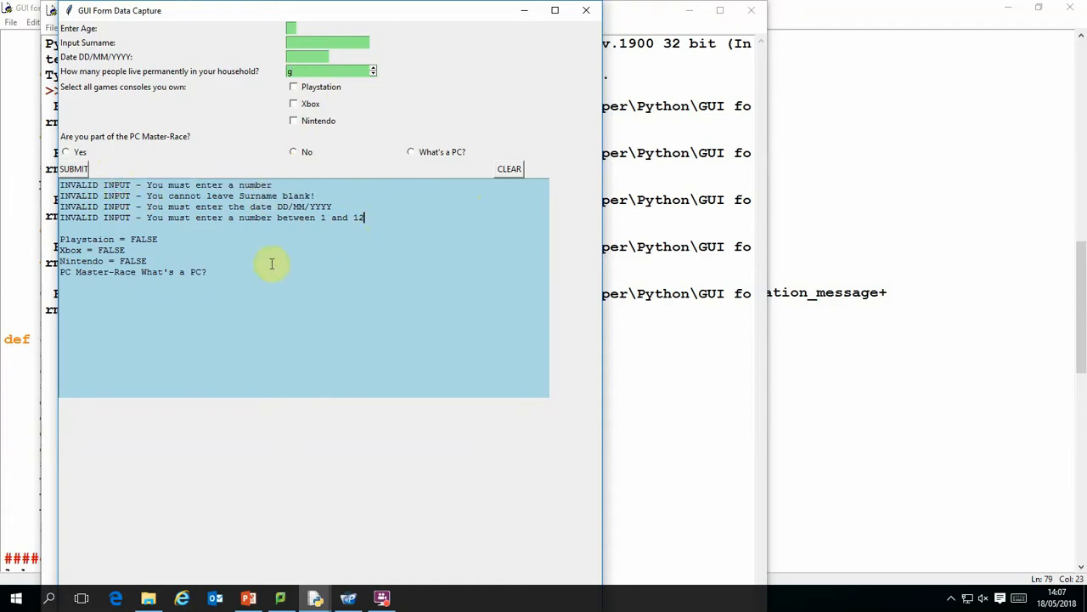
pyautogui.moveTo(197, 263)
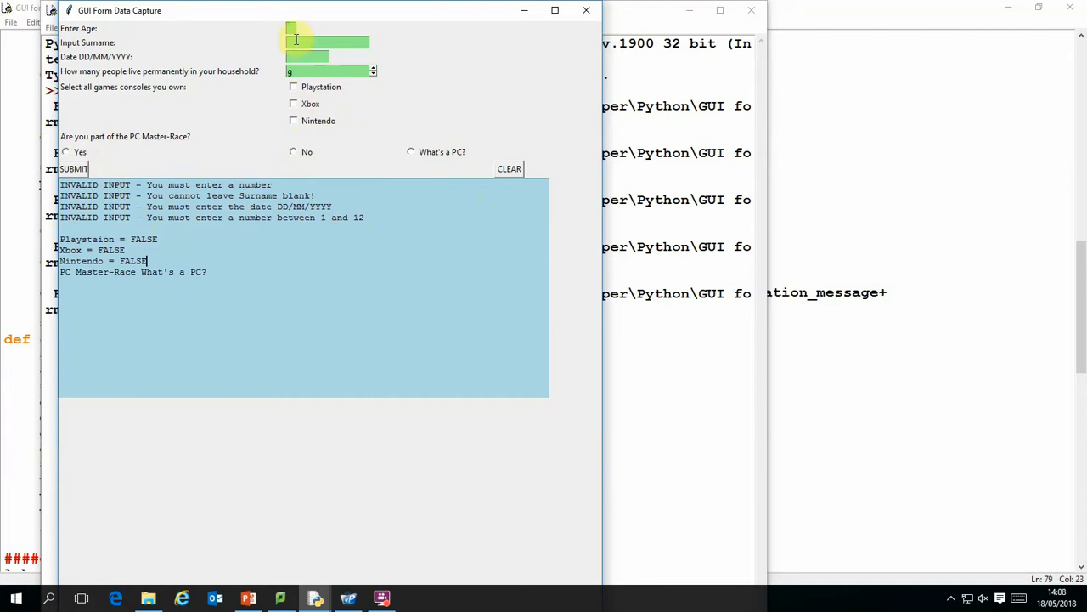
# - Enter age 12, a surname, date 28/05/1969 and 5 people in the household
pyautogui.write('12')
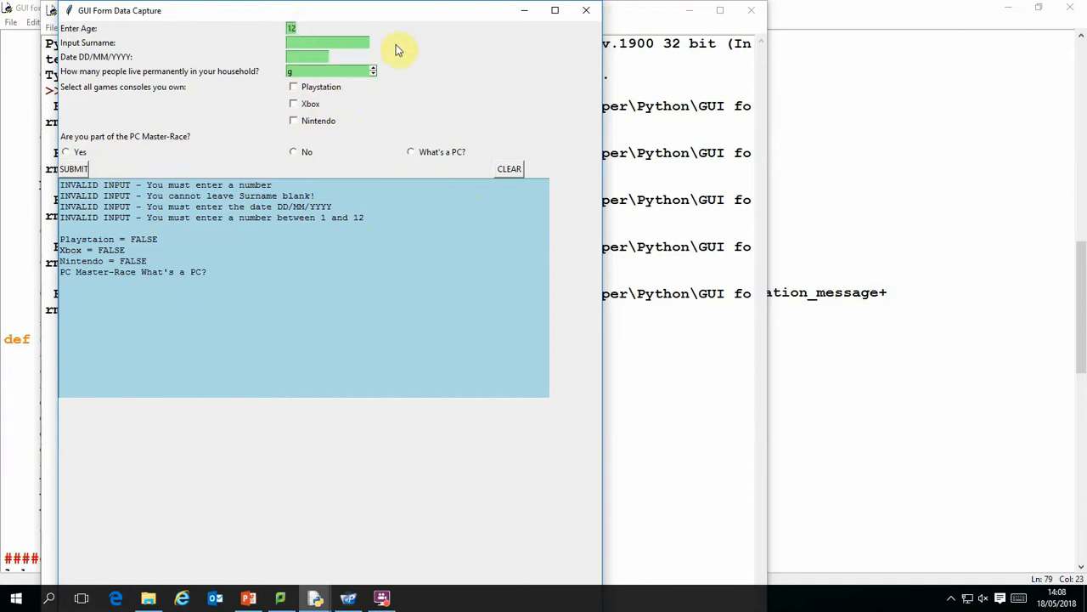
pyautogui.click(297, 42)
pyautogui.write('Simpson')
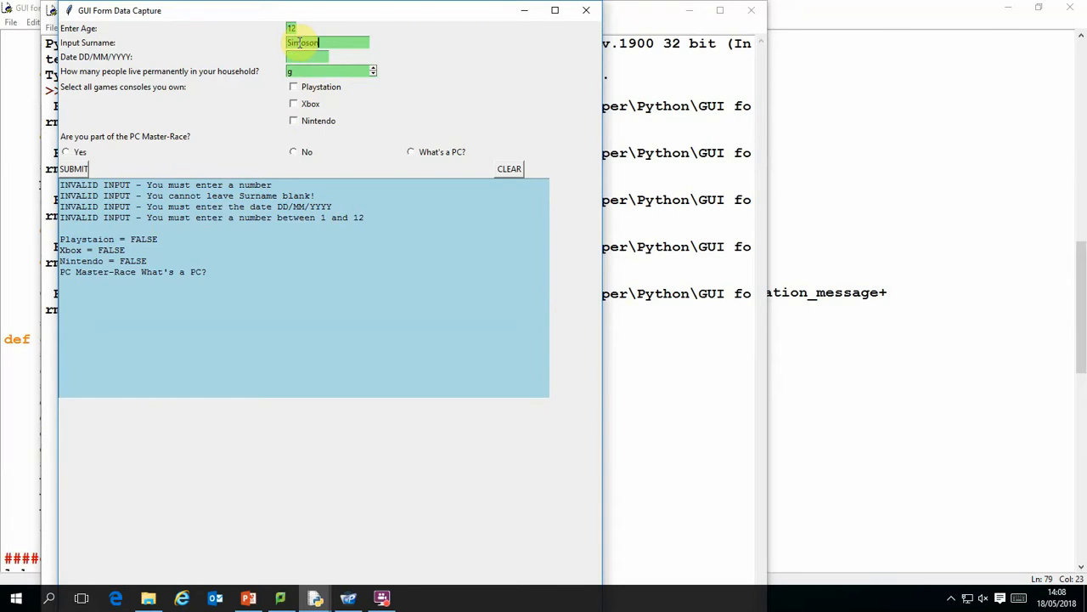
pyautogui.write('28/05/1969')
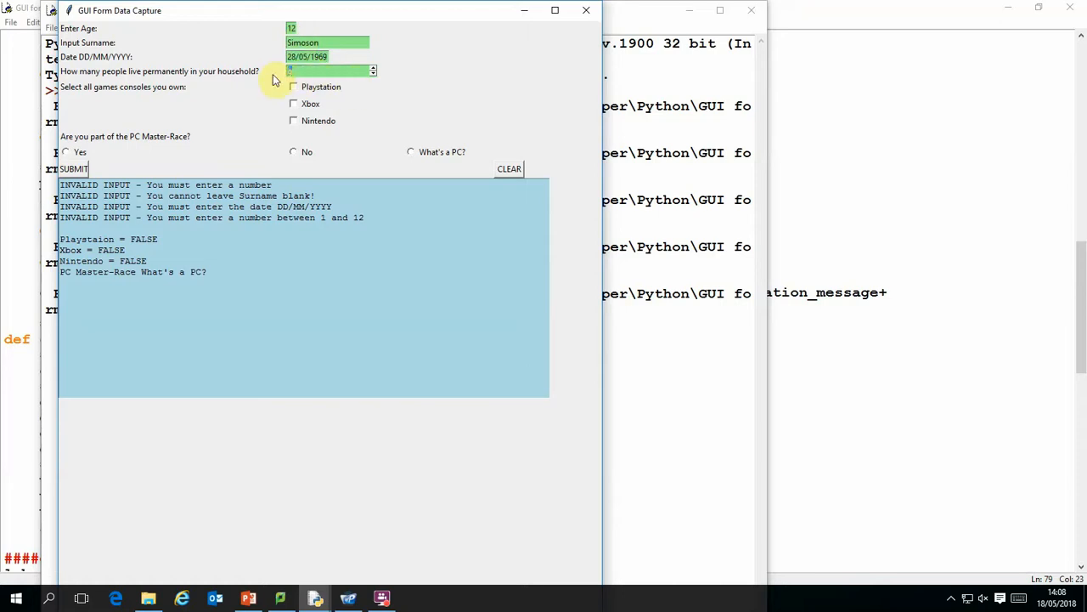
pyautogui.click(292, 84)
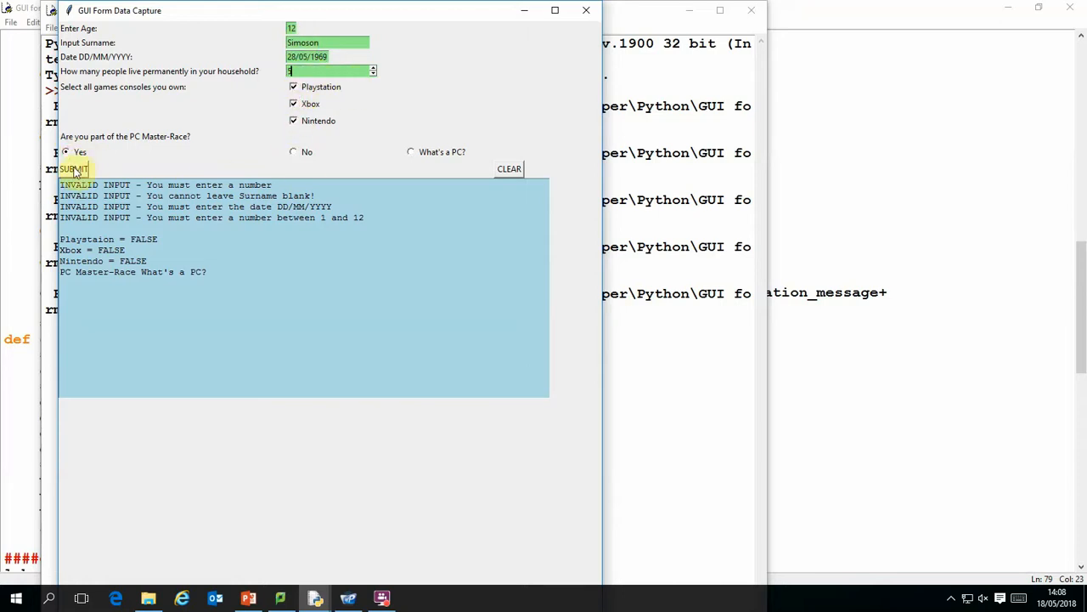
# - Submit the valid entries to show consoles TRUE and YES, then clear the form
pyautogui.click(74, 169)
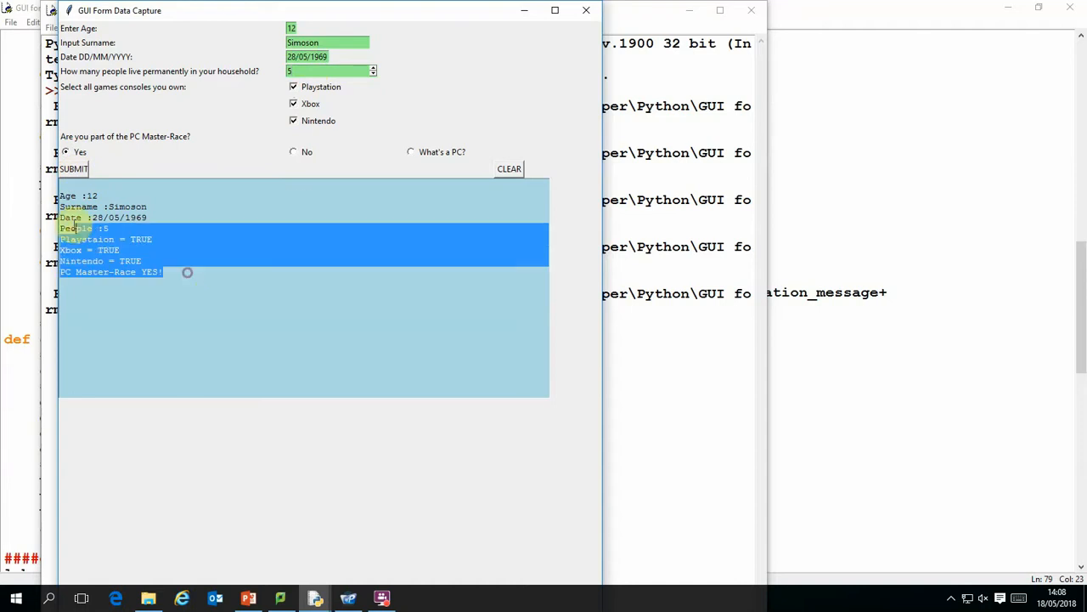
pyautogui.click(238, 345)
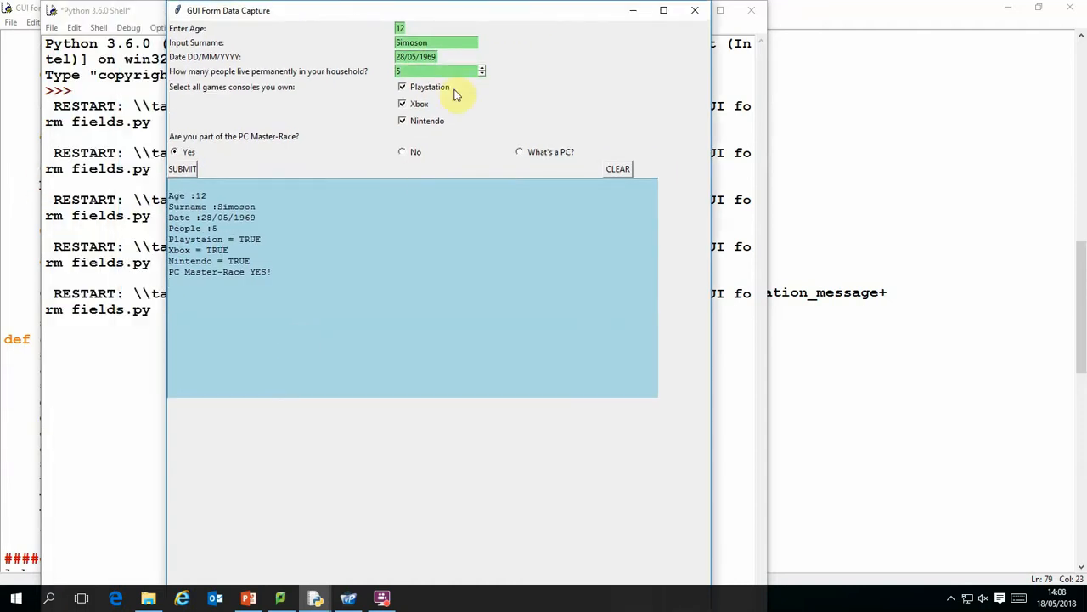
pyautogui.moveTo(527, 151)
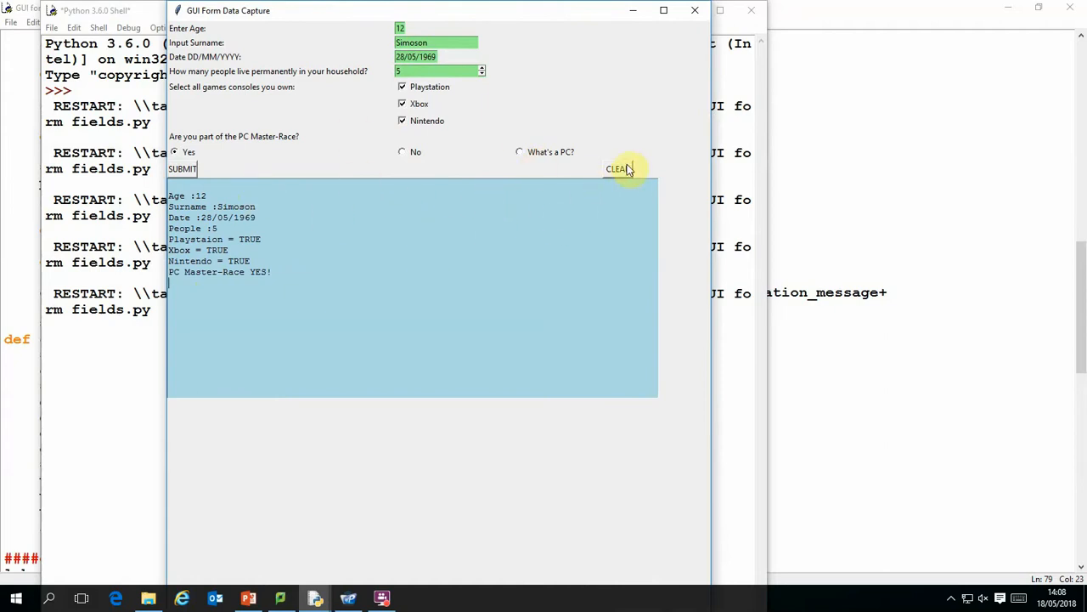
pyautogui.click(619, 168)
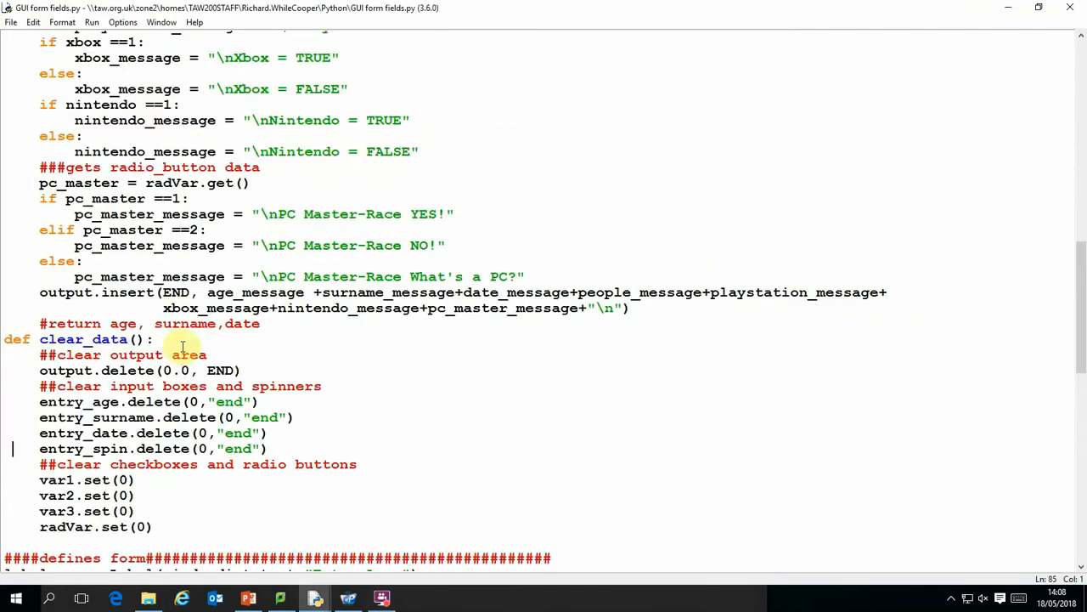
# - Scroll to the top of the script showing the tkinter imports and window setup
pyautogui.scroll(3)
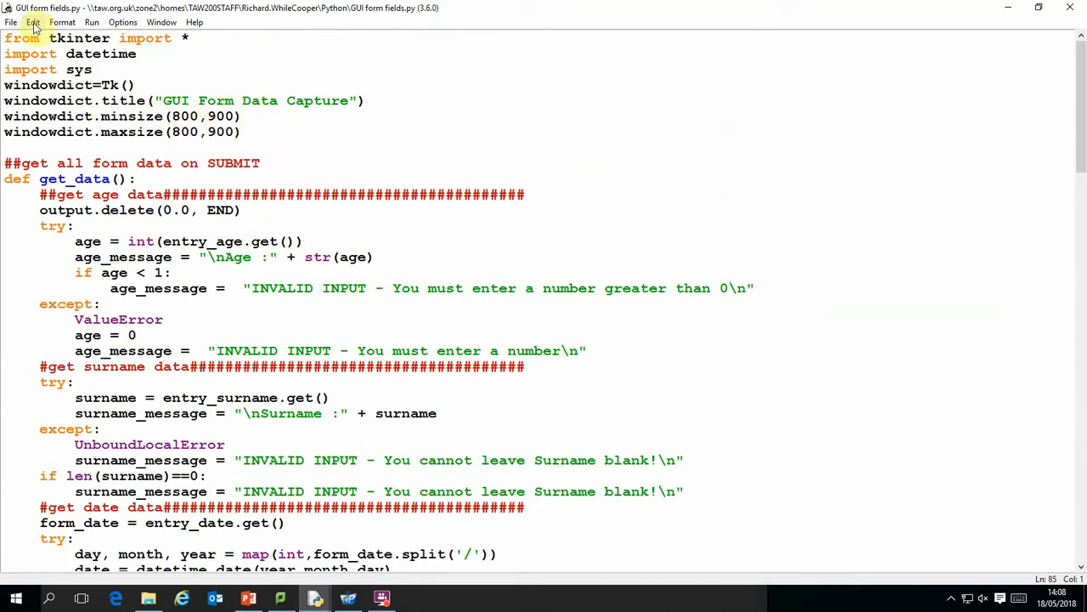
pyautogui.moveTo(357, 136)
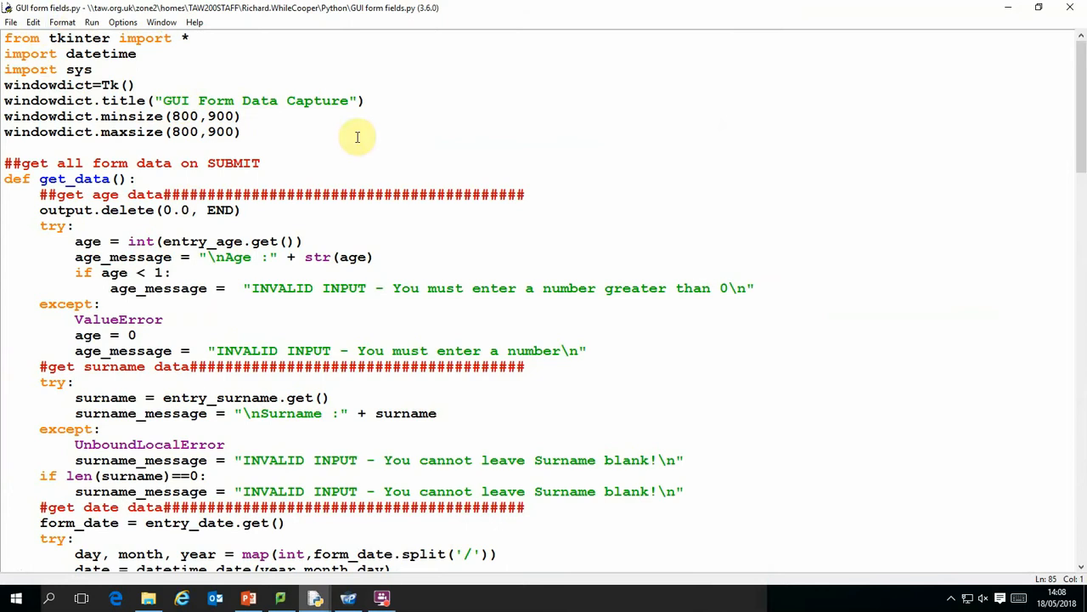
pyautogui.moveTo(55, 147)
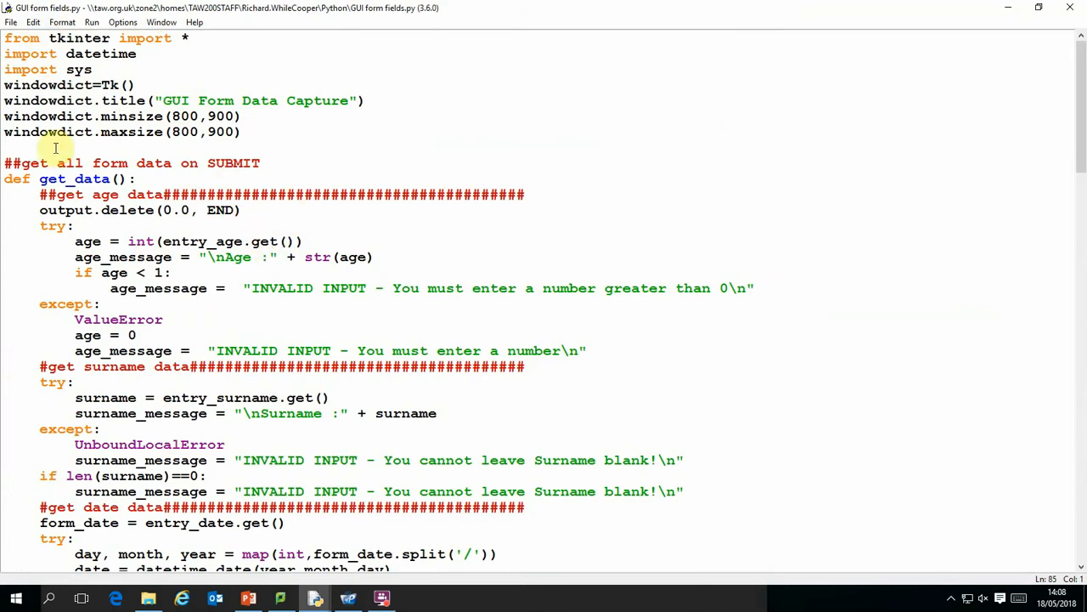
pyautogui.moveTo(496, 289)
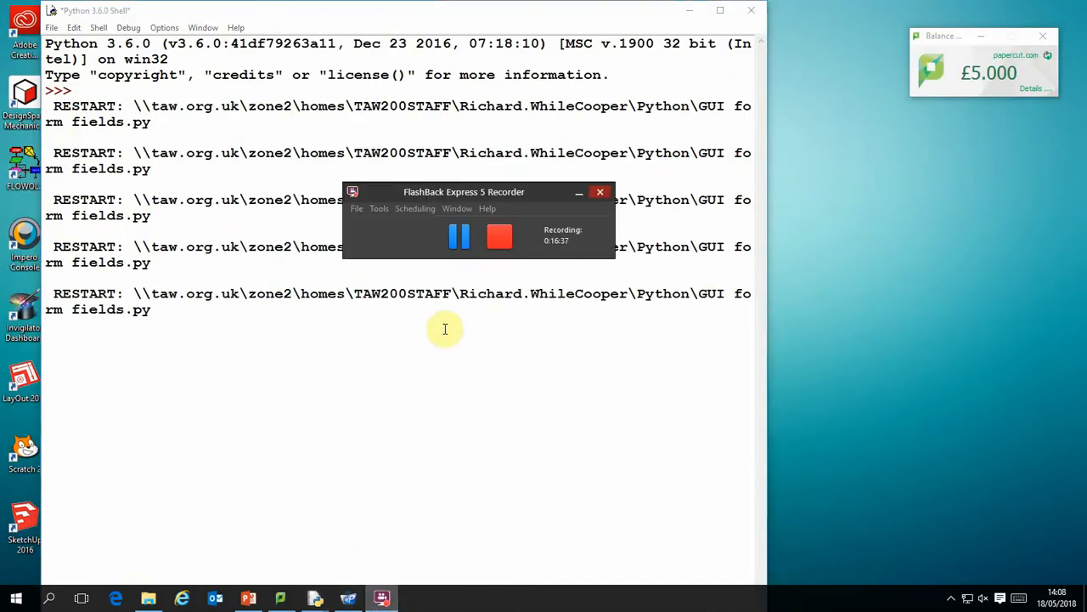
pyautogui.moveTo(513, 254)
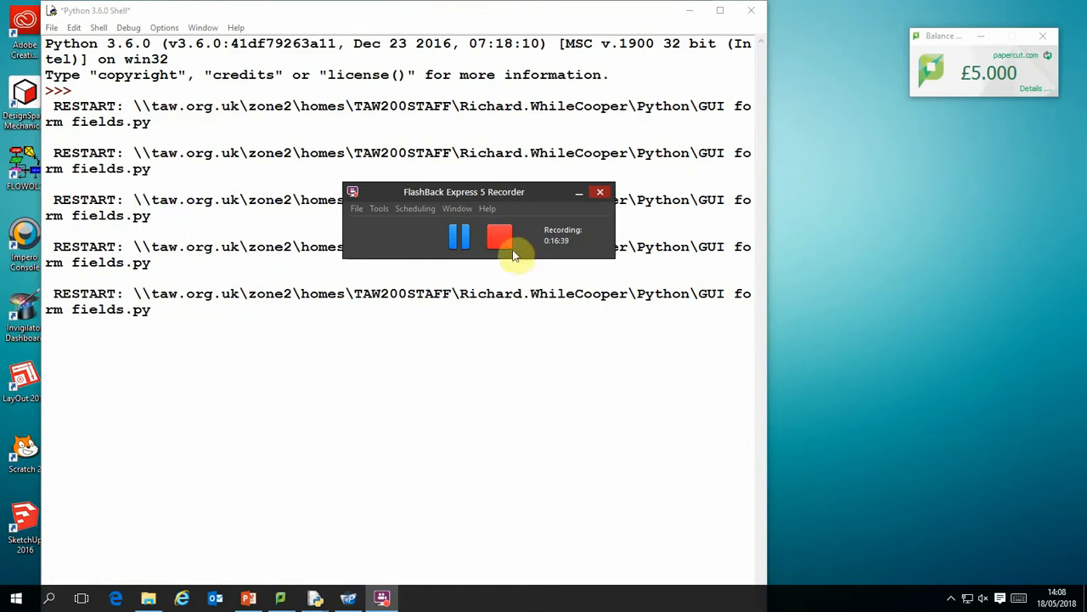